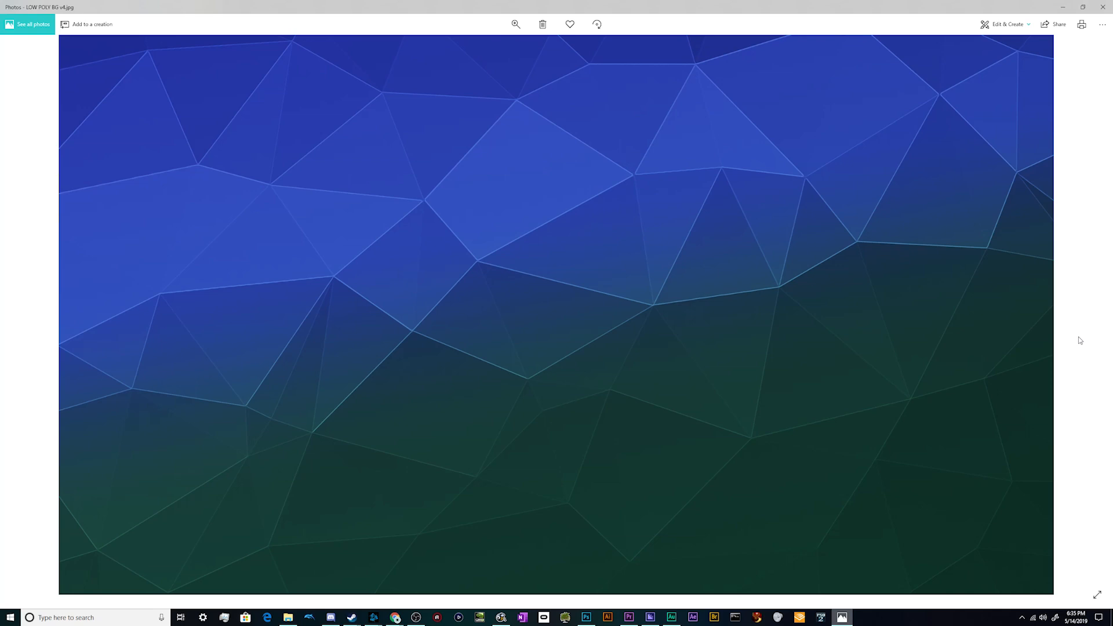
mouse_move(859, 342)
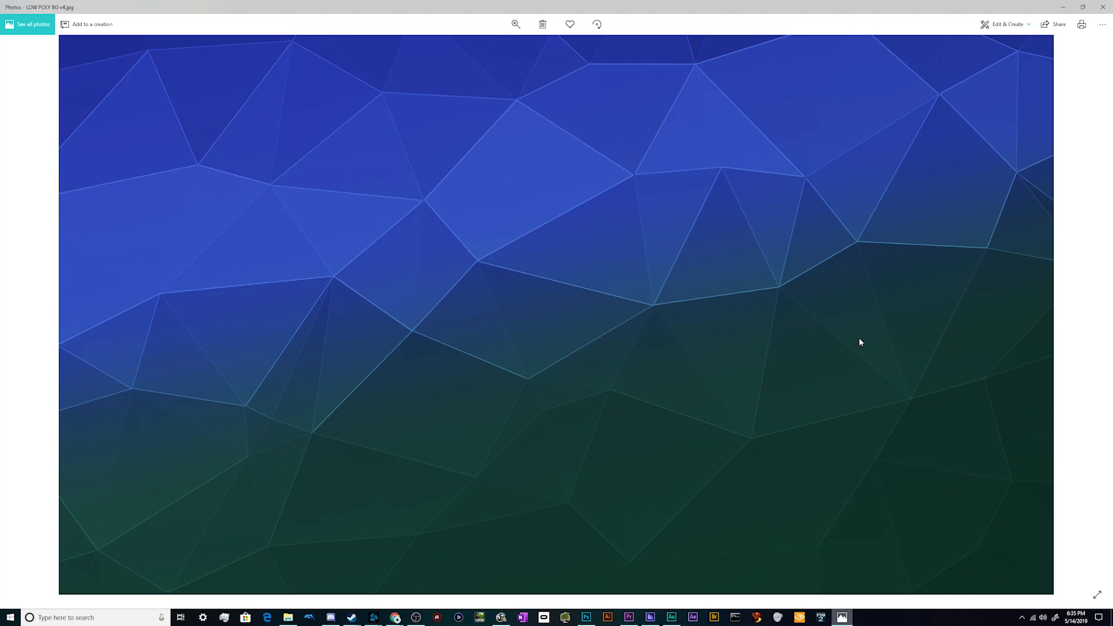
mouse_move(1063, 7)
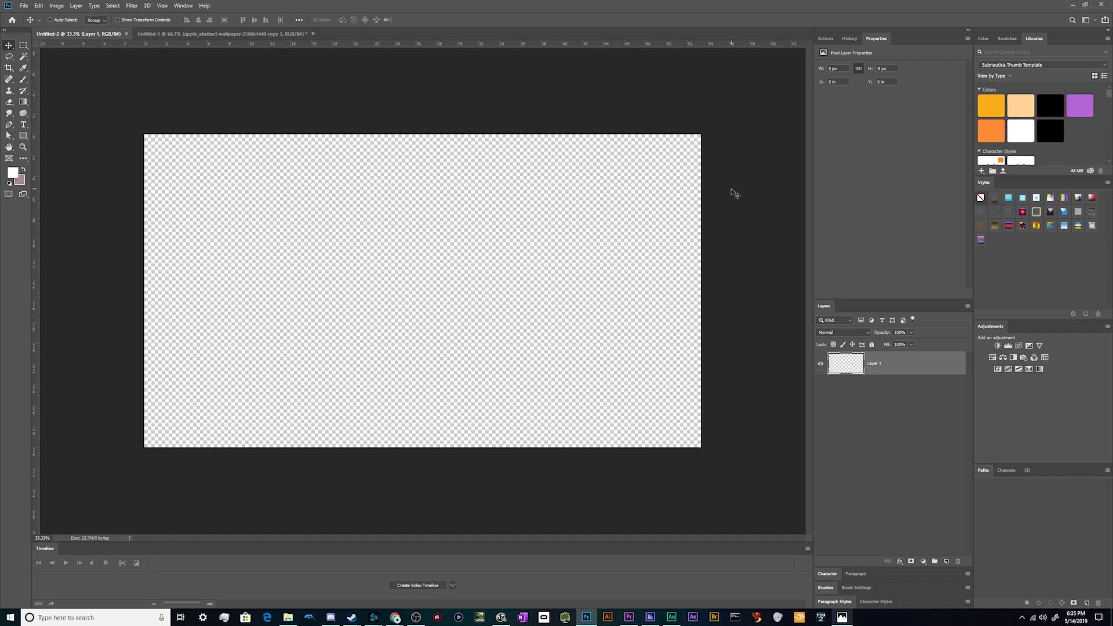
mouse_move(644, 201)
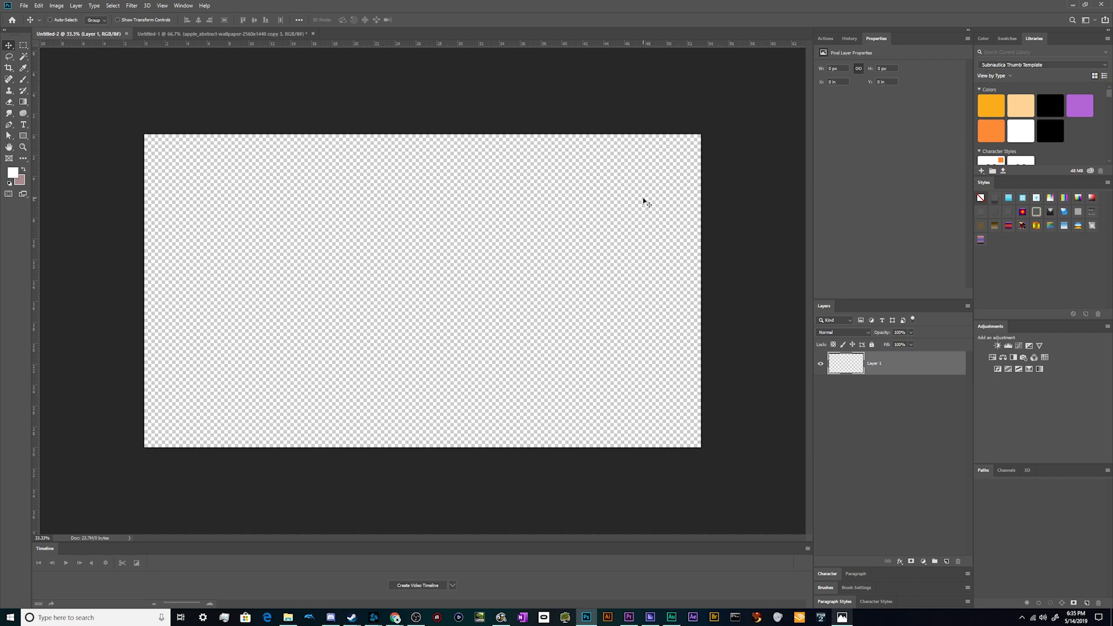
mouse_move(426, 355)
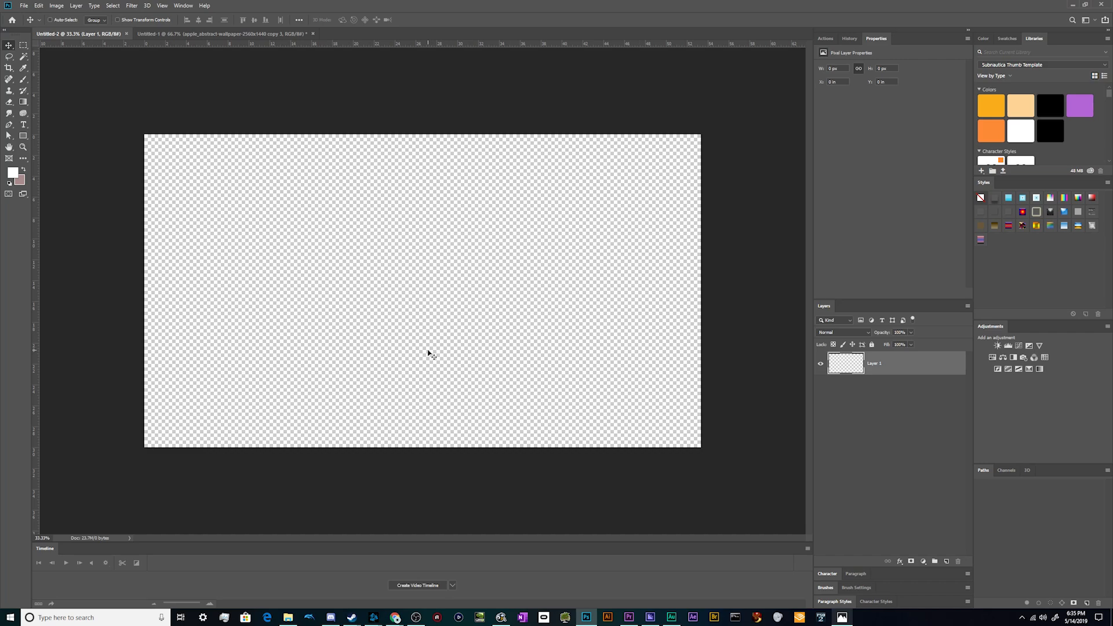
mouse_move(404, 514)
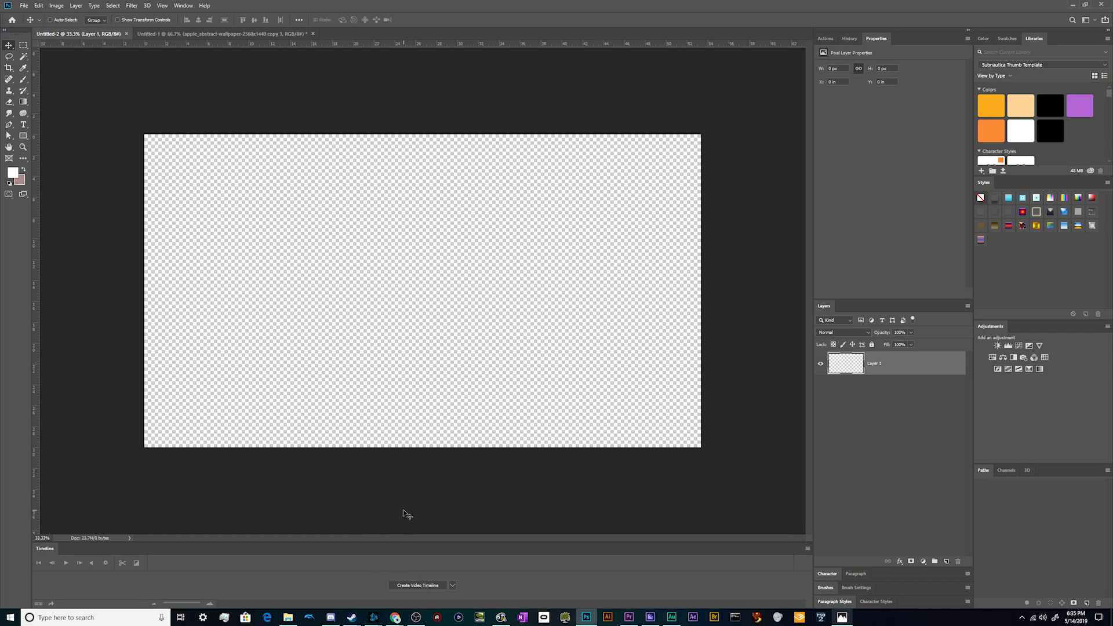
mouse_move(405, 510)
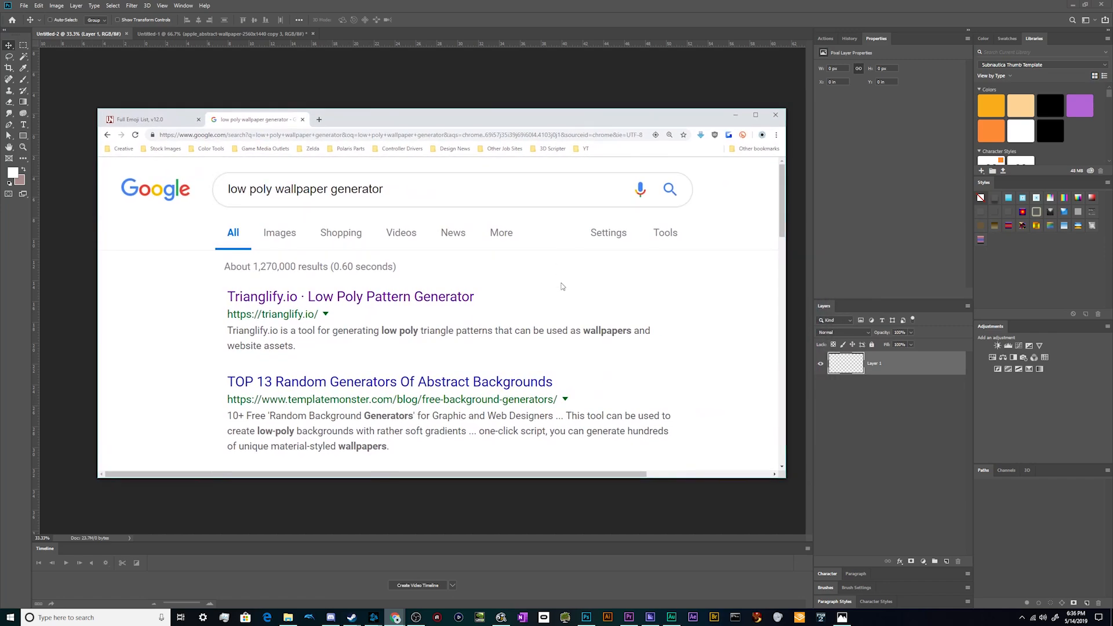
mouse_move(553, 297)
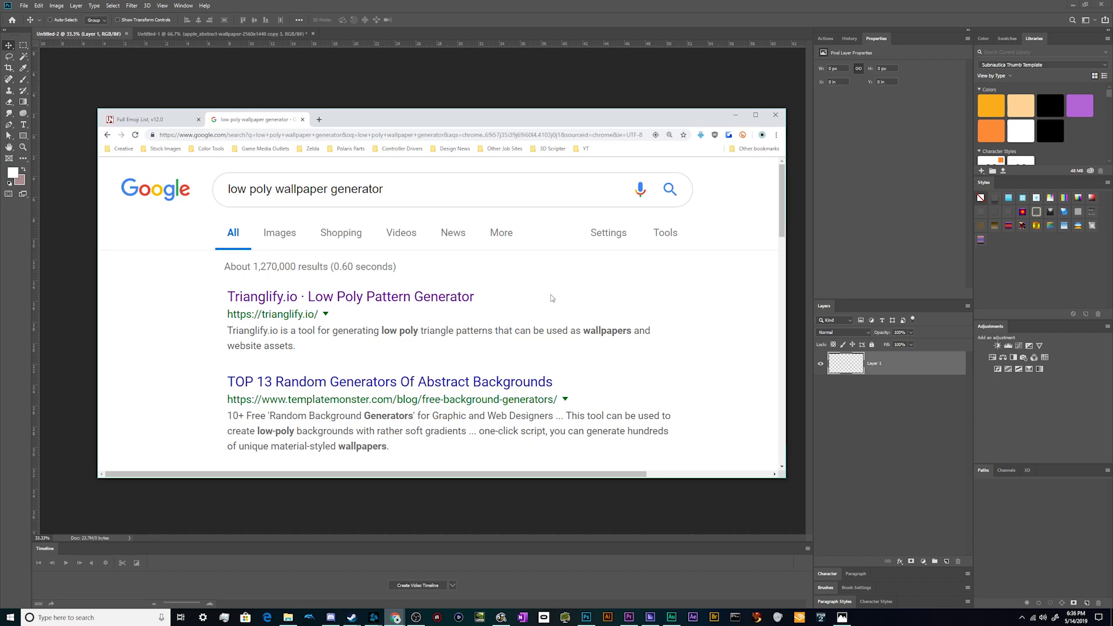
Open the Trianglify.io Low Poly Pattern Generator result from the Google search page.
scroll(down, 3)
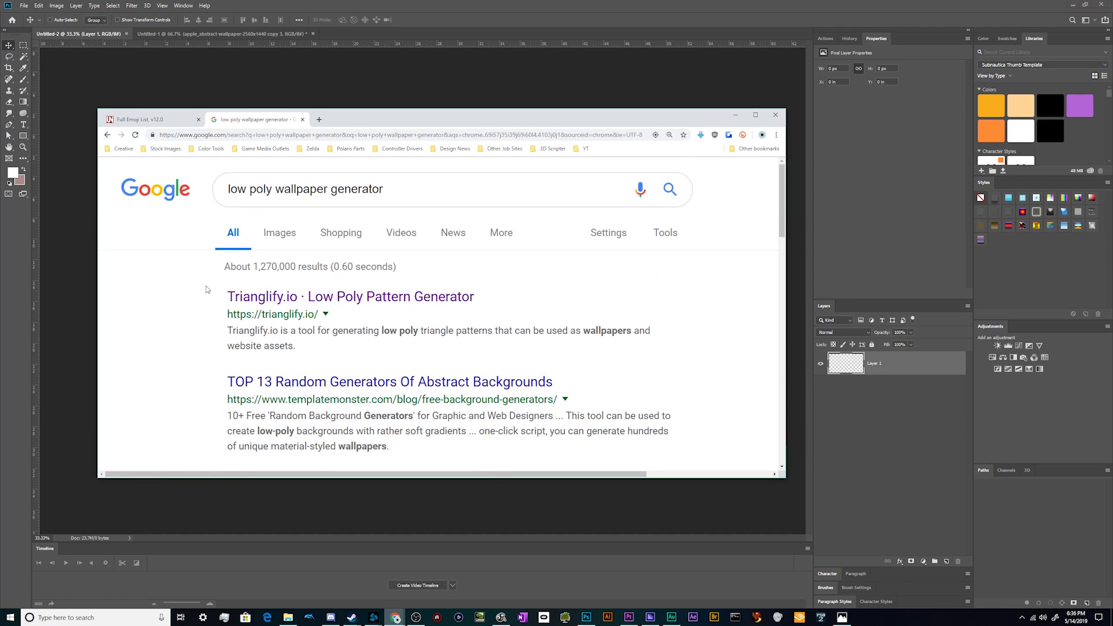
mouse_move(266, 315)
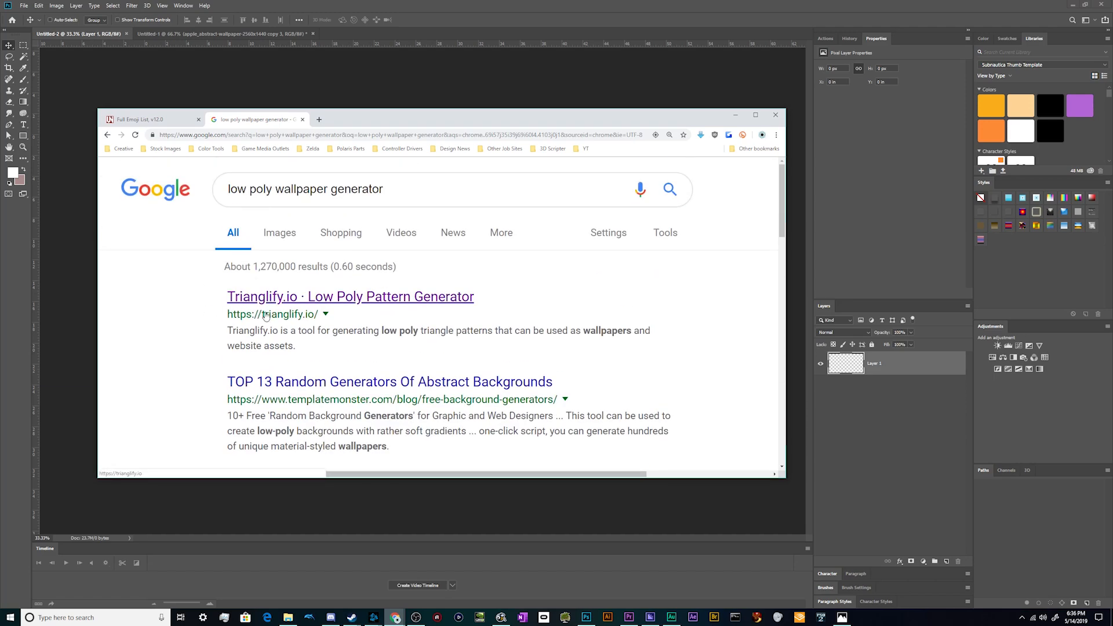
click(350, 297)
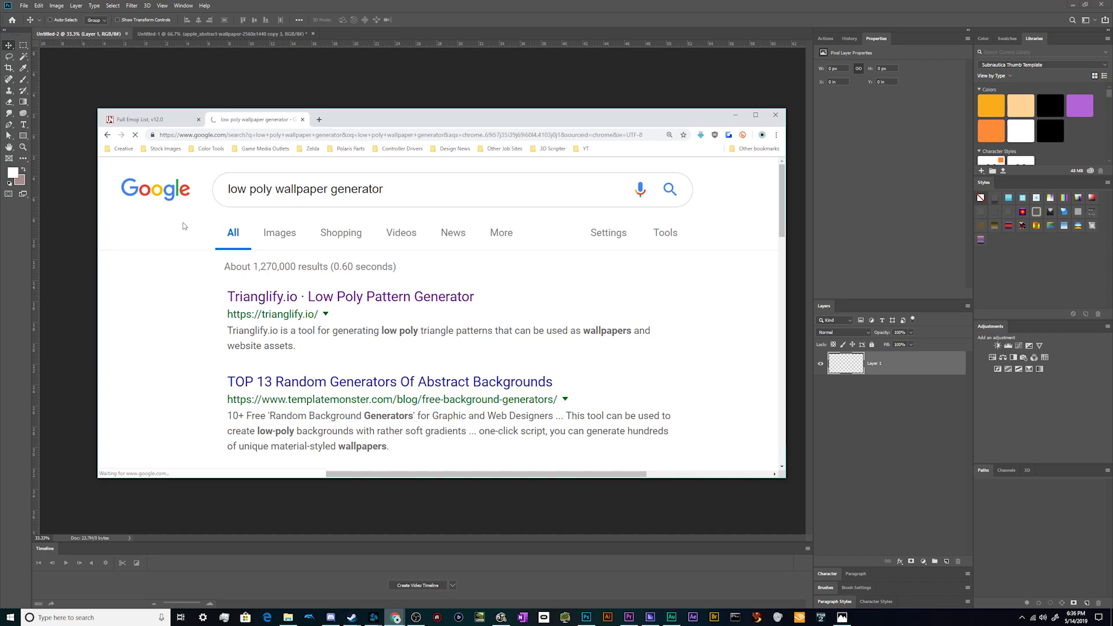
click(262, 297)
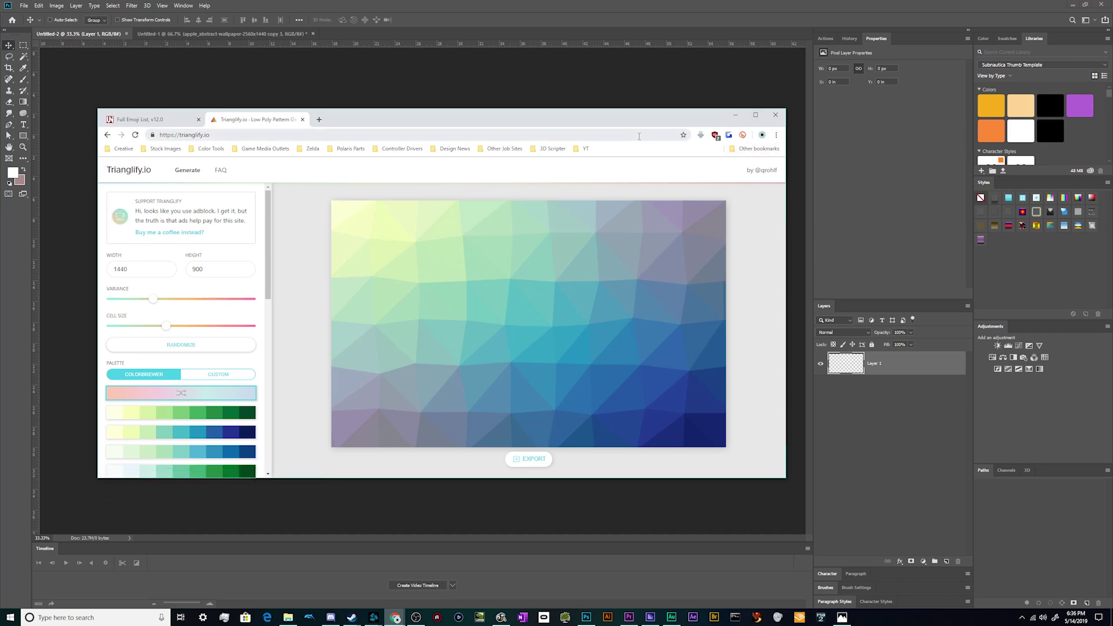
Maximize Chrome, raise Cell Size for larger triangles and push Variance to its maximum.
click(755, 115)
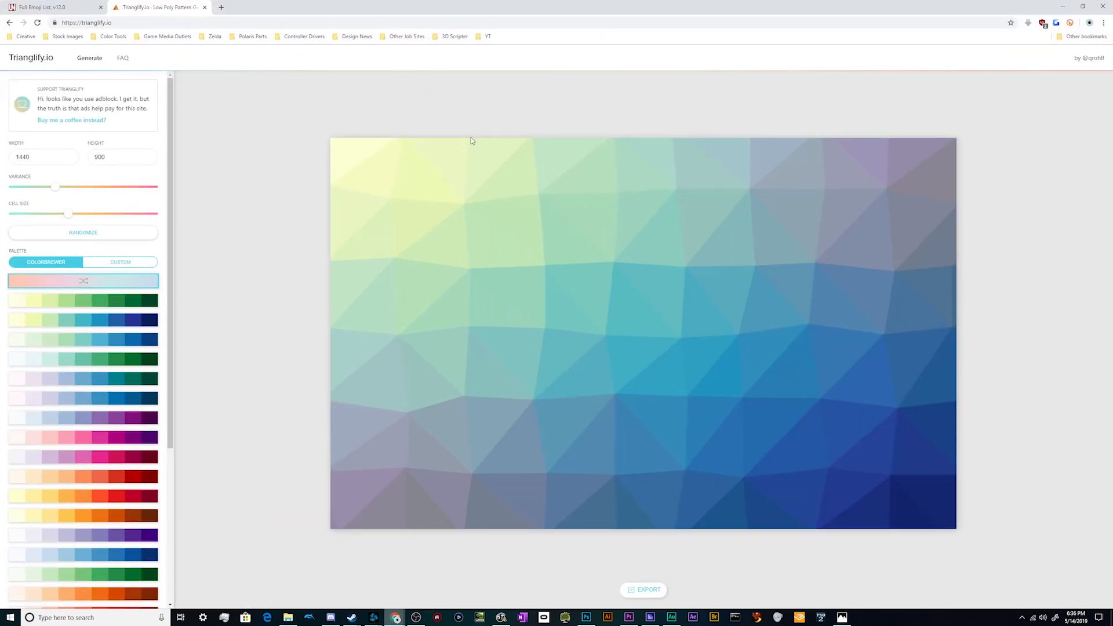
drag(67, 213, 96, 213)
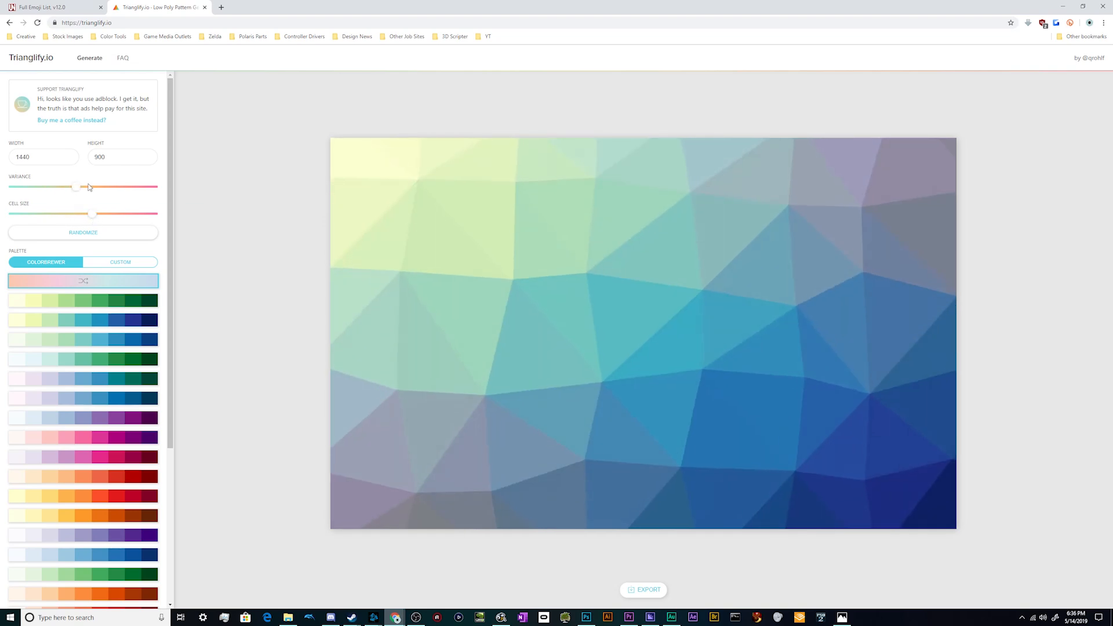
drag(76, 186, 8, 187)
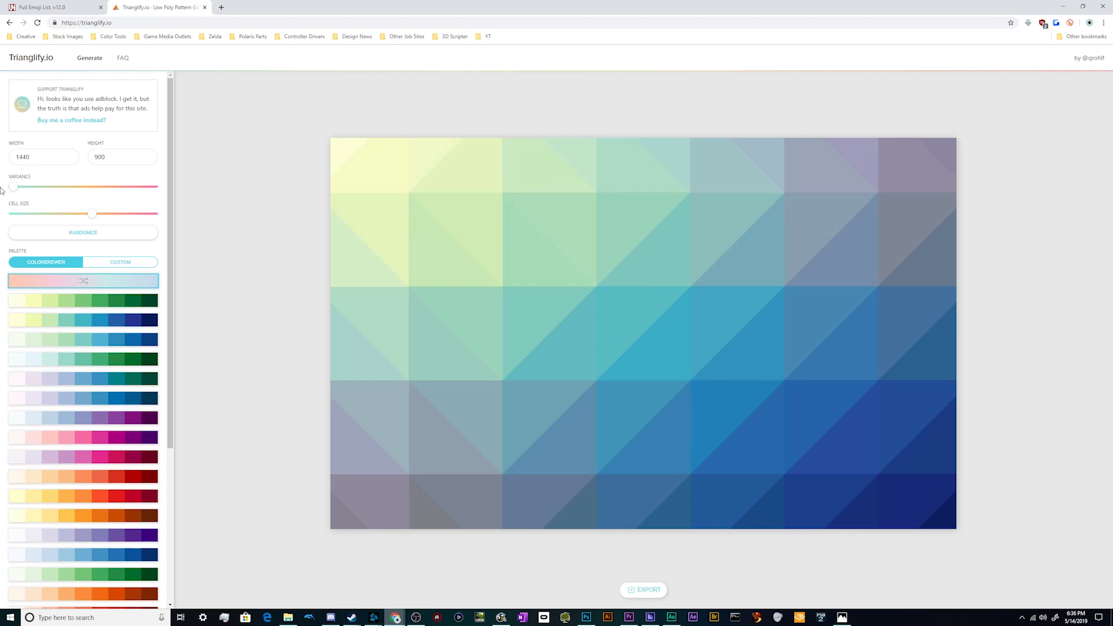
drag(11, 187, 150, 186)
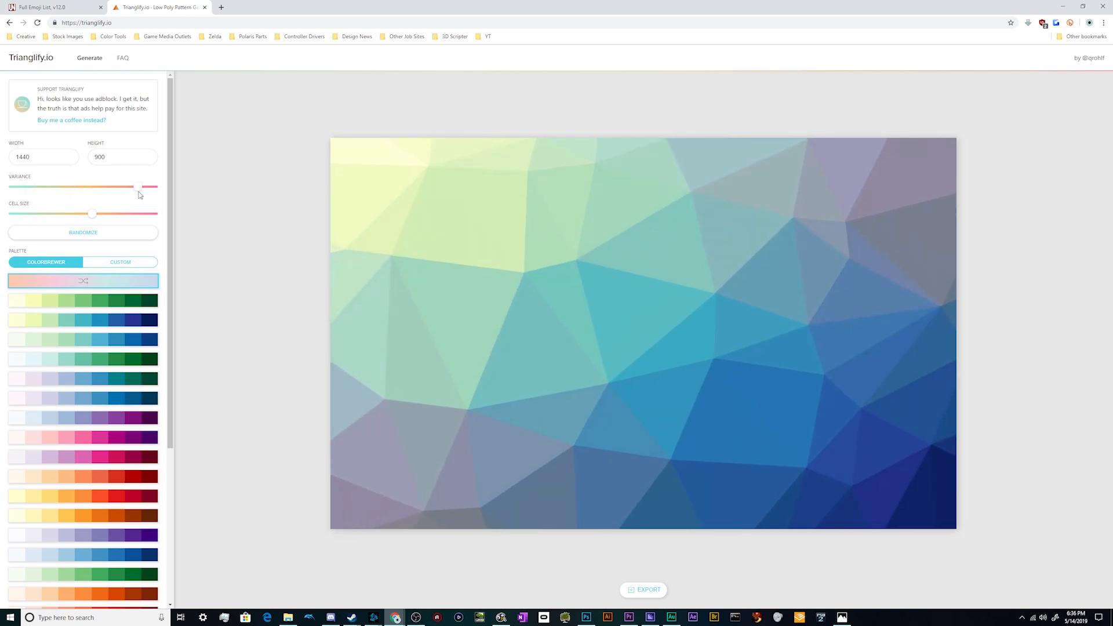
drag(141, 187, 152, 187)
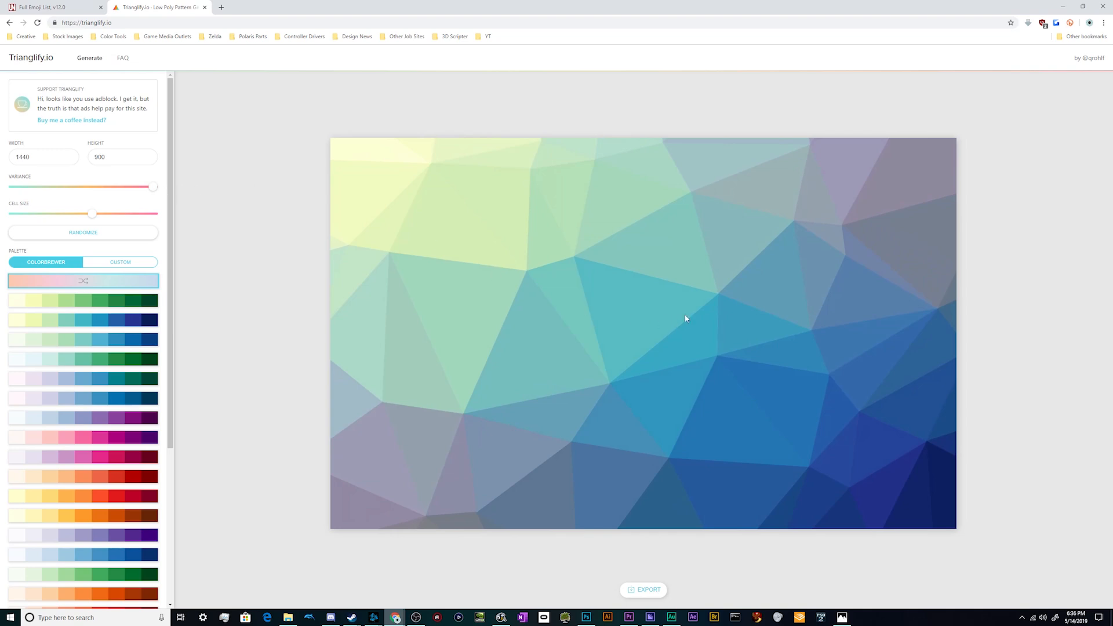
mouse_move(132, 253)
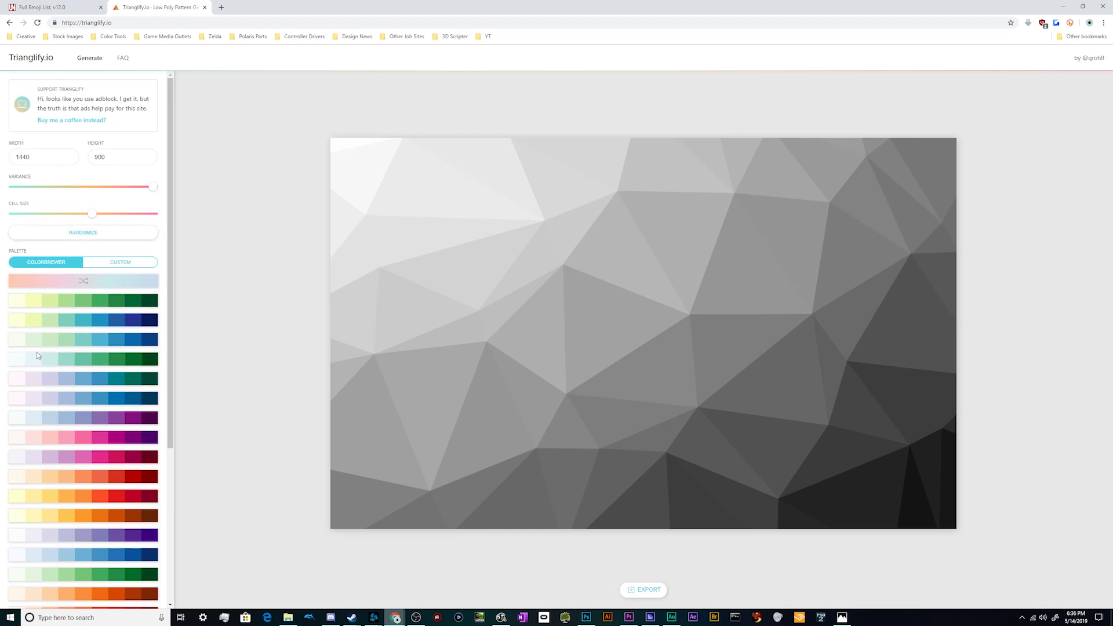
mouse_move(96, 202)
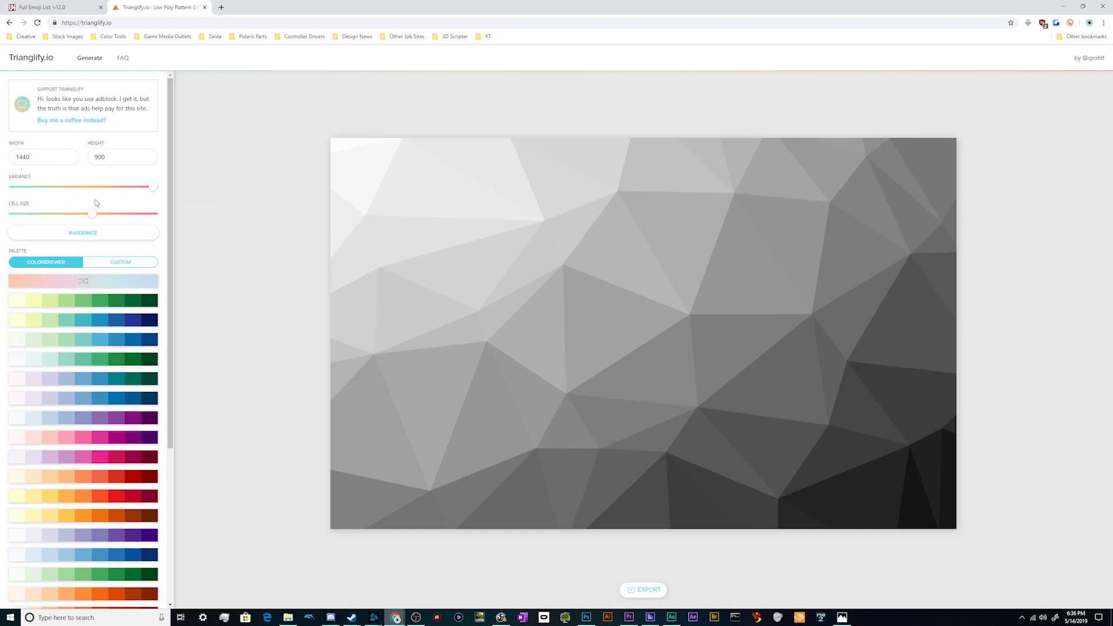
Shrink Cell Size near its minimum so the pattern becomes many tiny triangles.
drag(93, 214, 68, 214)
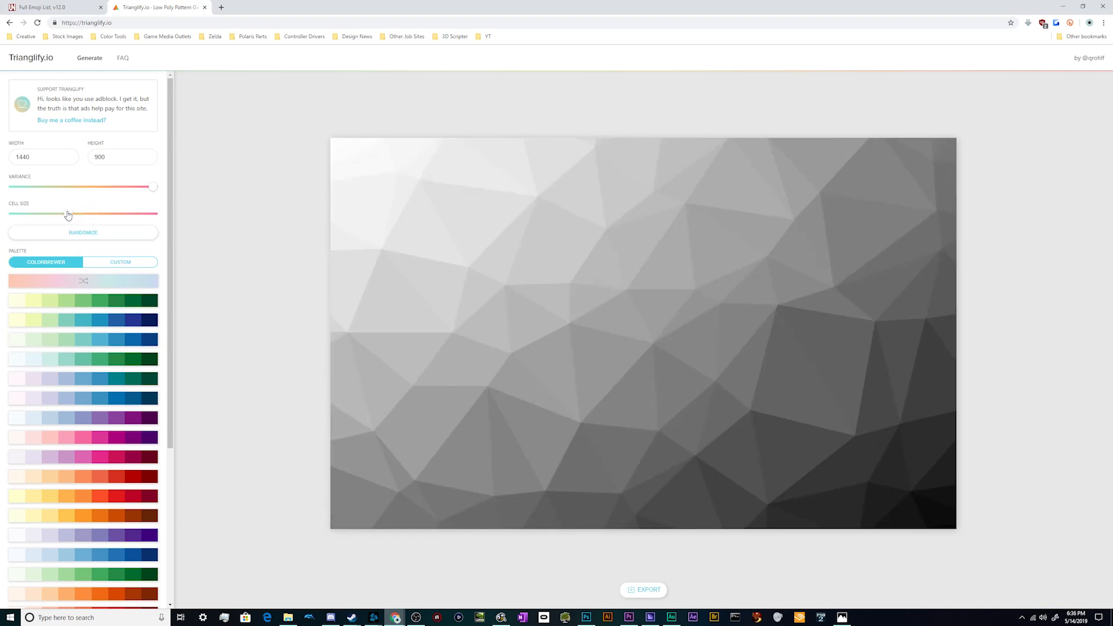
drag(67, 213, 50, 214)
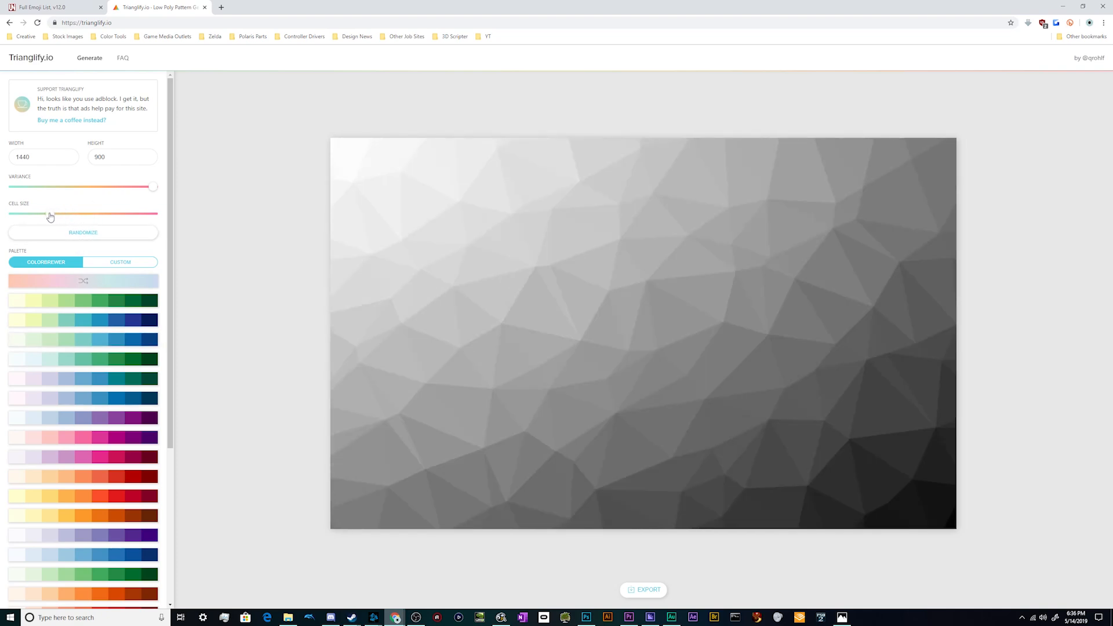
drag(50, 213, 10, 214)
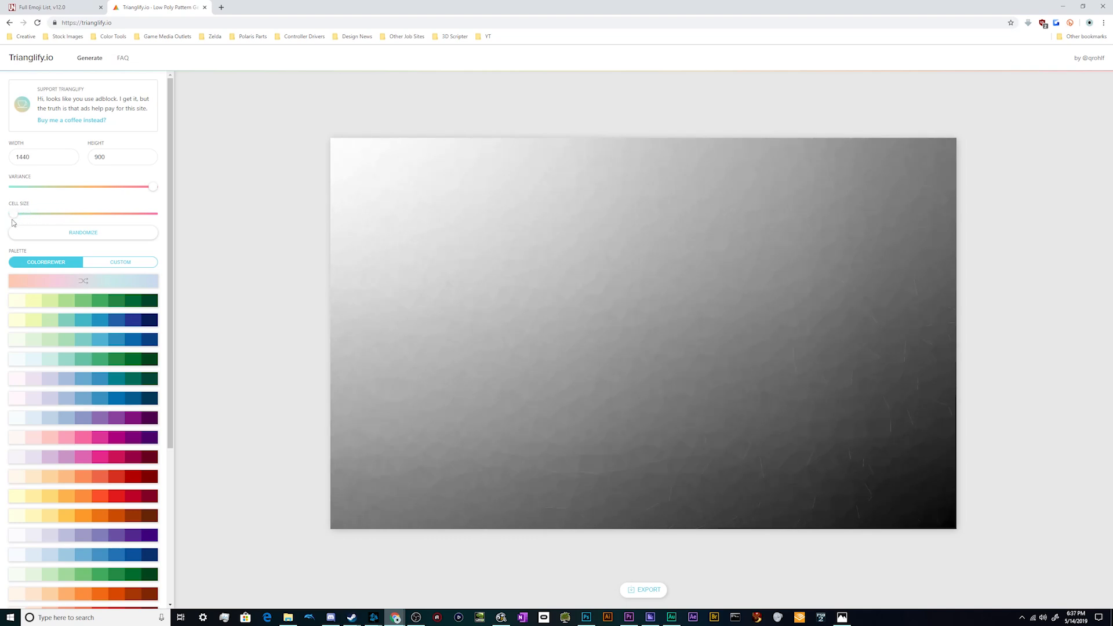
drag(12, 215, 42, 214)
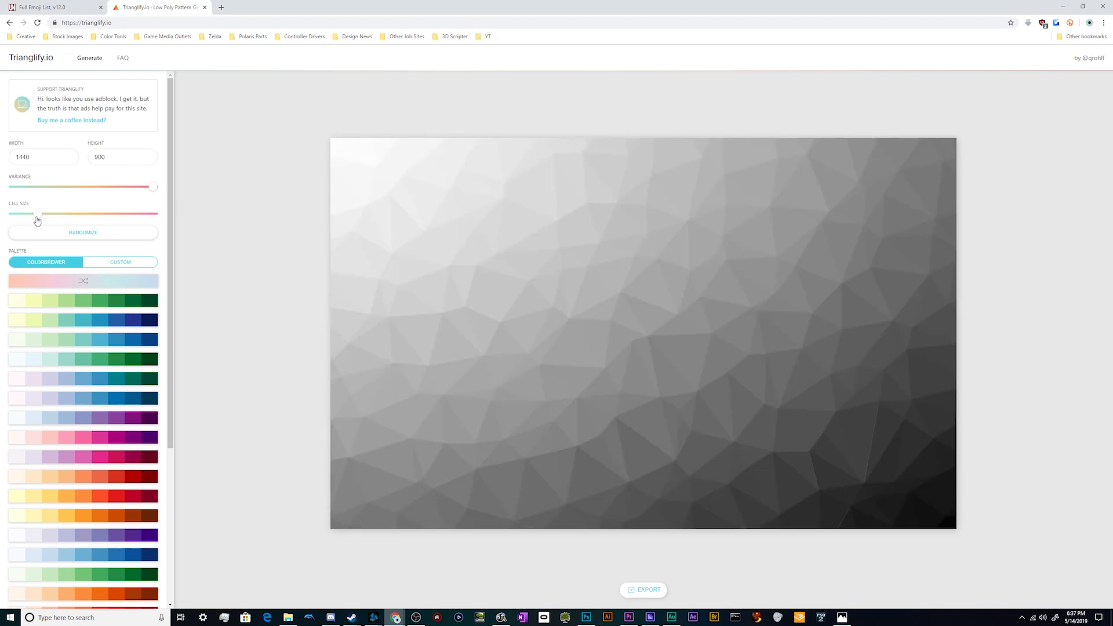
drag(38, 213, 32, 213)
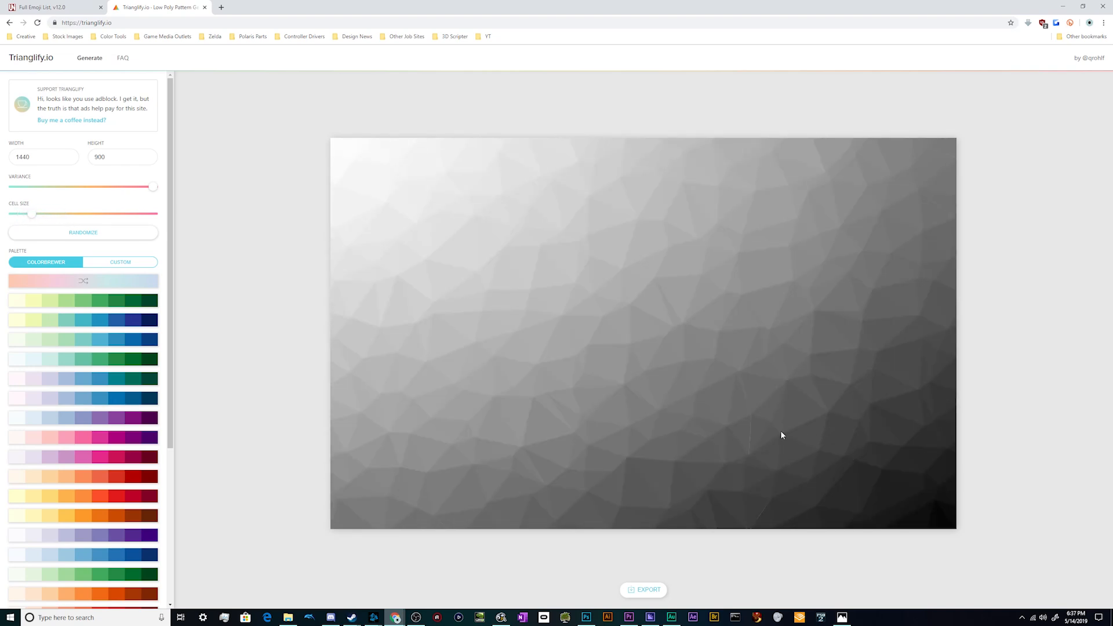
Select the 1440 Width value and begin replacing it with 38.
triple_click(43, 157)
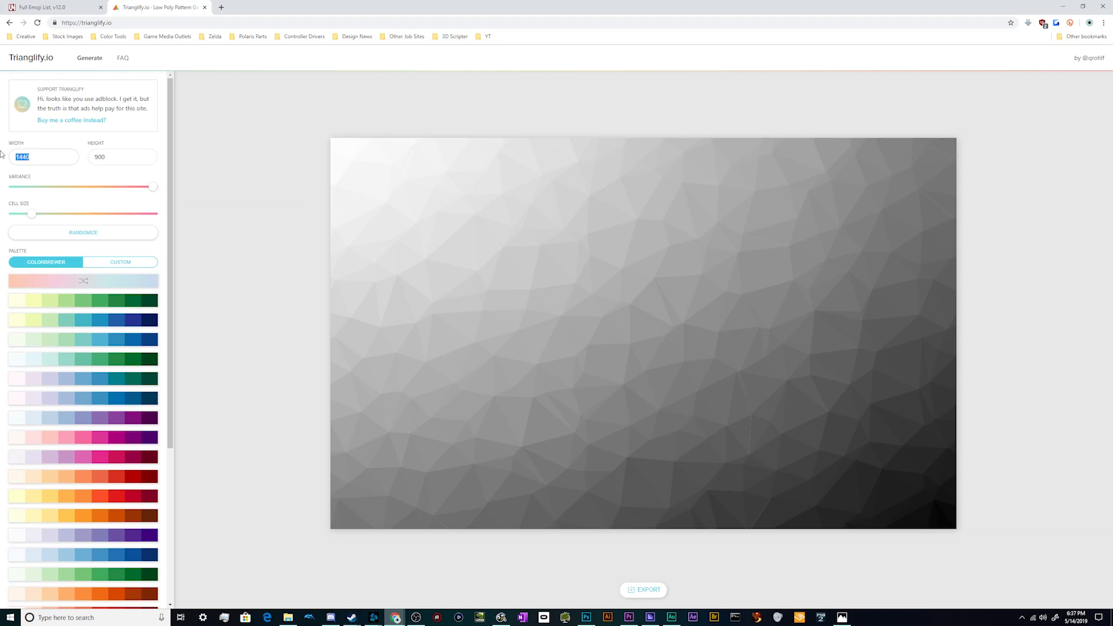
text(38)
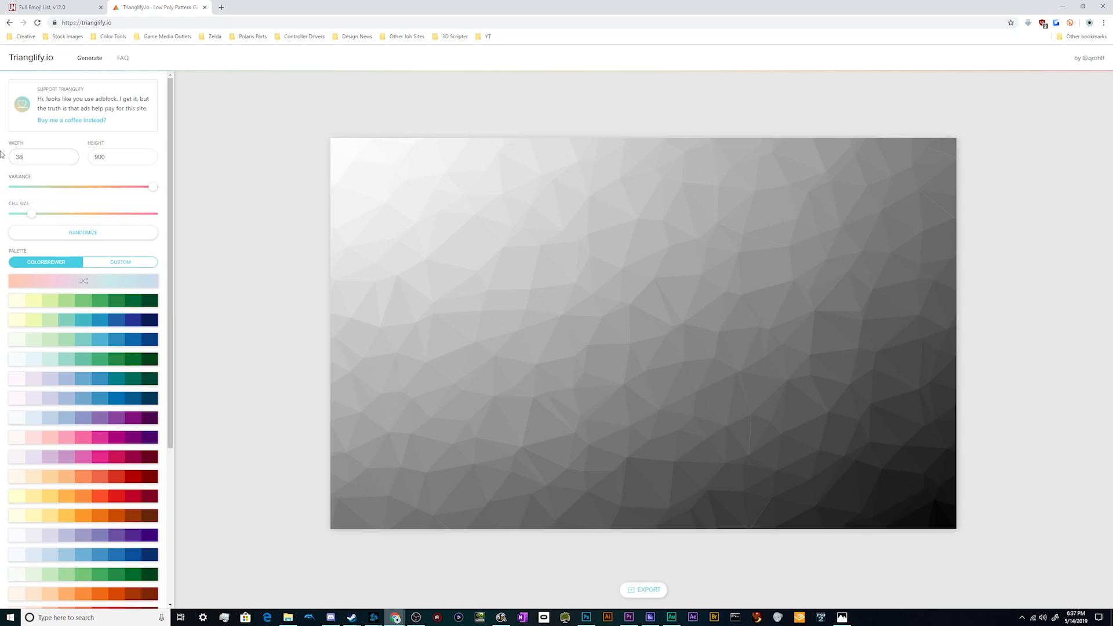
mouse_move(608, 616)
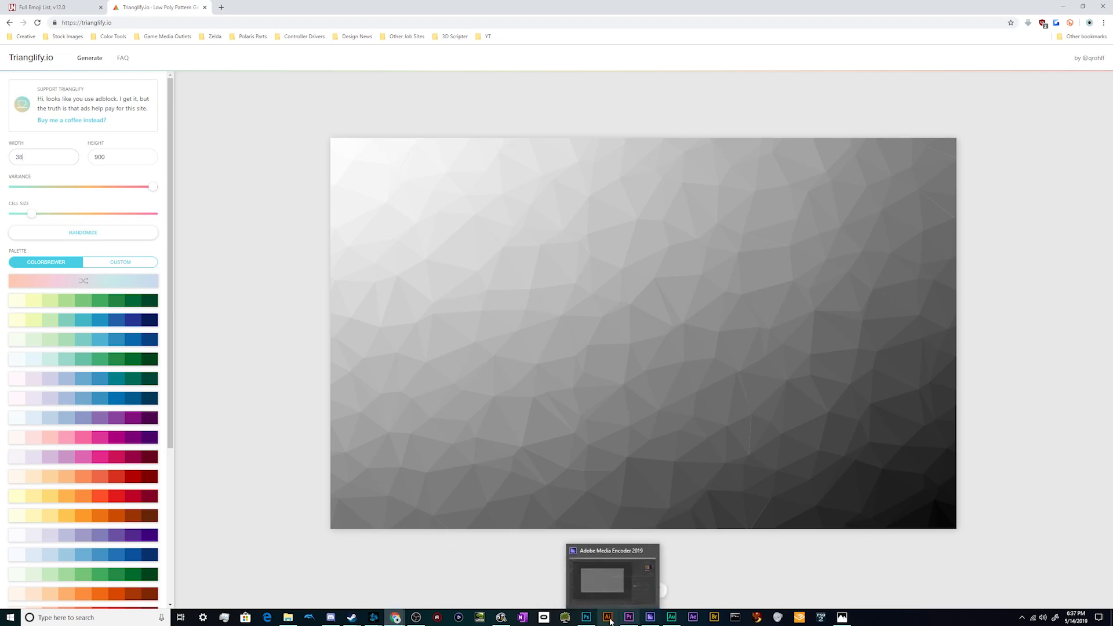
Start a new Photoshop document to check the 4K preset of 3840 by 2160 pixels.
click(584, 615)
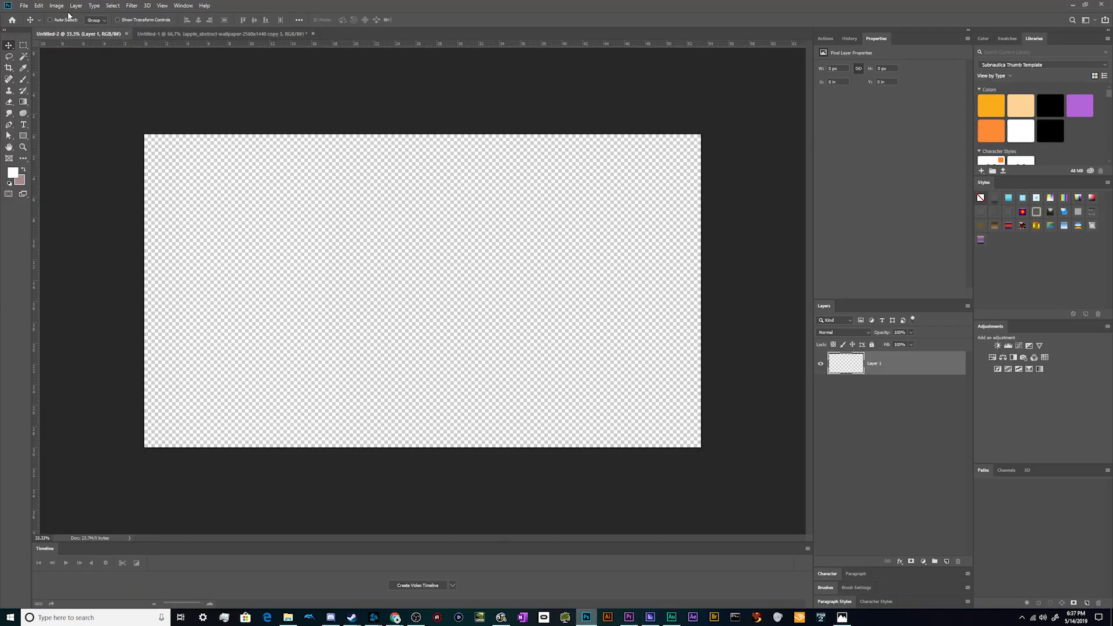
mouse_move(341, 60)
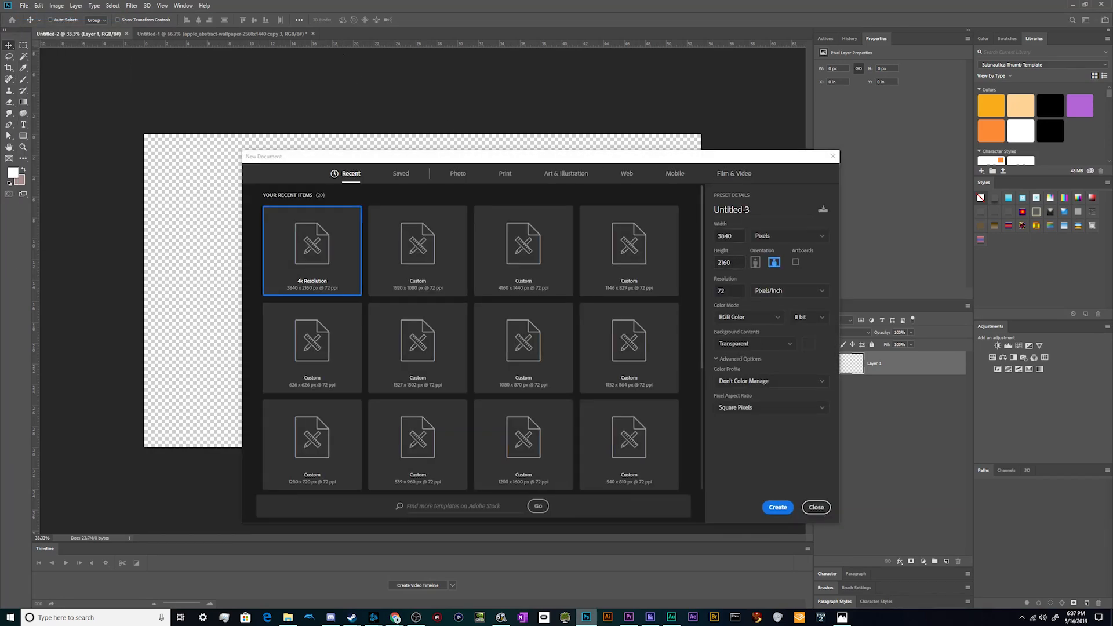
mouse_move(517, 396)
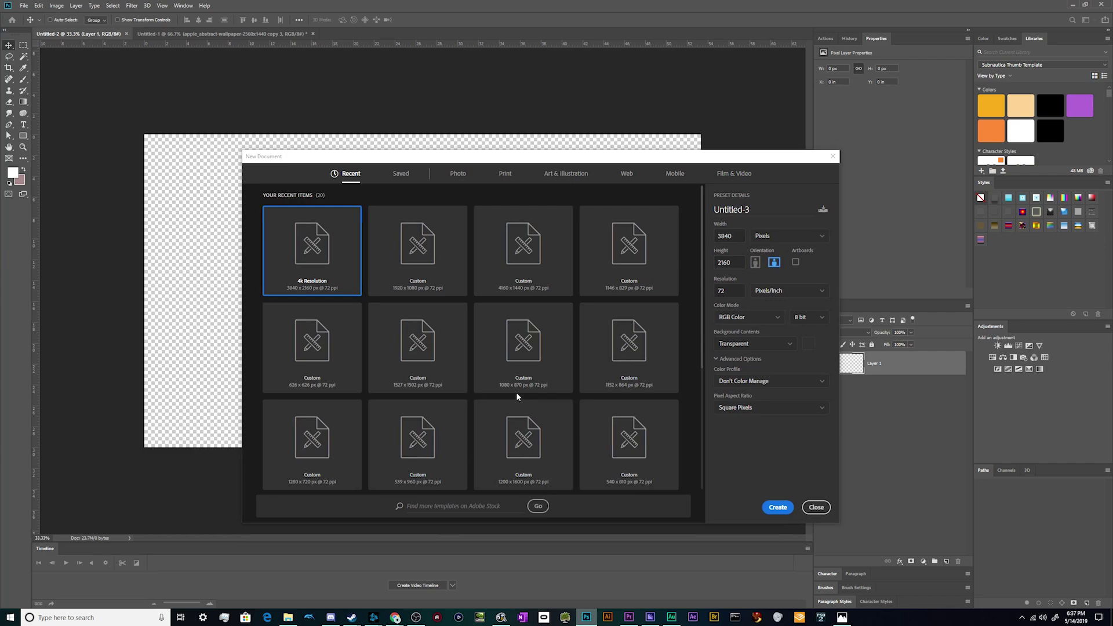
mouse_move(689, 539)
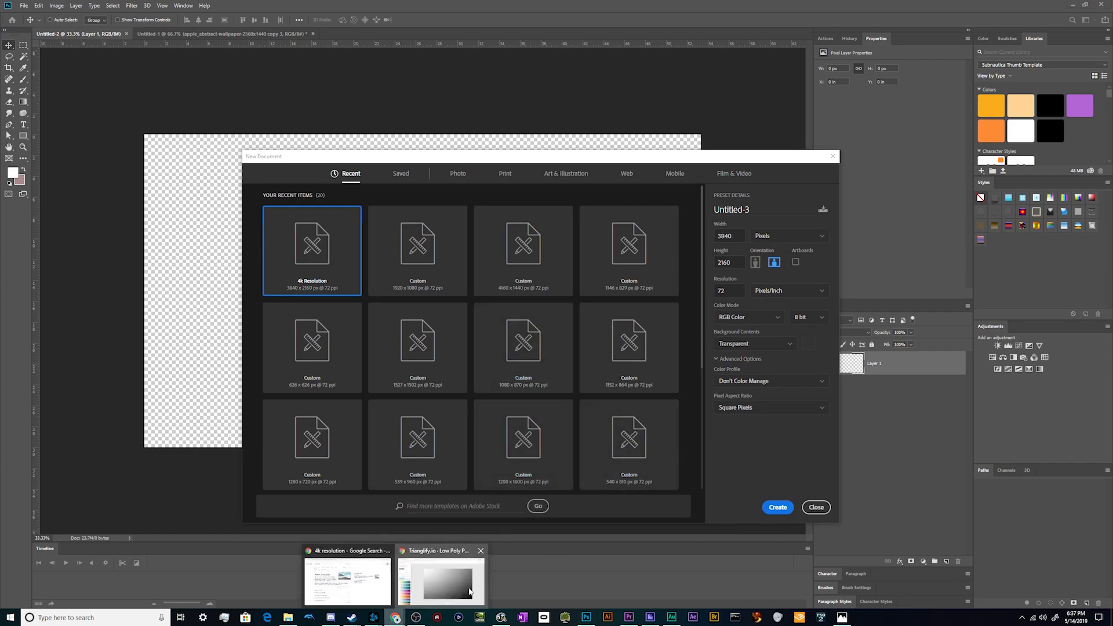
Back in Trianglify, set the pattern size to 3840 wide by 2160 high.
click(441, 587)
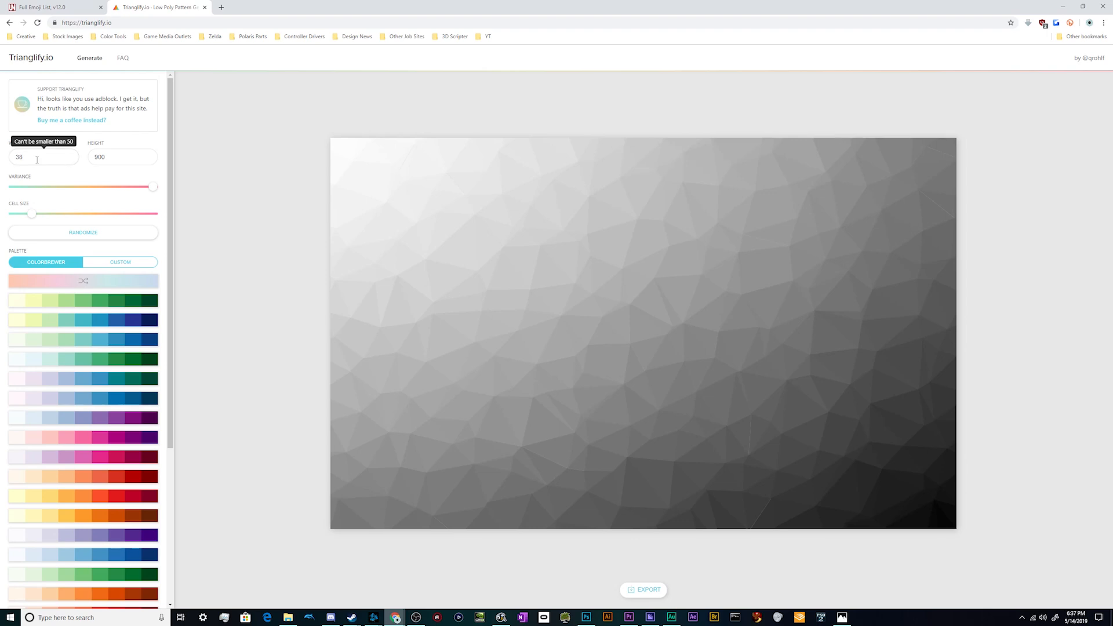
text(3840)
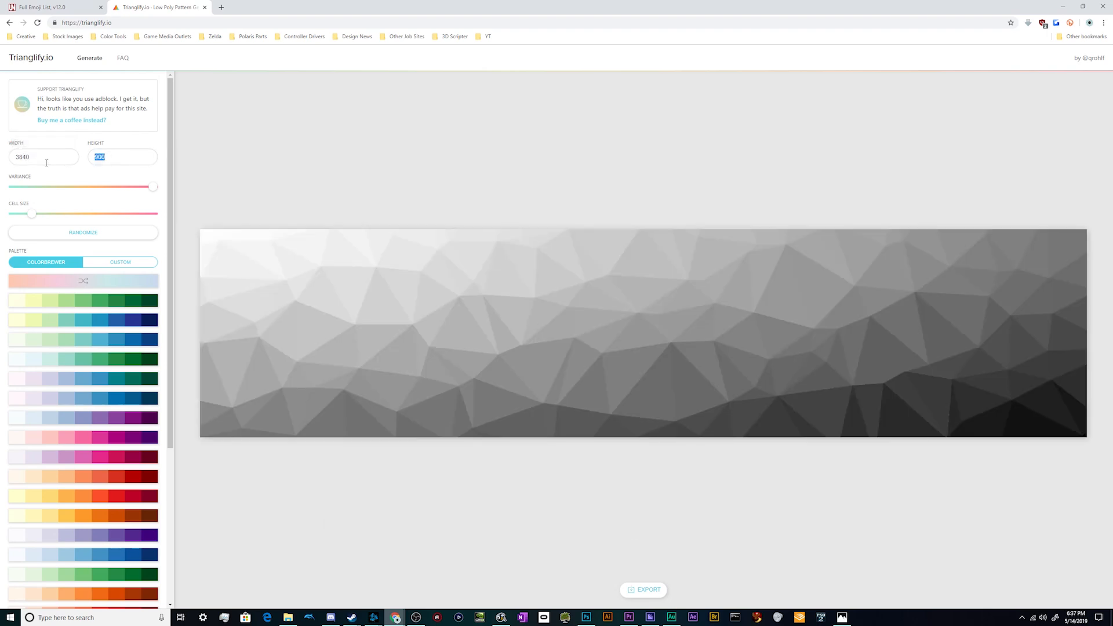
text(2160)
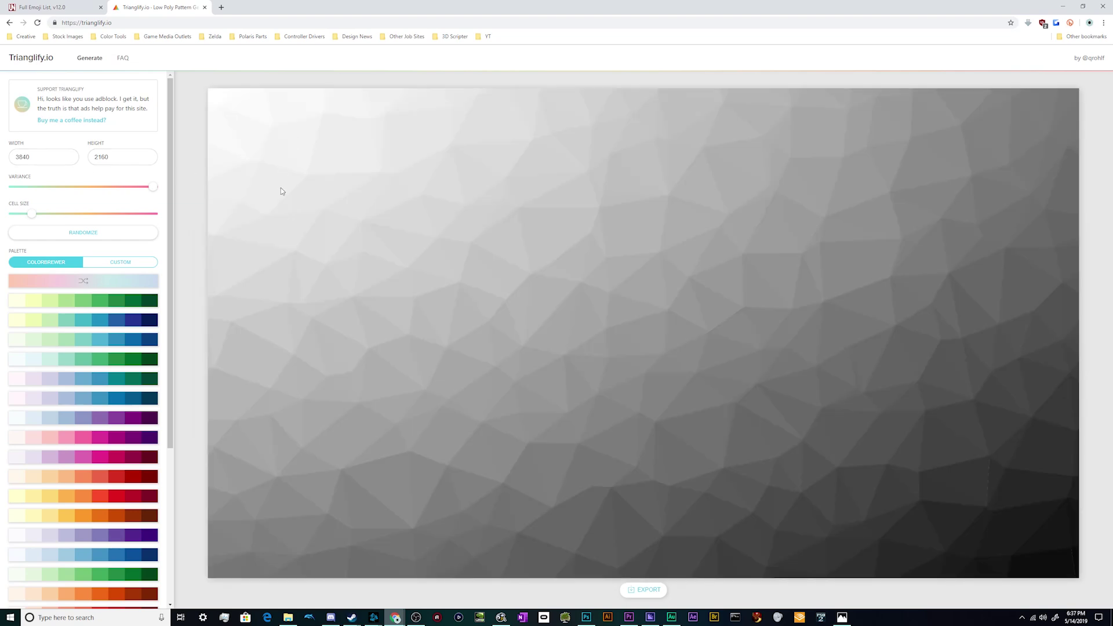
Restore Variance to maximum and settle Cell Size at a moderately larger value.
drag(152, 187, 150, 186)
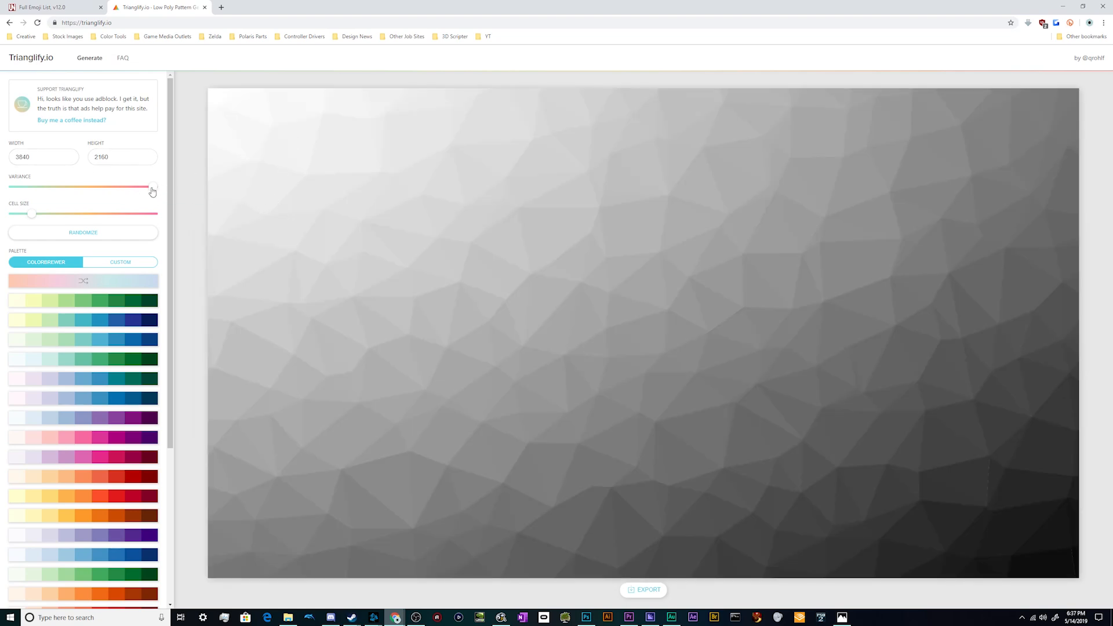
drag(151, 186, 138, 185)
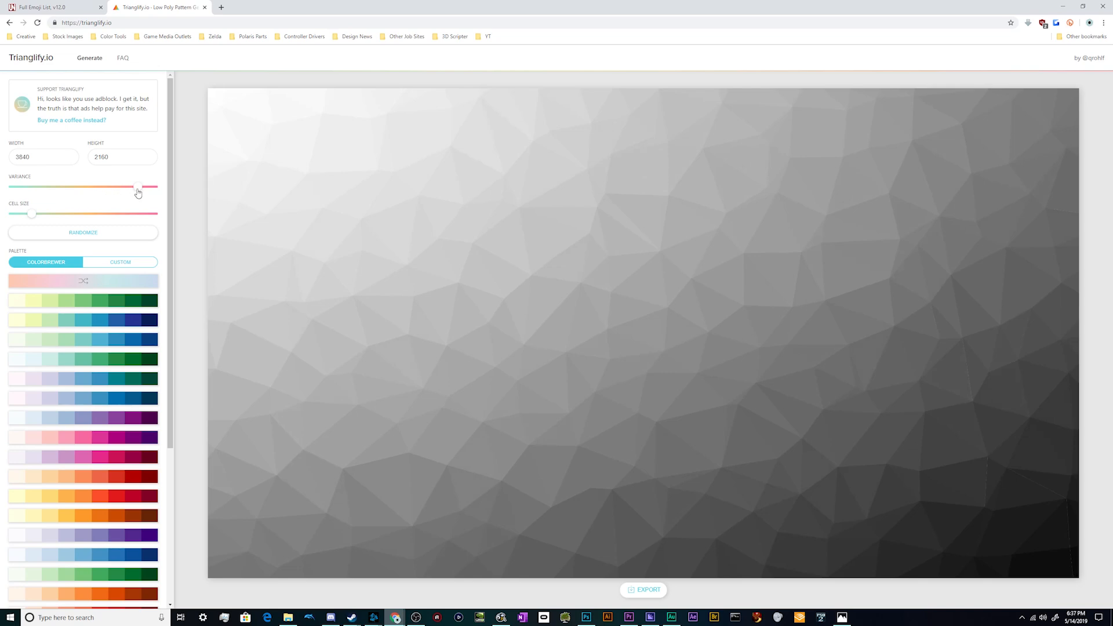
drag(138, 187, 155, 187)
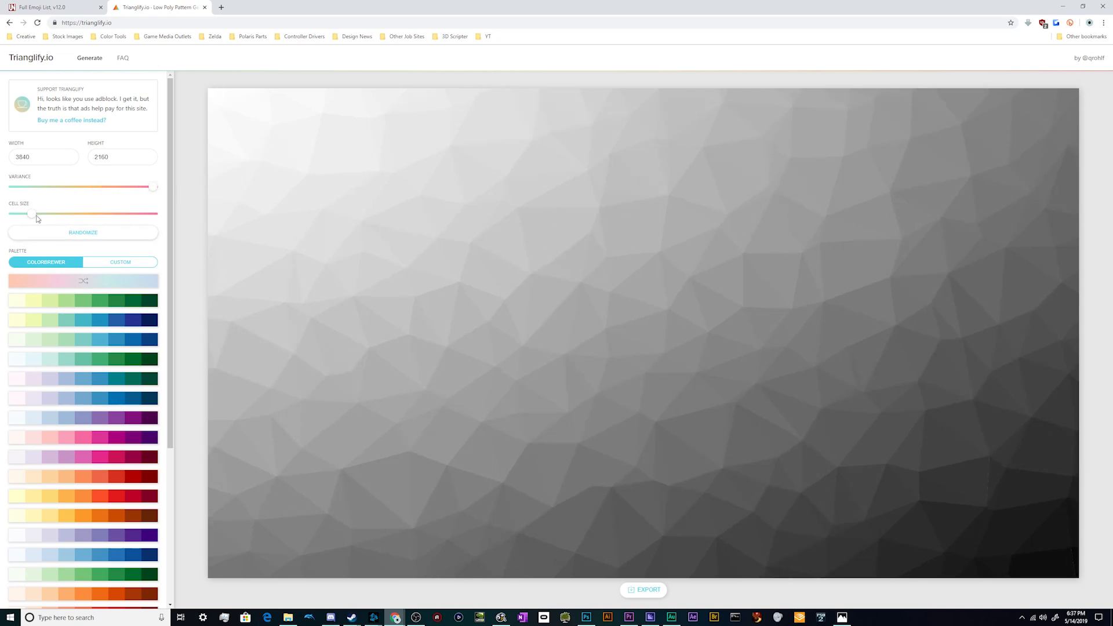
drag(36, 214, 55, 214)
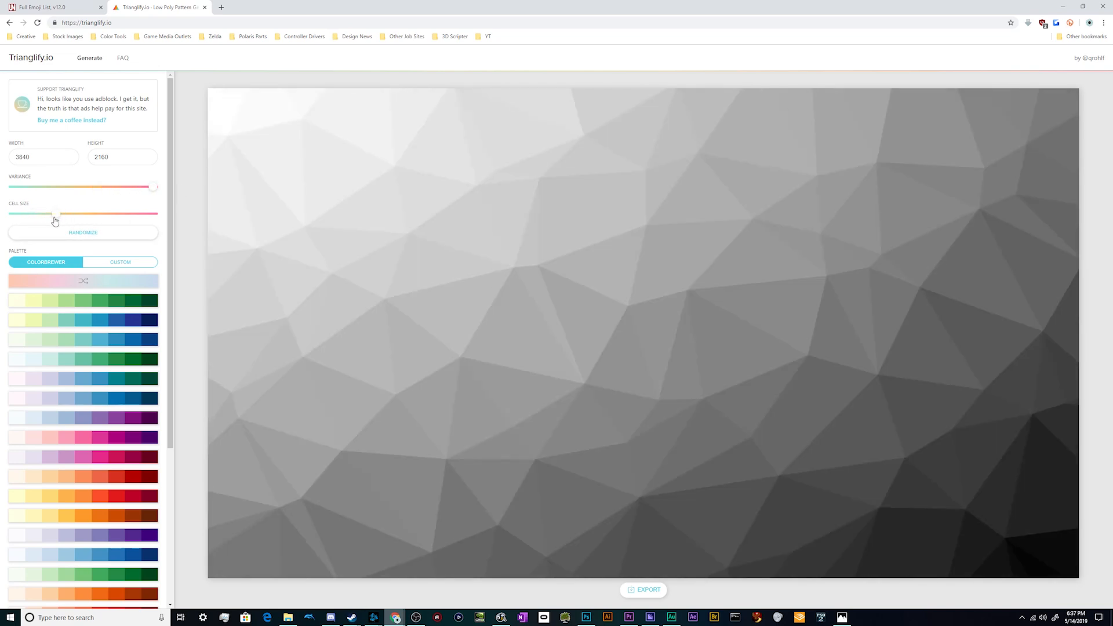
drag(82, 213, 41, 213)
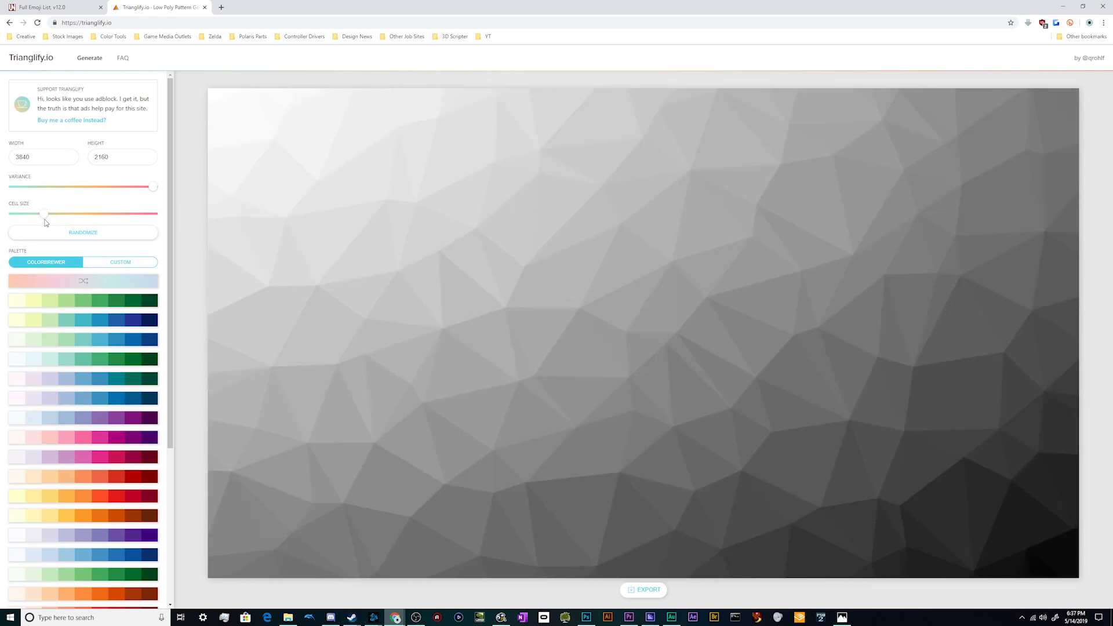
mouse_move(137, 123)
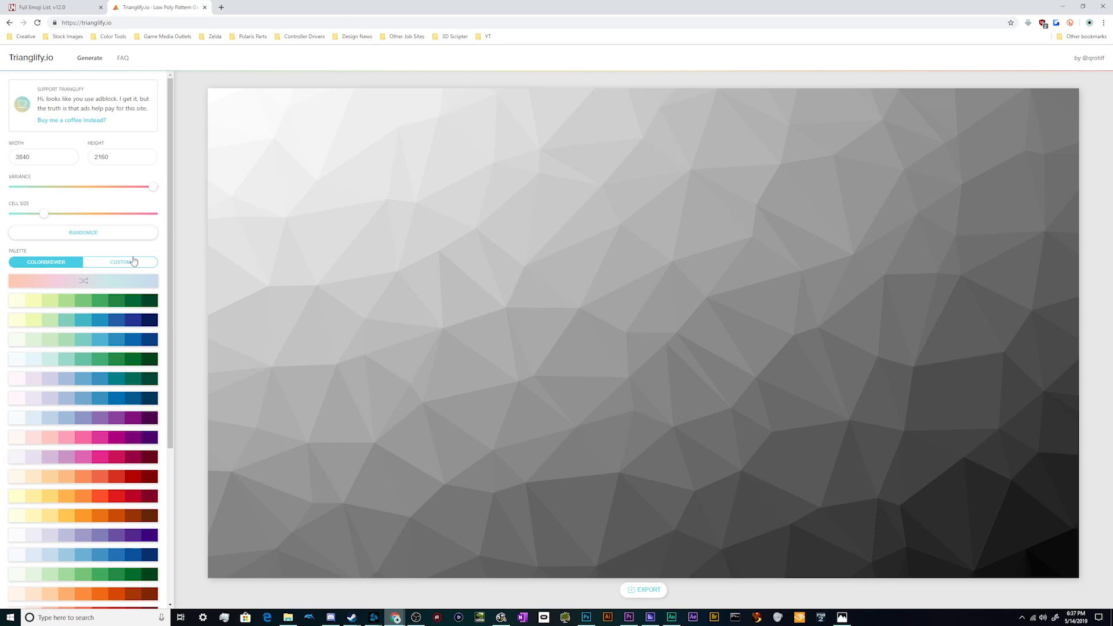
mouse_move(473, 211)
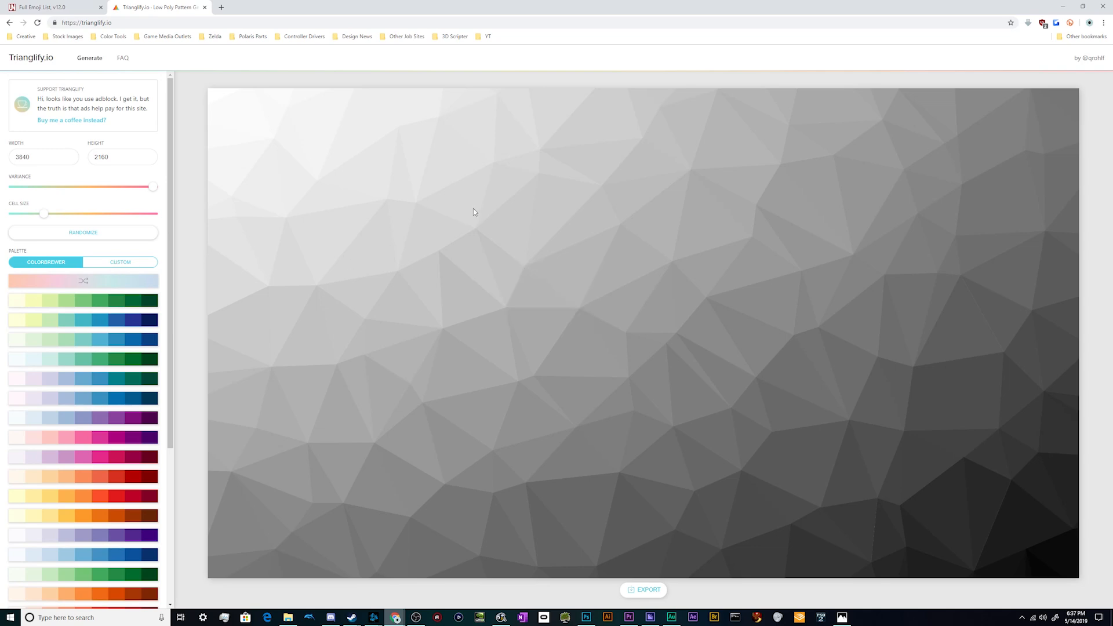
Export the grey low-poly pattern and save it to Downloads as download.png.
click(643, 589)
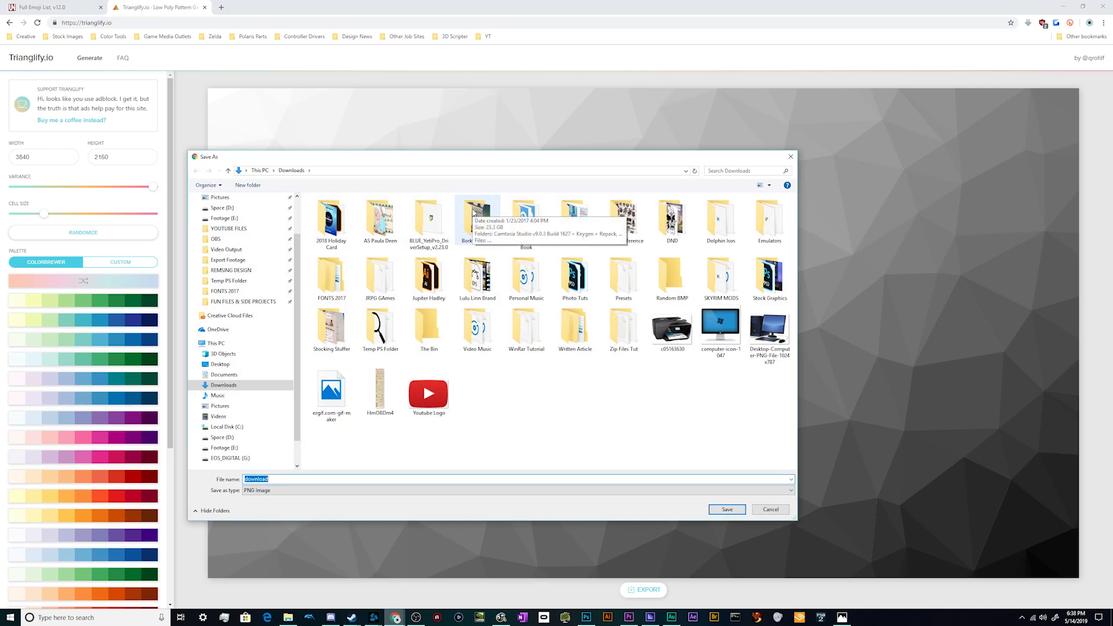
mouse_move(719, 522)
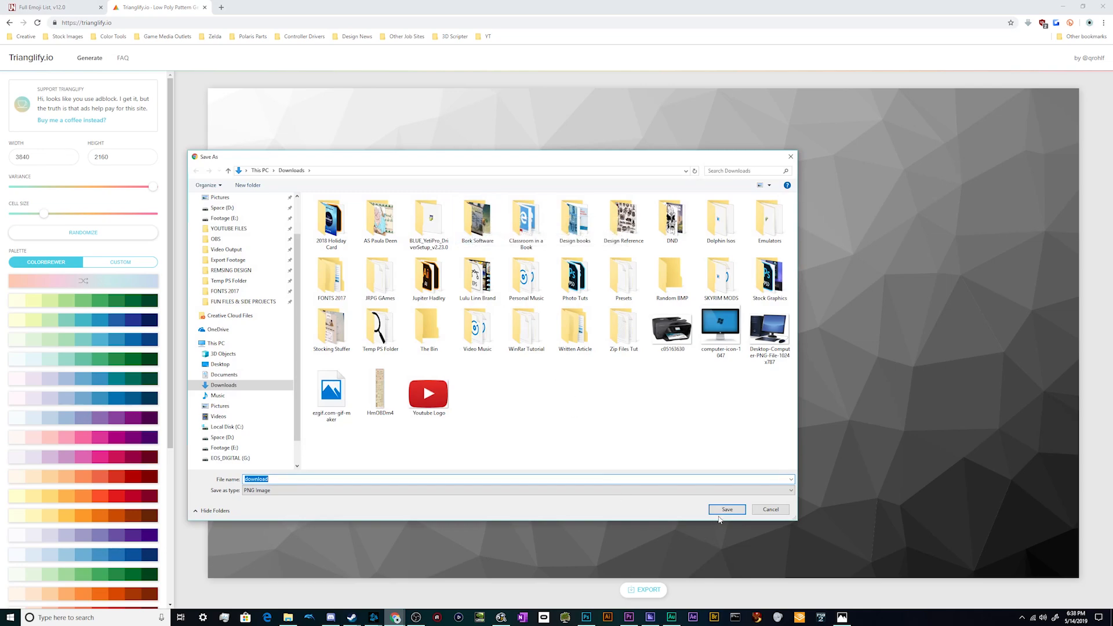
click(727, 508)
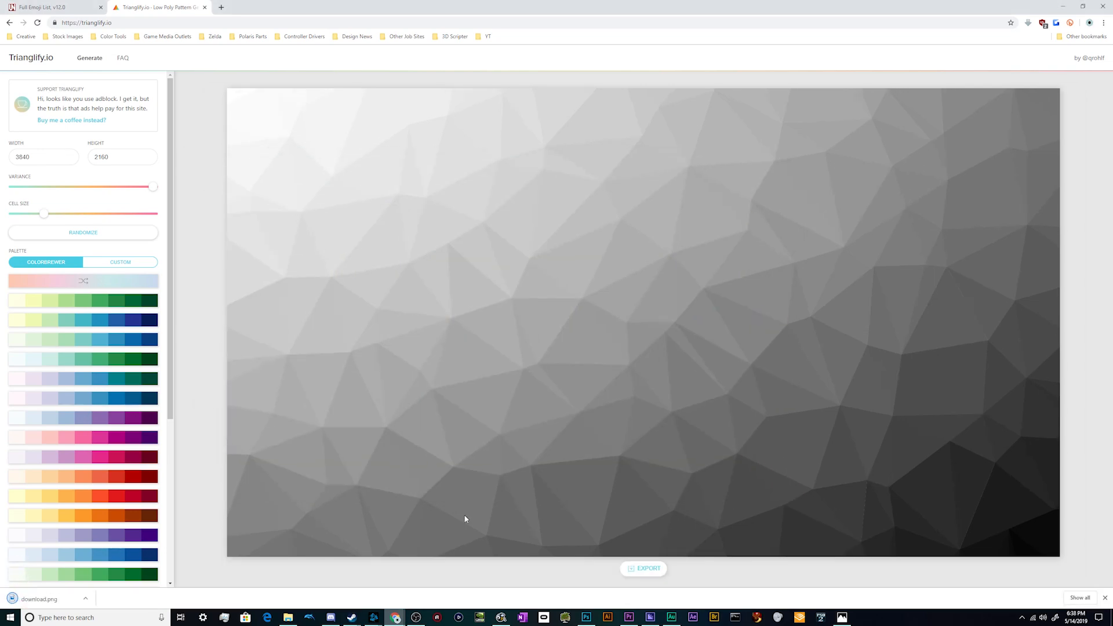
click(582, 616)
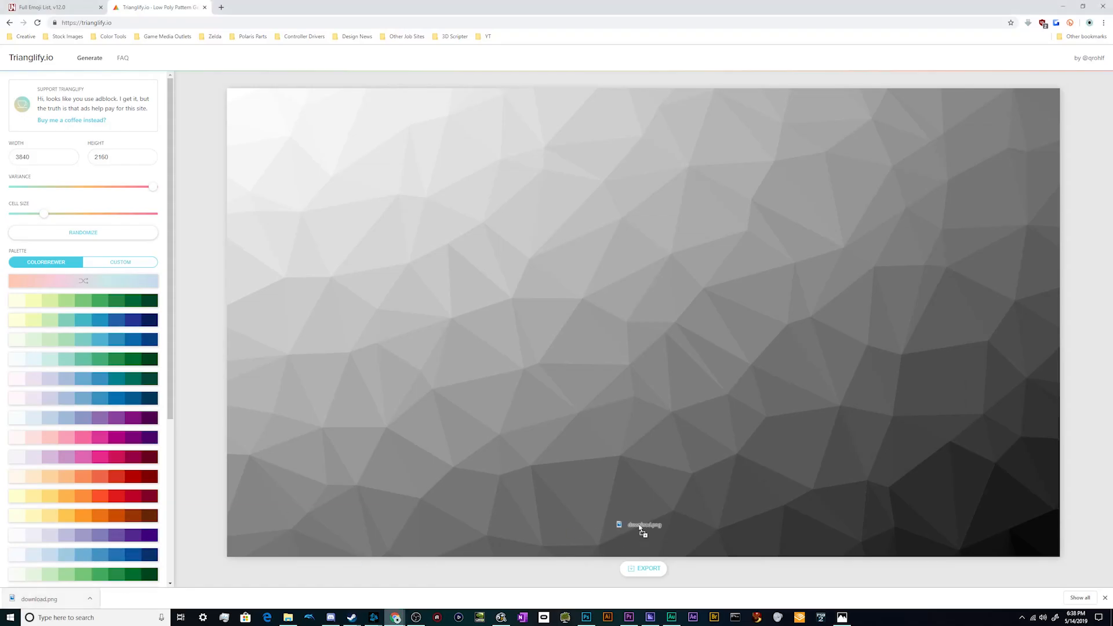
Place download.png into the Photoshop document as a smart object layer.
click(585, 615)
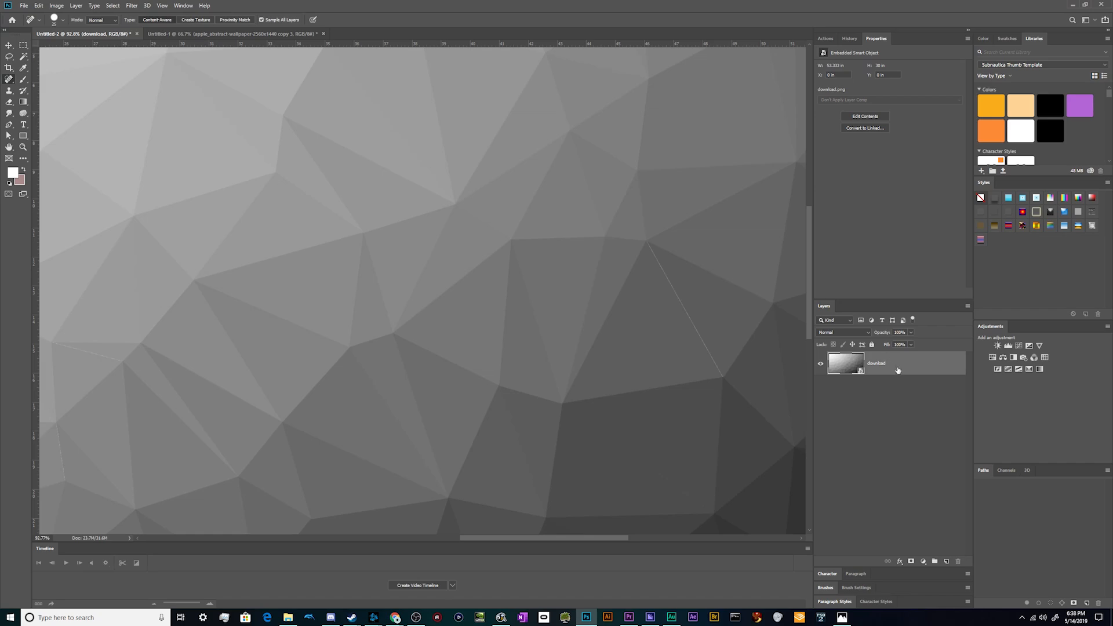
Rasterize the placed download pattern layer from its context menu.
right_click(897, 363)
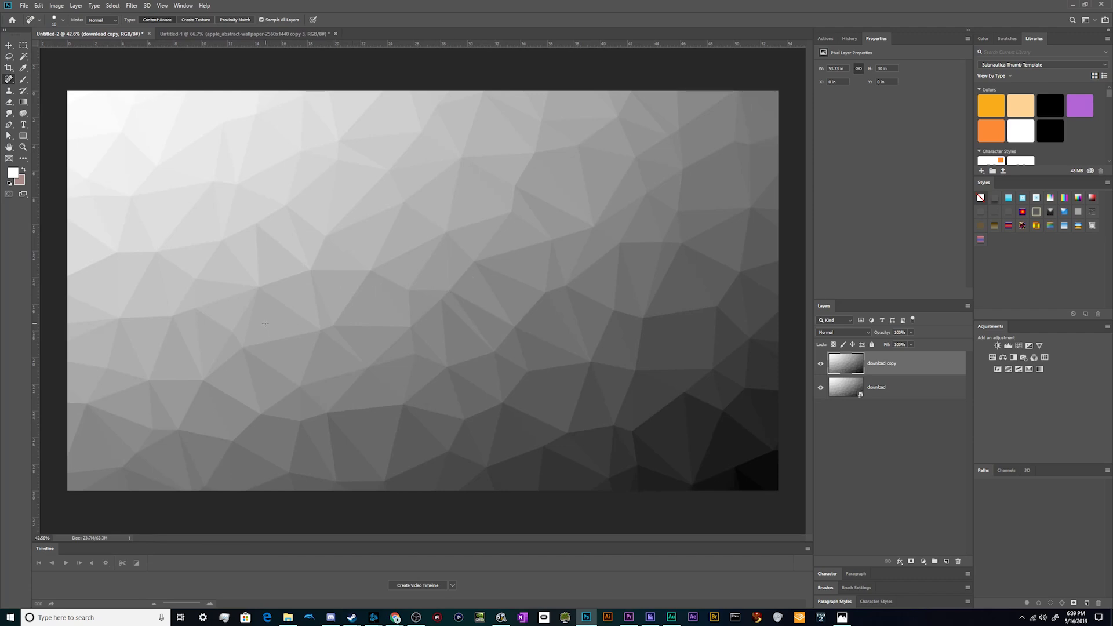
mouse_move(220, 345)
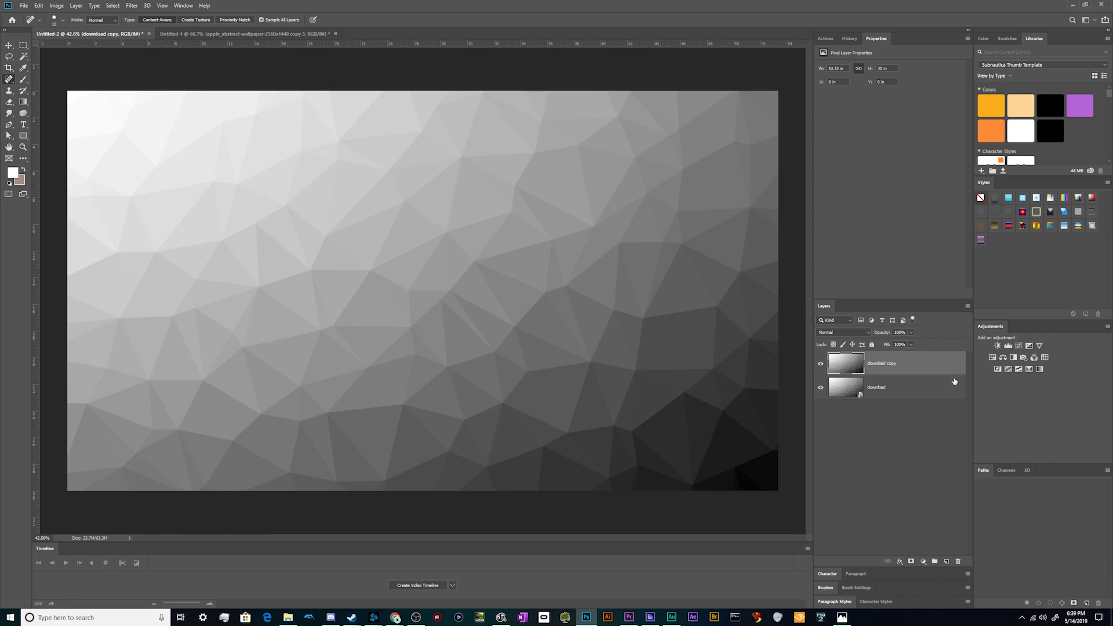
mouse_move(937, 369)
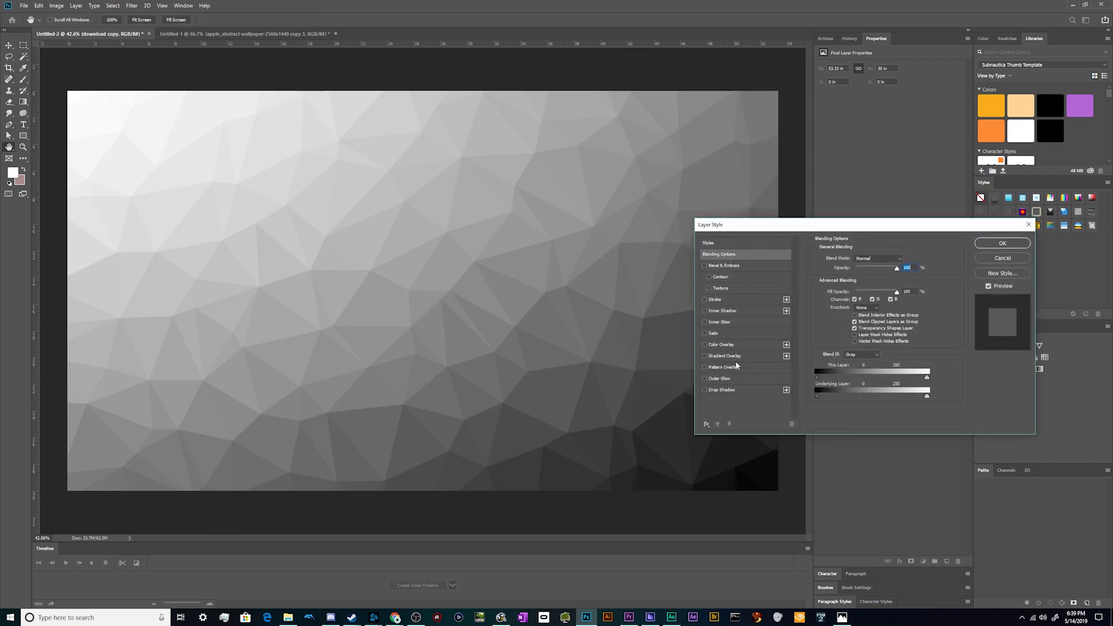
Enable Gradient Overlay on the copied layer and lower its opacity.
click(723, 356)
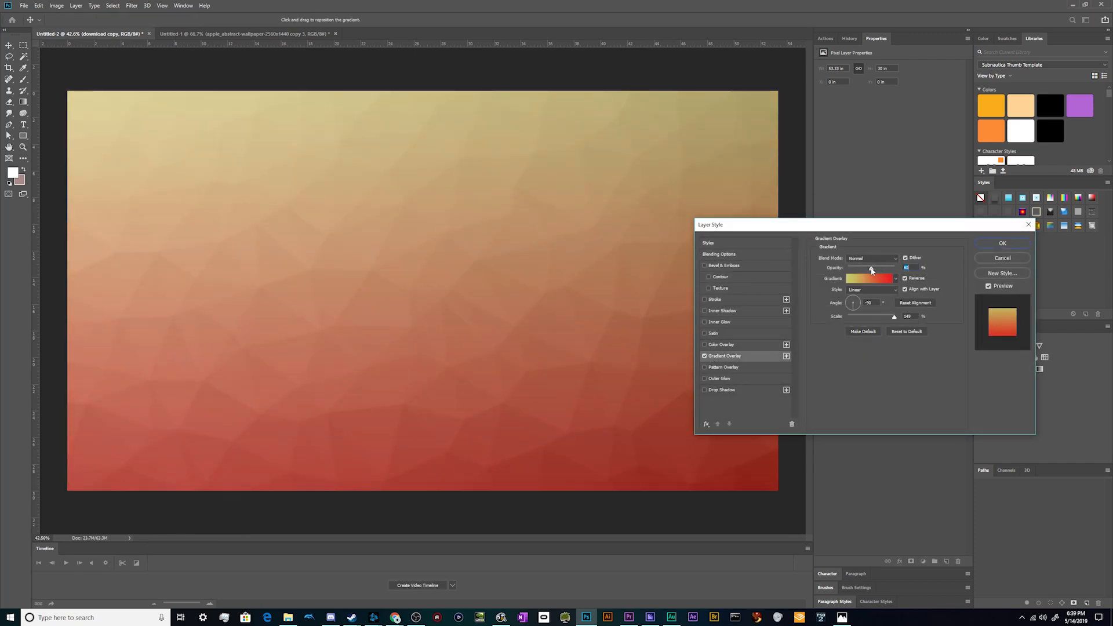
drag(891, 268, 865, 268)
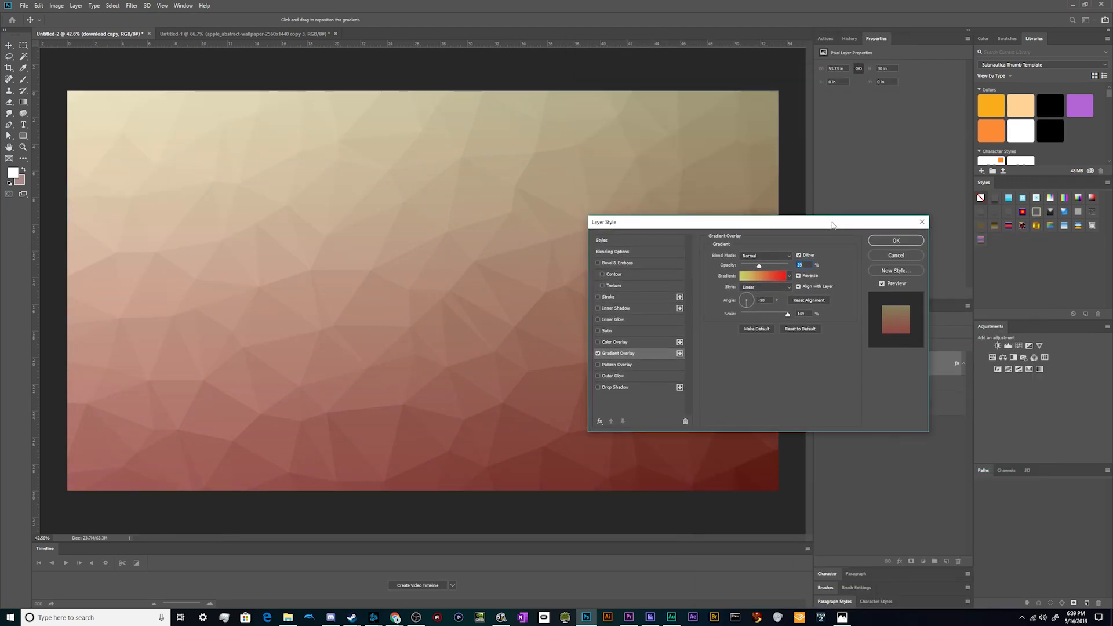
In the Gradient Editor, recolour the end stop to a soft mint green.
click(761, 276)
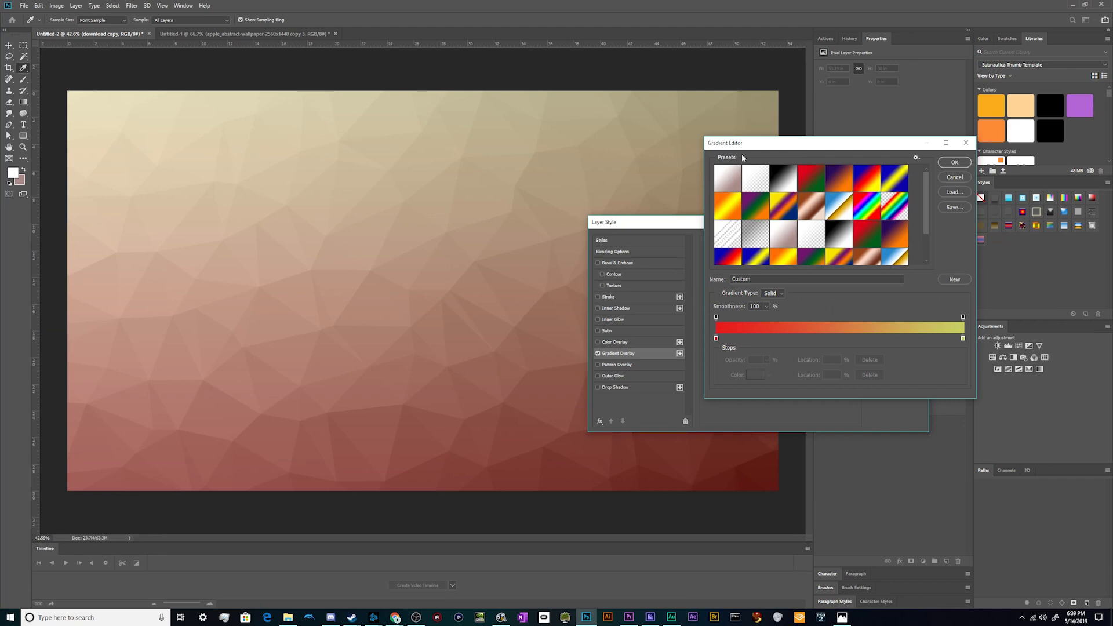
scroll(down, 3)
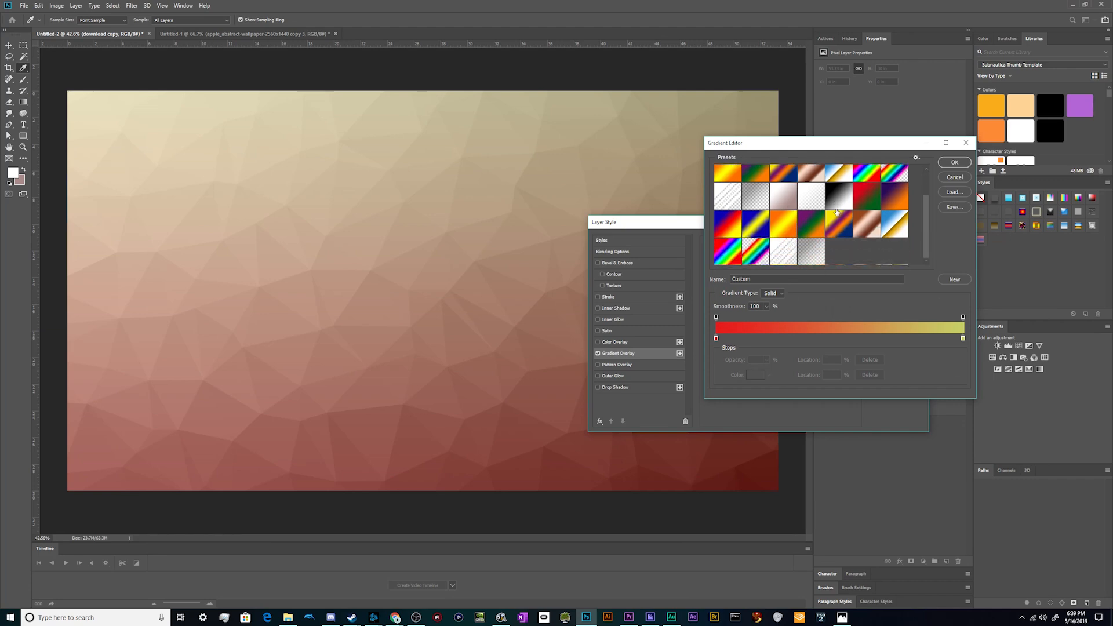
scroll(down, 3)
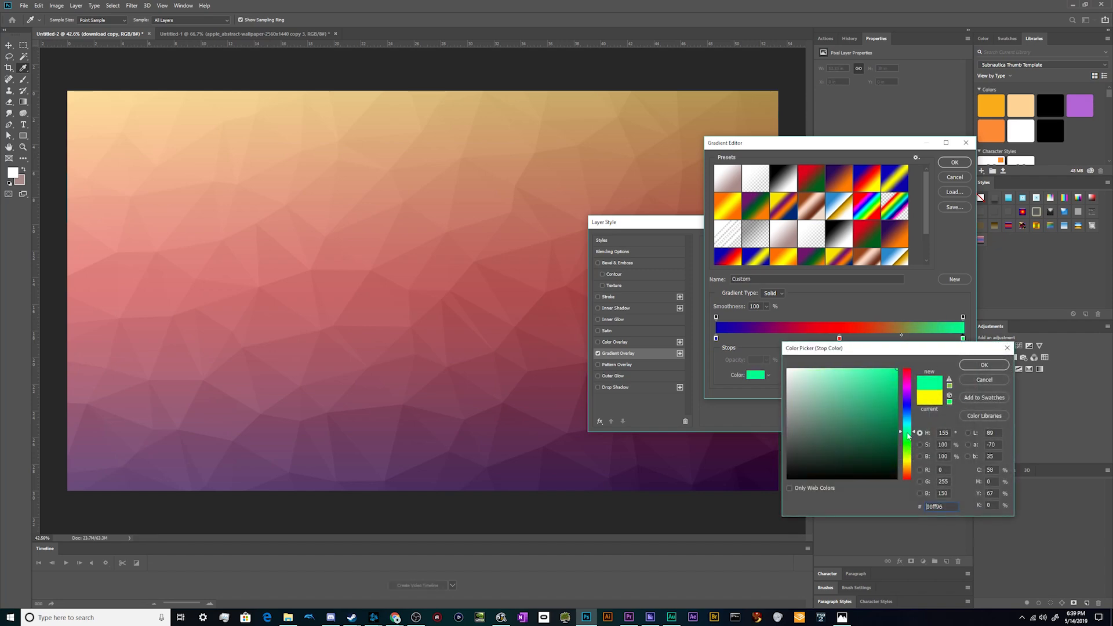
drag(906, 438, 905, 431)
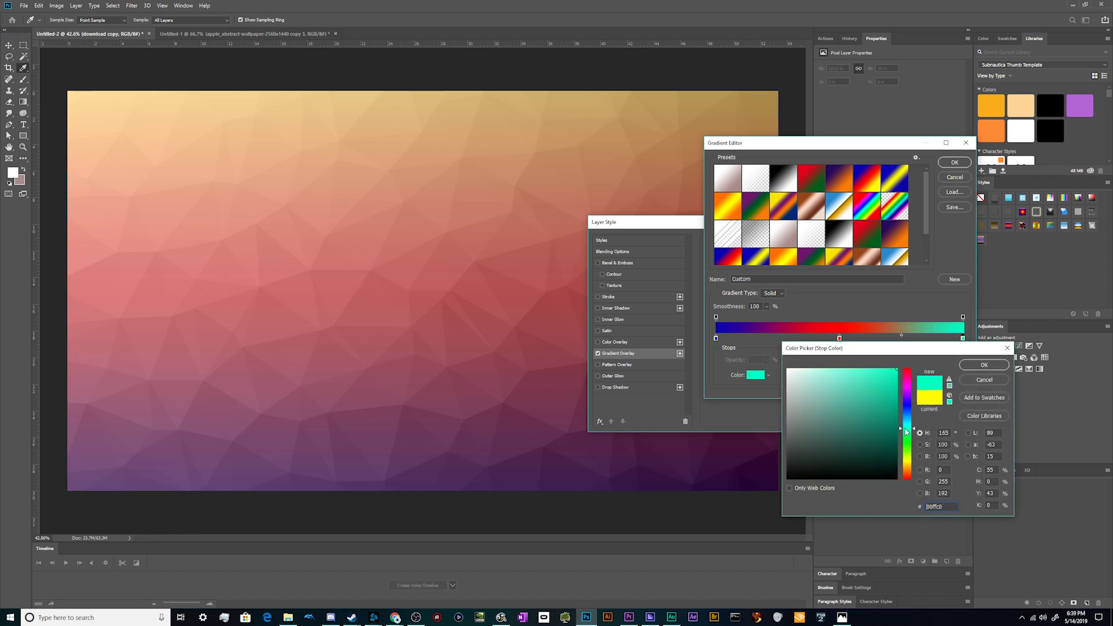
click(885, 383)
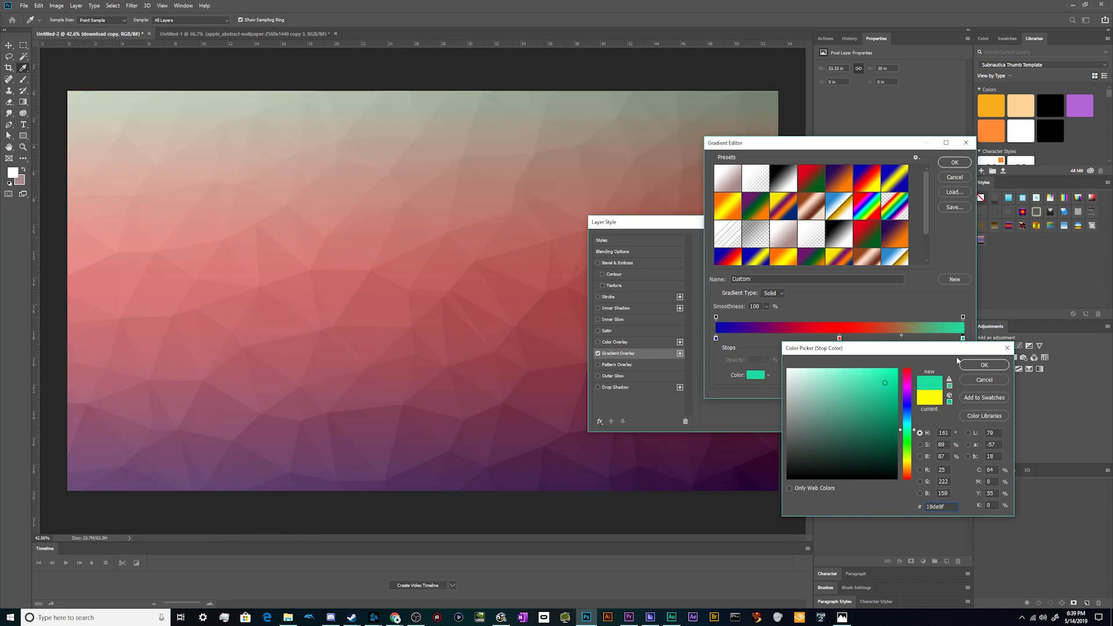
click(983, 364)
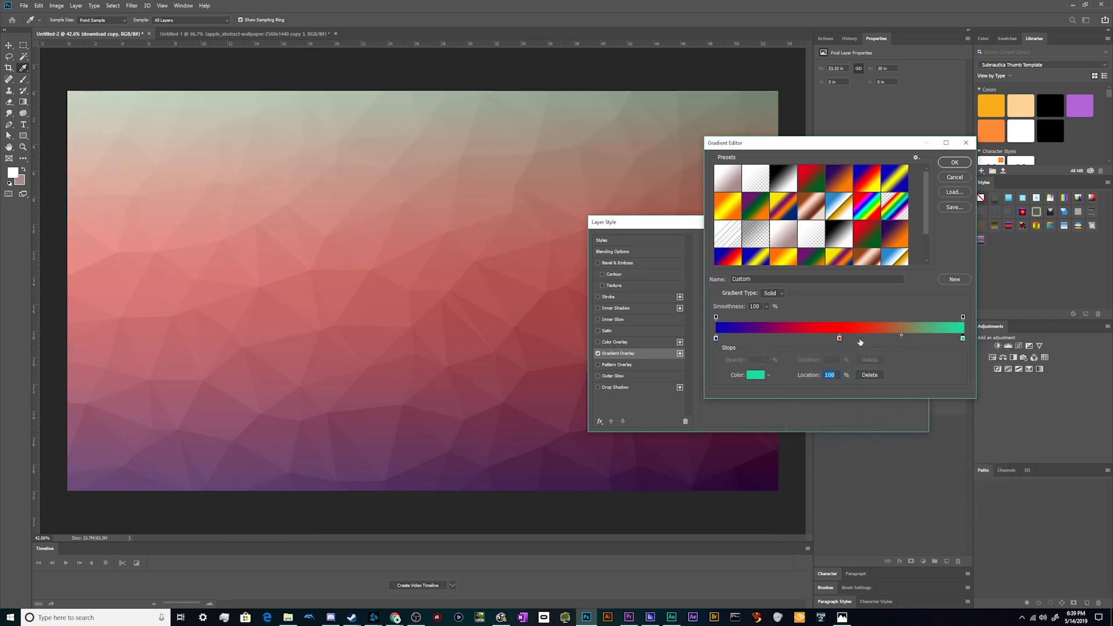
Shift the red stop left, recolour it orange, and remove the extra colour stop.
drag(838, 339, 812, 338)
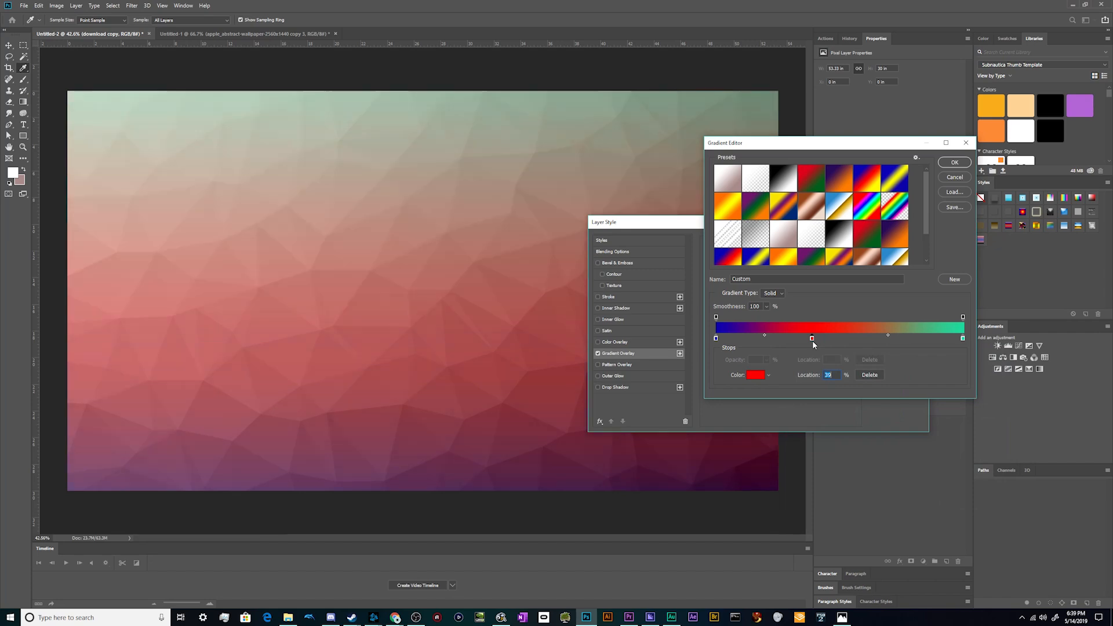
drag(812, 337, 823, 337)
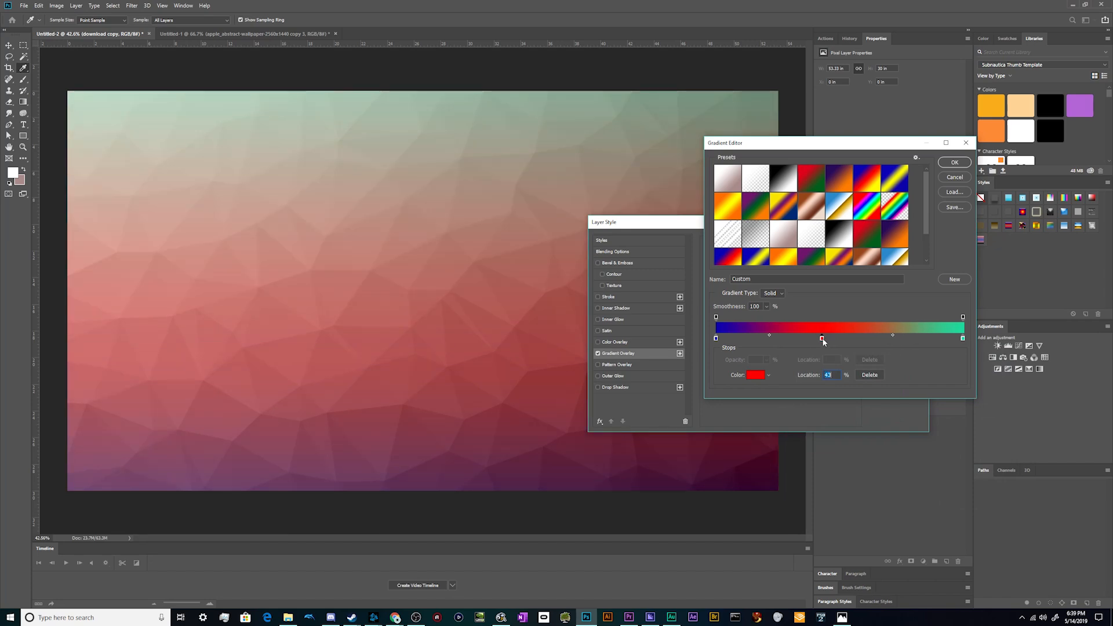
click(756, 375)
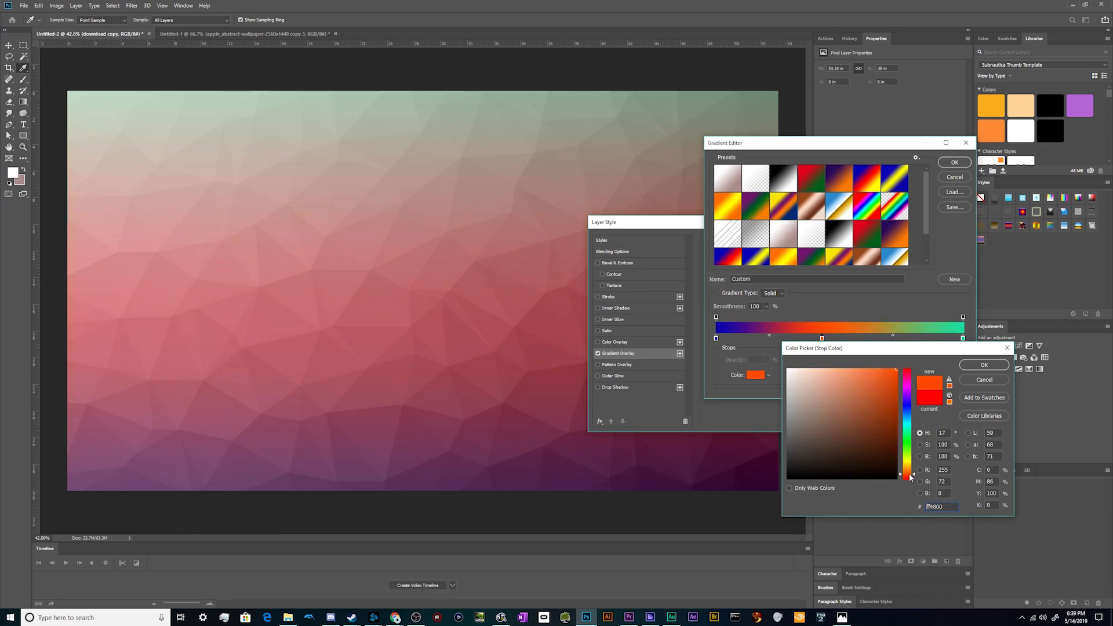
click(884, 378)
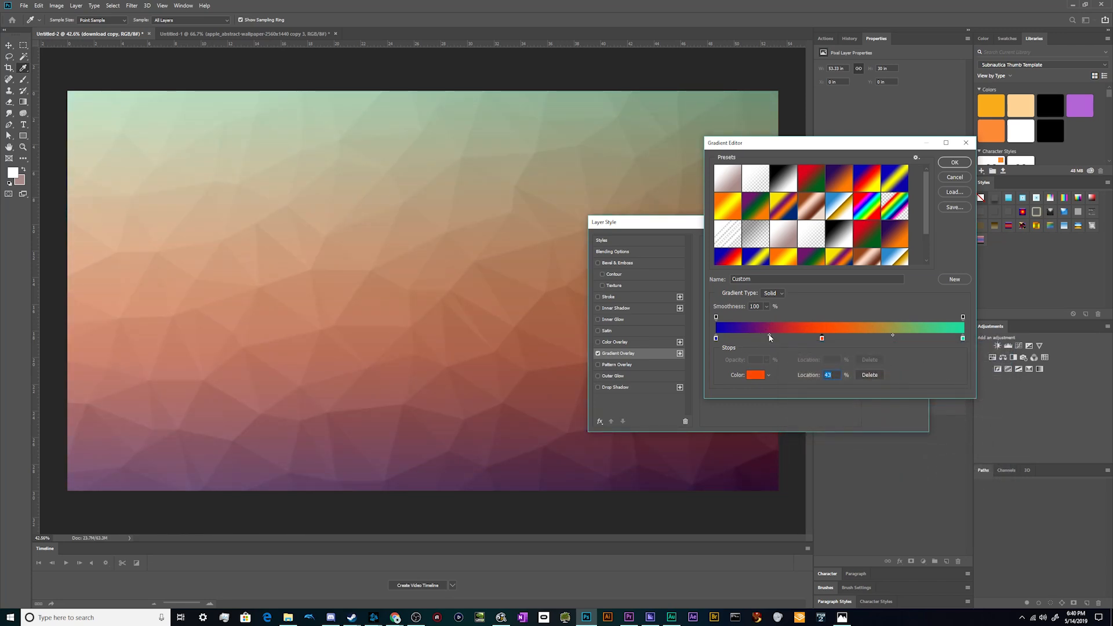
drag(769, 339, 790, 335)
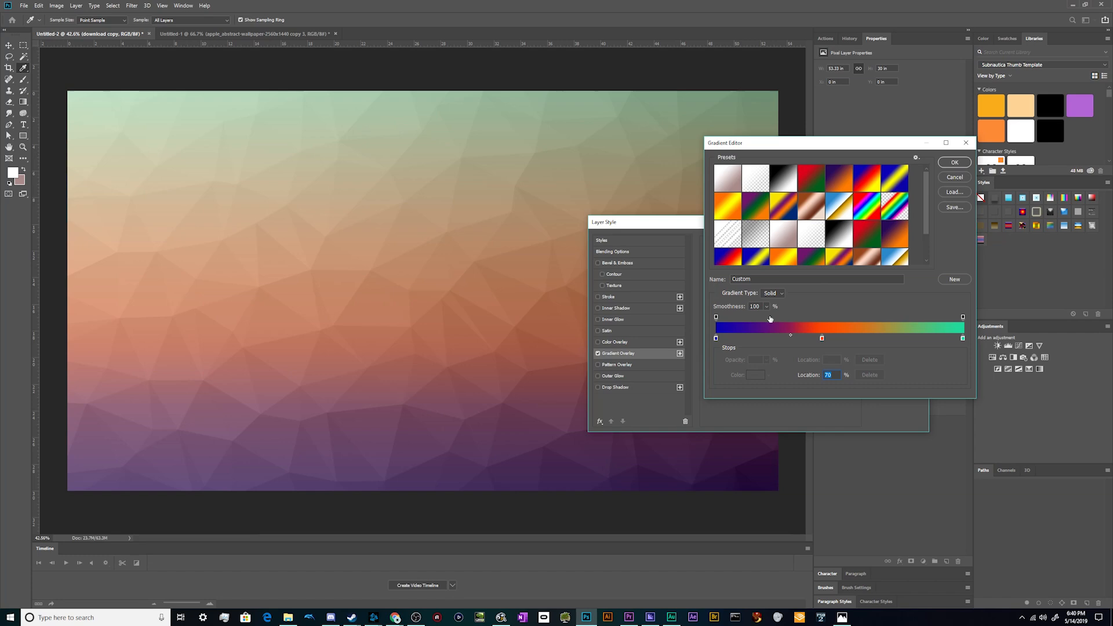
mouse_move(775, 307)
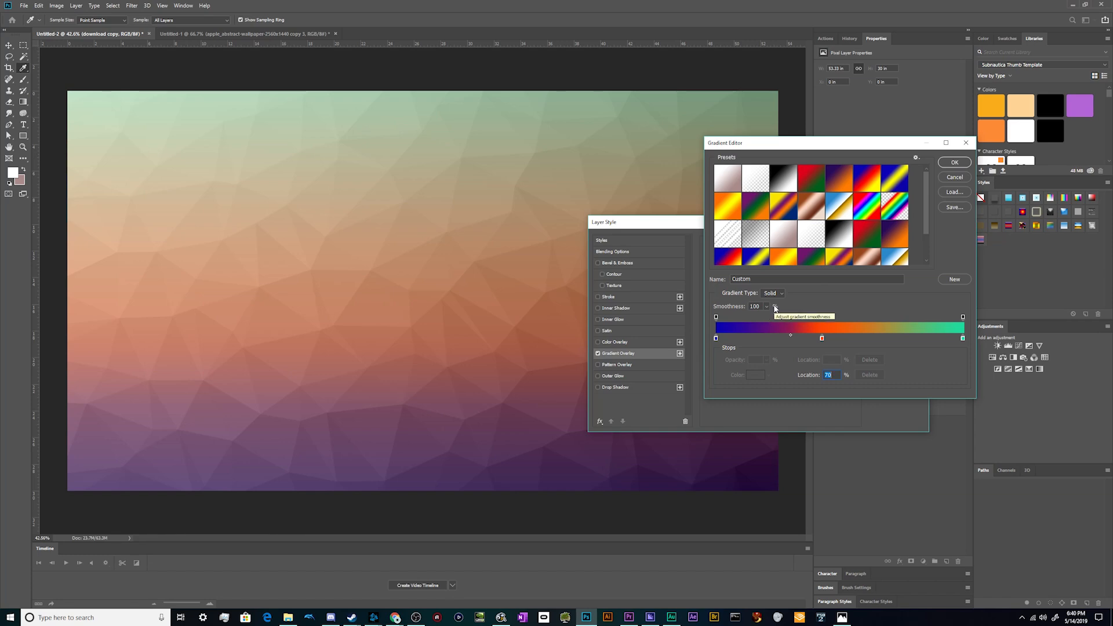
mouse_move(795, 151)
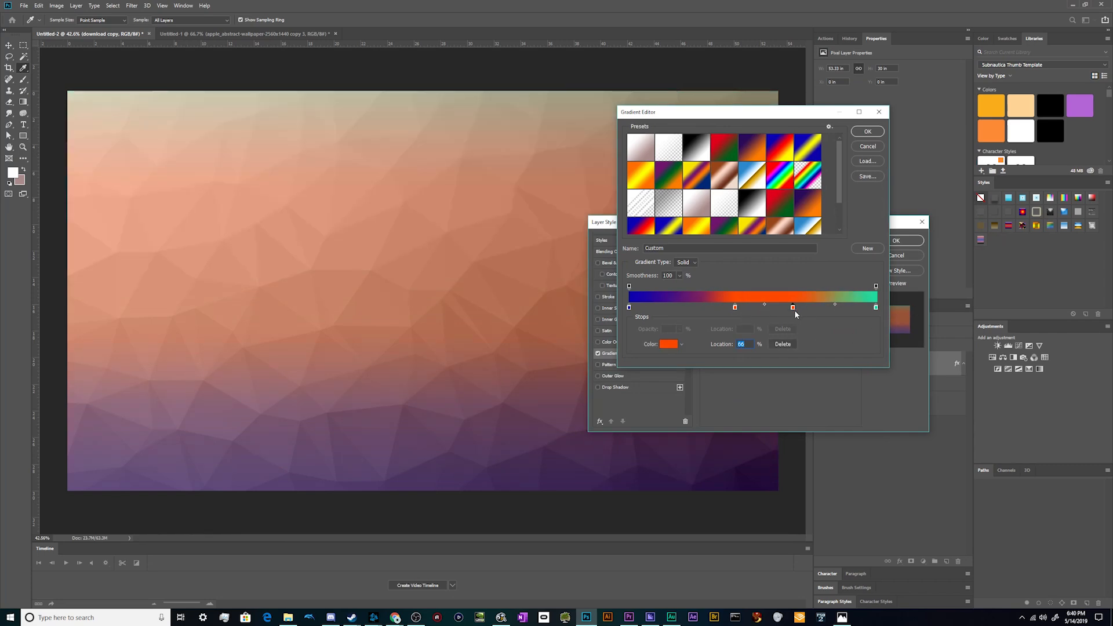
mouse_move(732, 307)
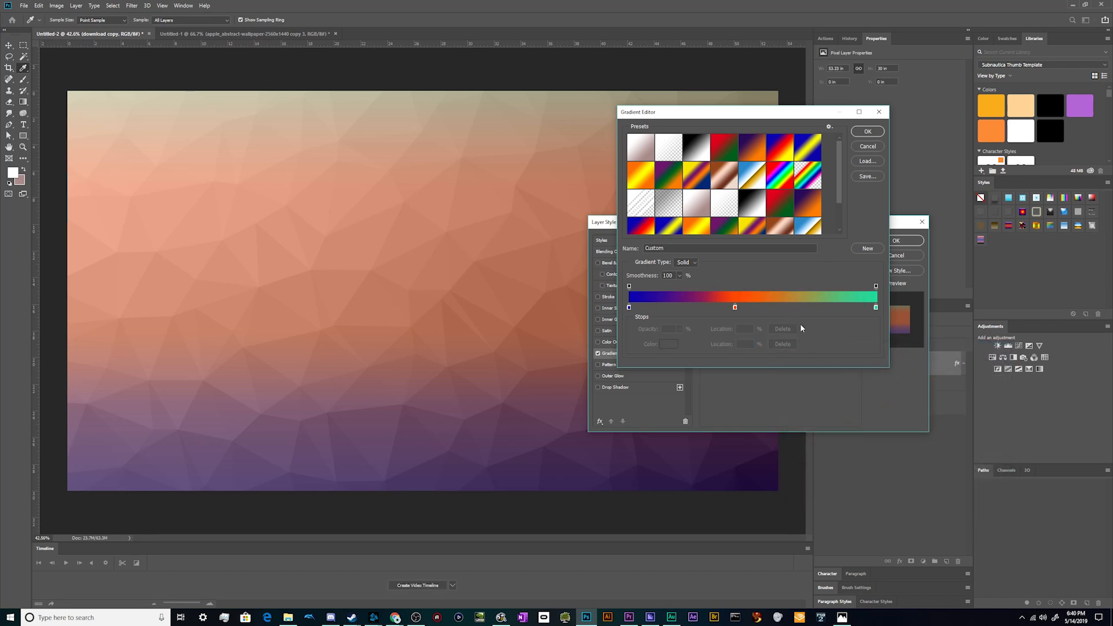
Trial the orange stop's midpoint, restore the smooth blend, make the end stop blue and apply the gradient.
click(735, 306)
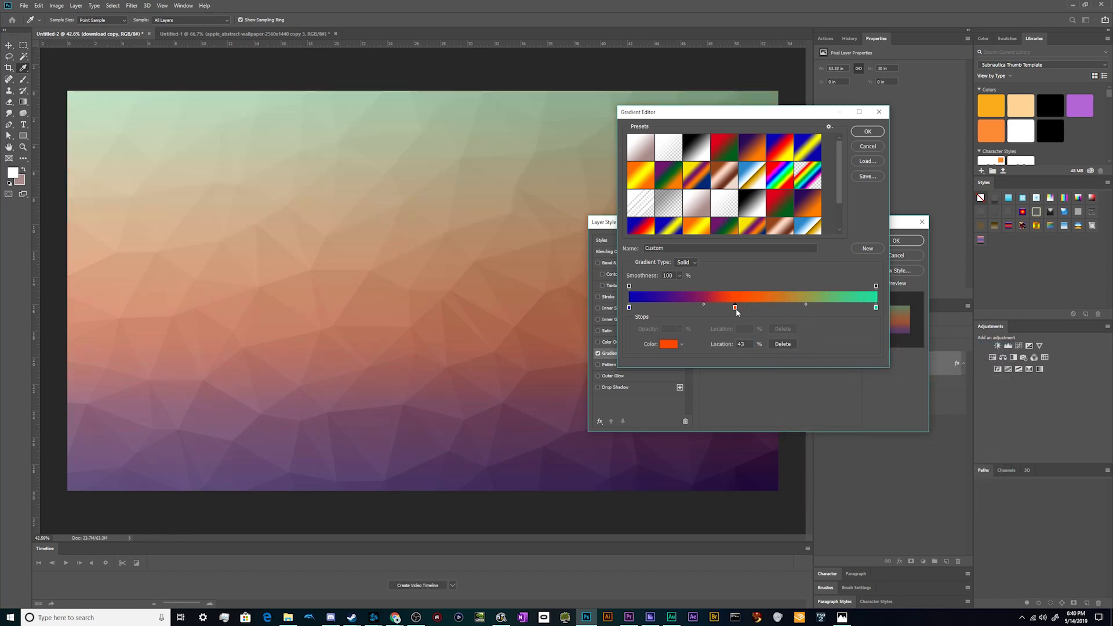
drag(735, 307, 805, 307)
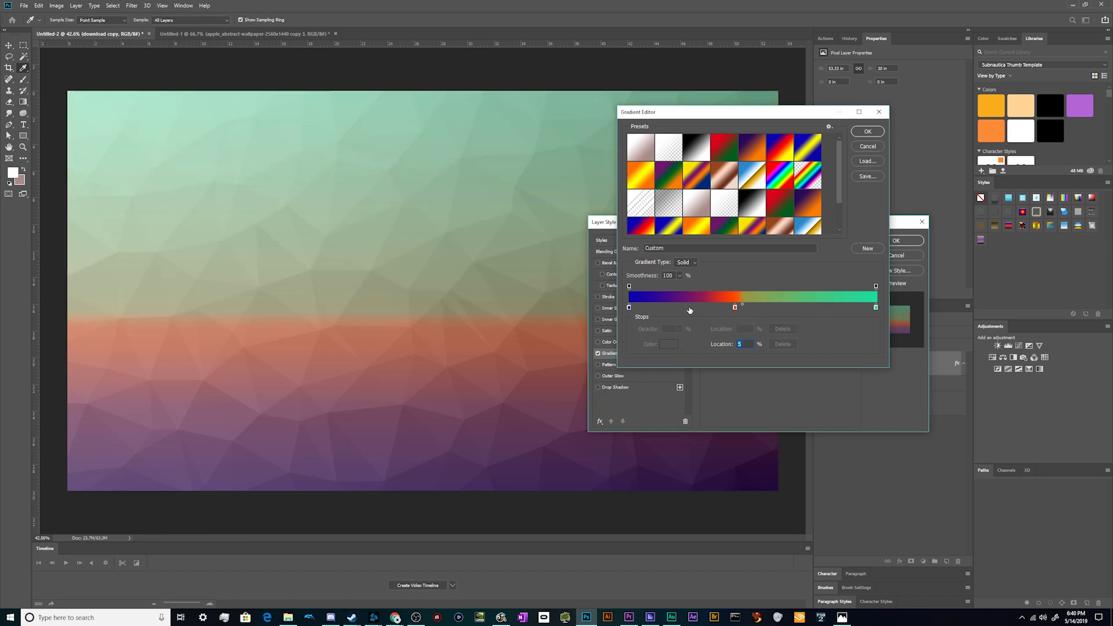
mouse_move(361, 297)
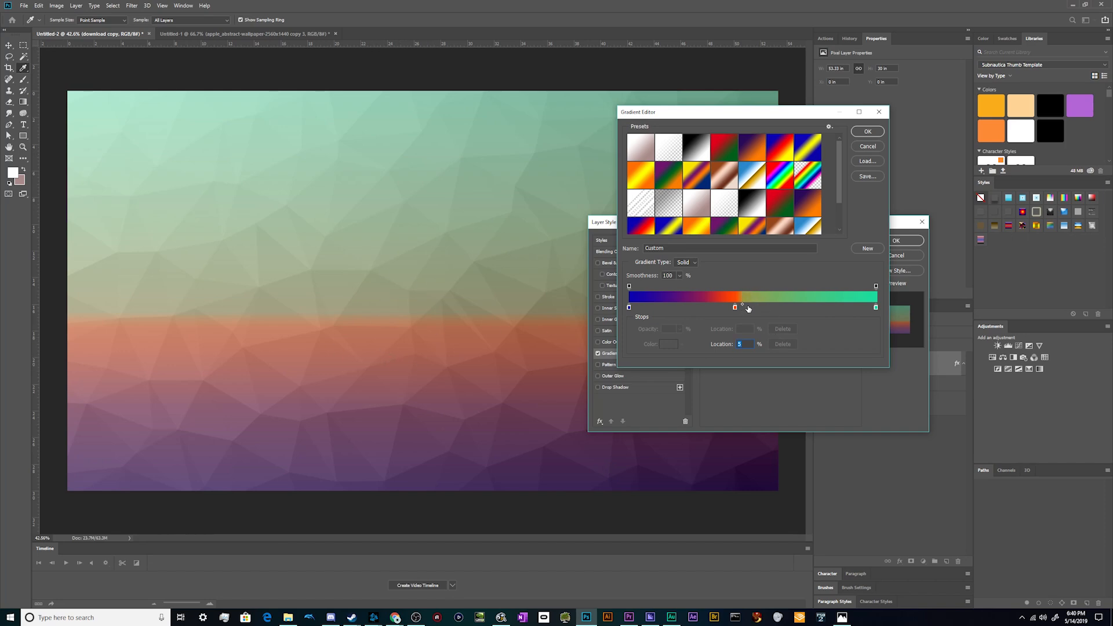
drag(743, 306, 805, 306)
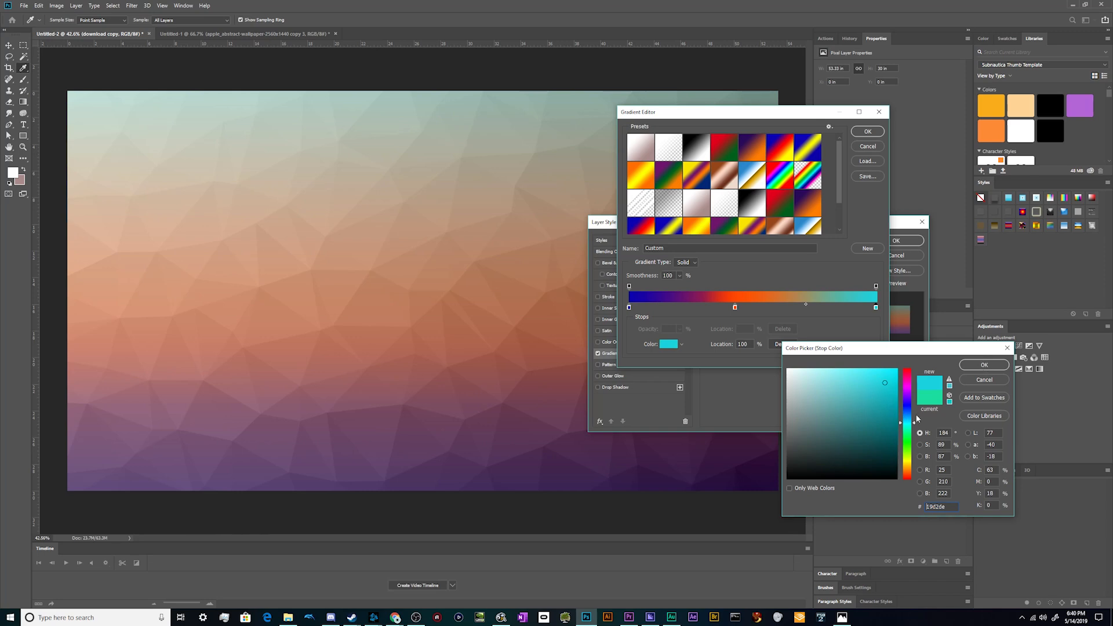
click(983, 364)
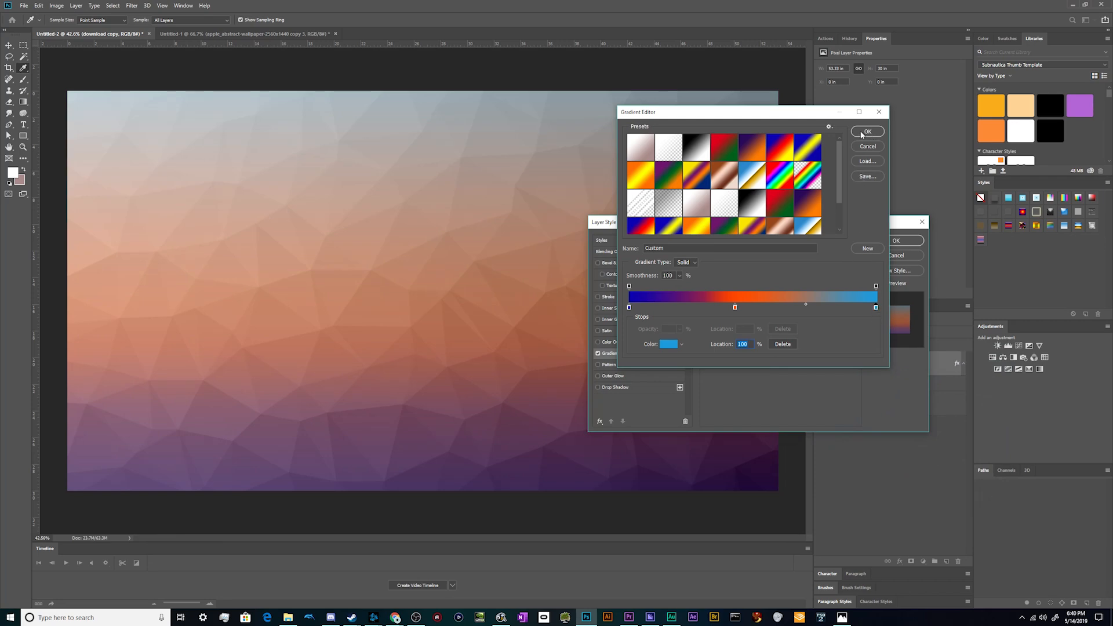
click(867, 131)
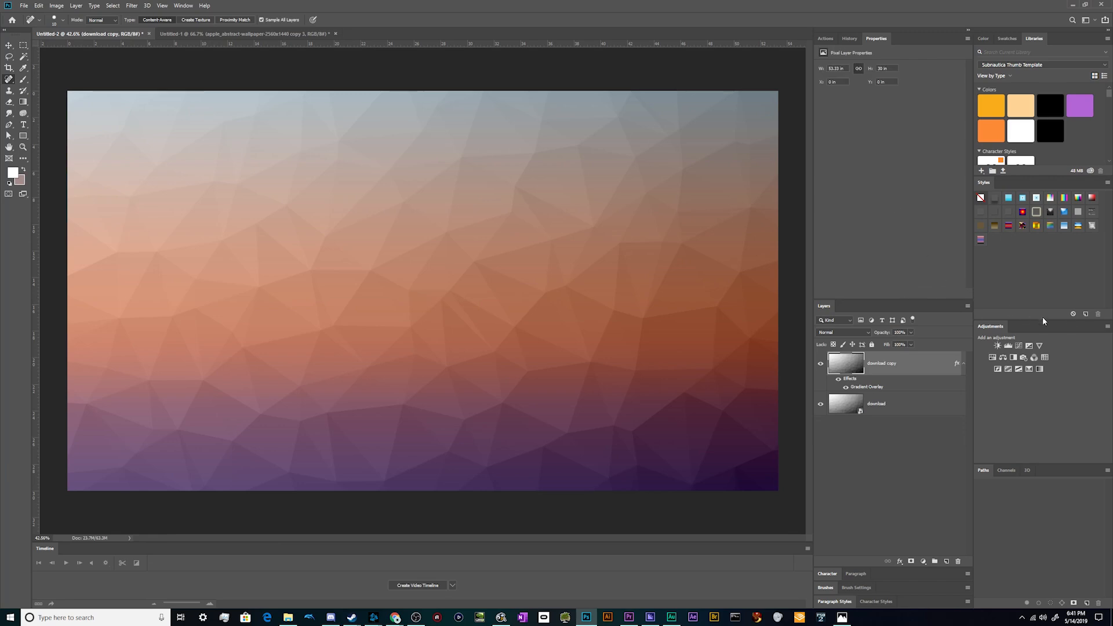
Try a maxed Vibrance adjustment layer, discard it, and add a Brightness/Contrast adjustment at contrast 100.
click(1039, 345)
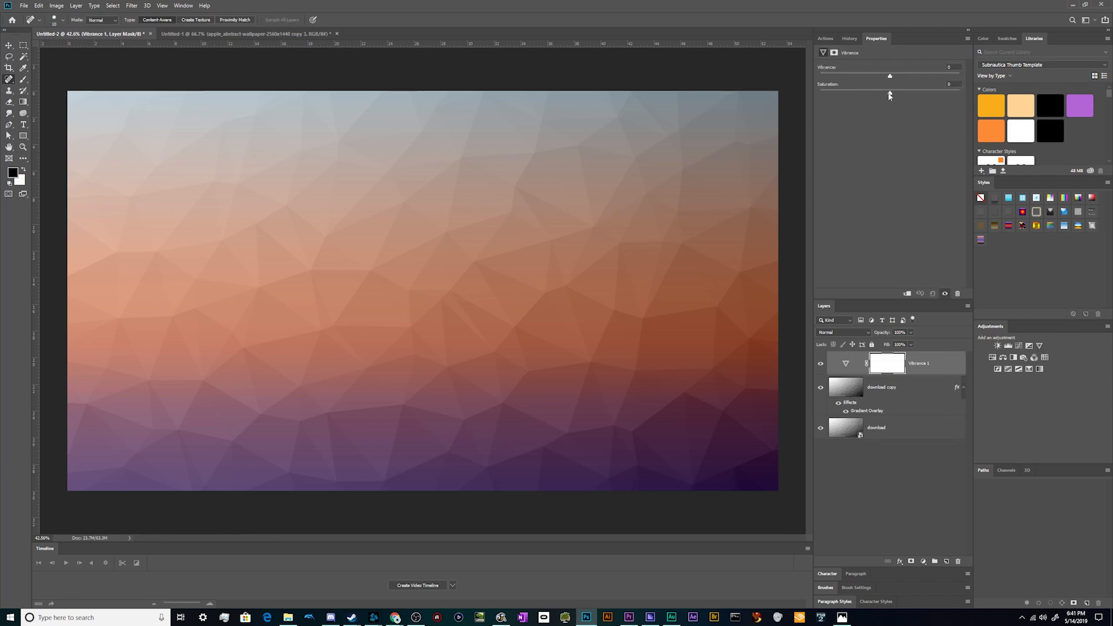
drag(889, 76, 959, 75)
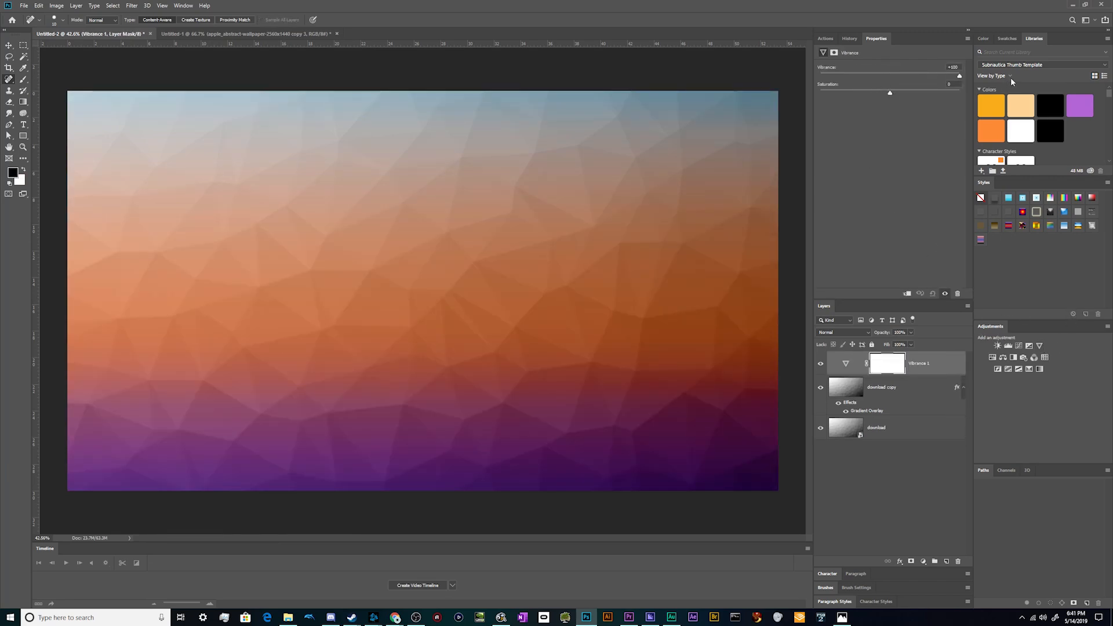
drag(889, 93, 932, 92)
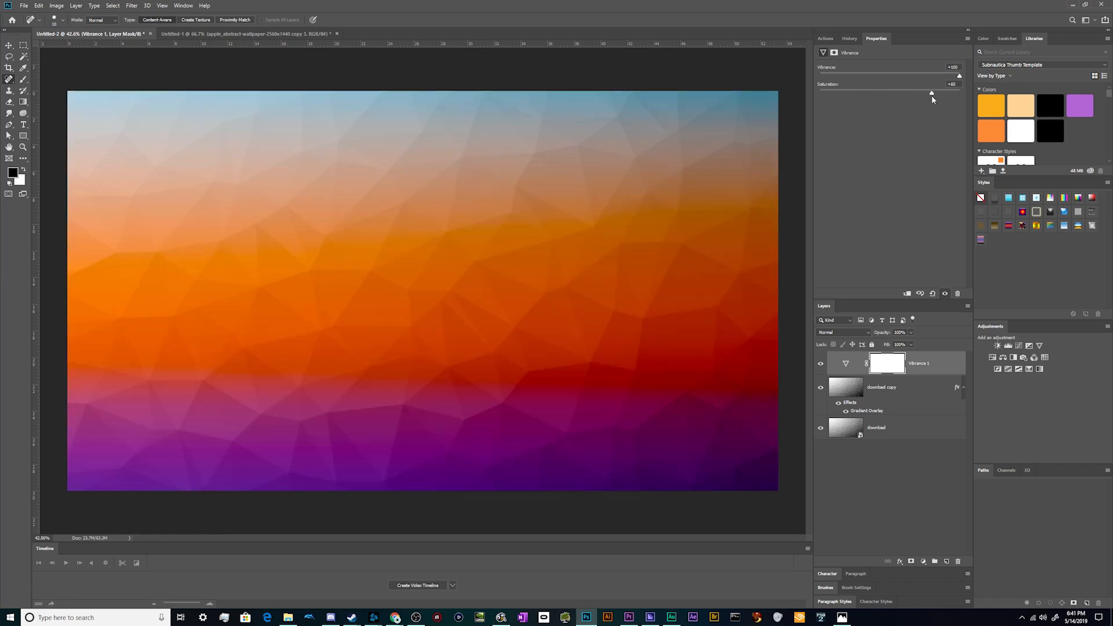
drag(958, 93, 890, 92)
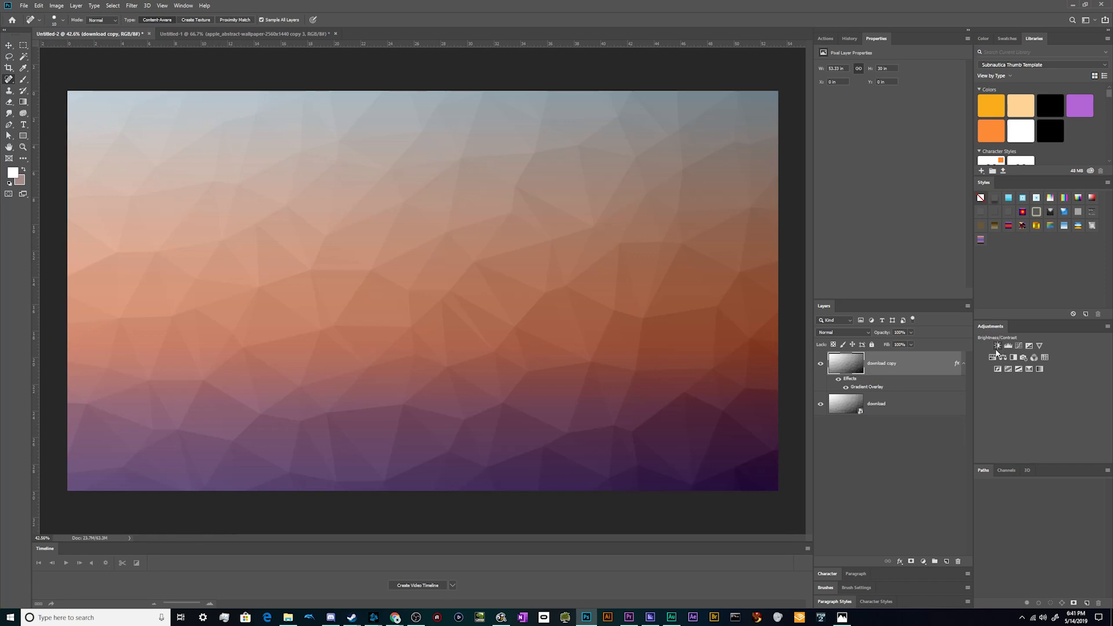
click(997, 345)
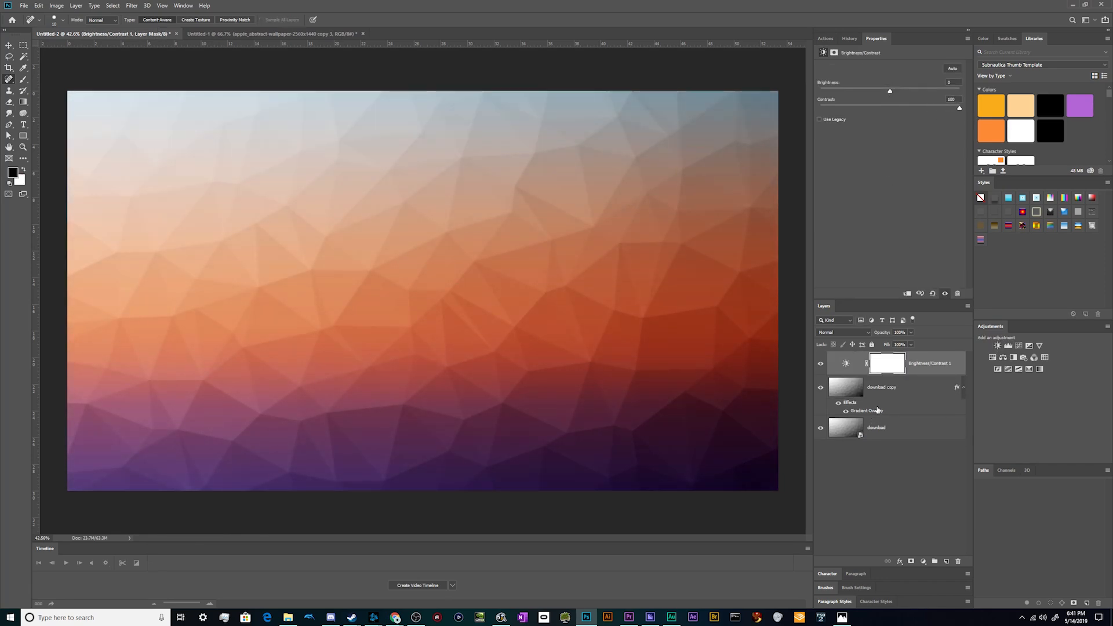
Reopen the overlay's Gradient Editor and trial green, yellow and pink hues for the middle stop.
double_click(866, 410)
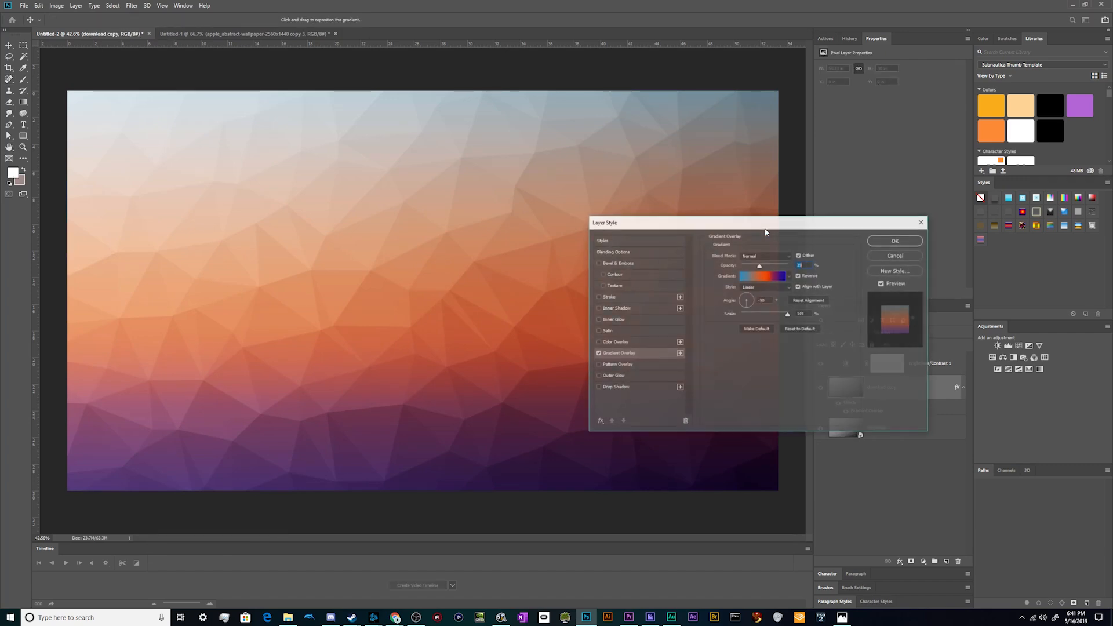
click(763, 276)
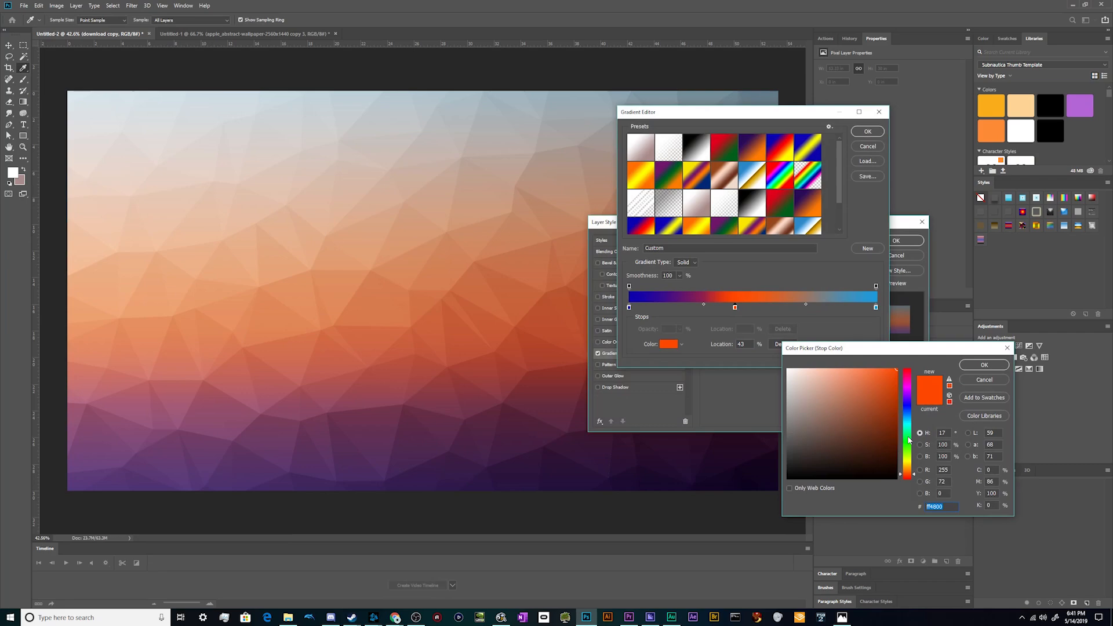
click(907, 441)
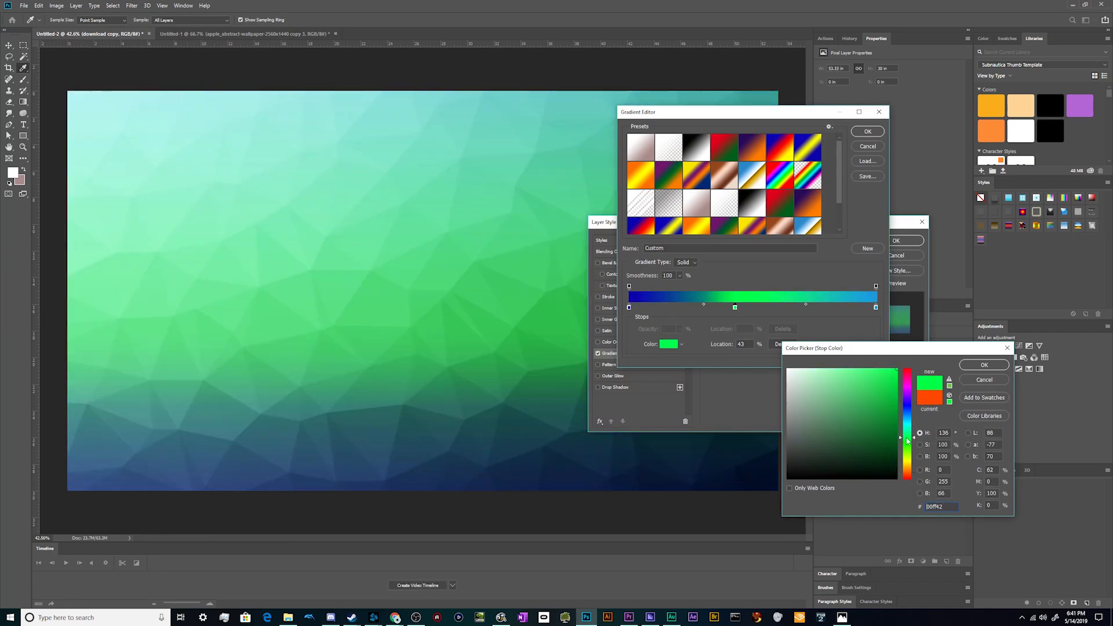
drag(905, 440, 906, 473)
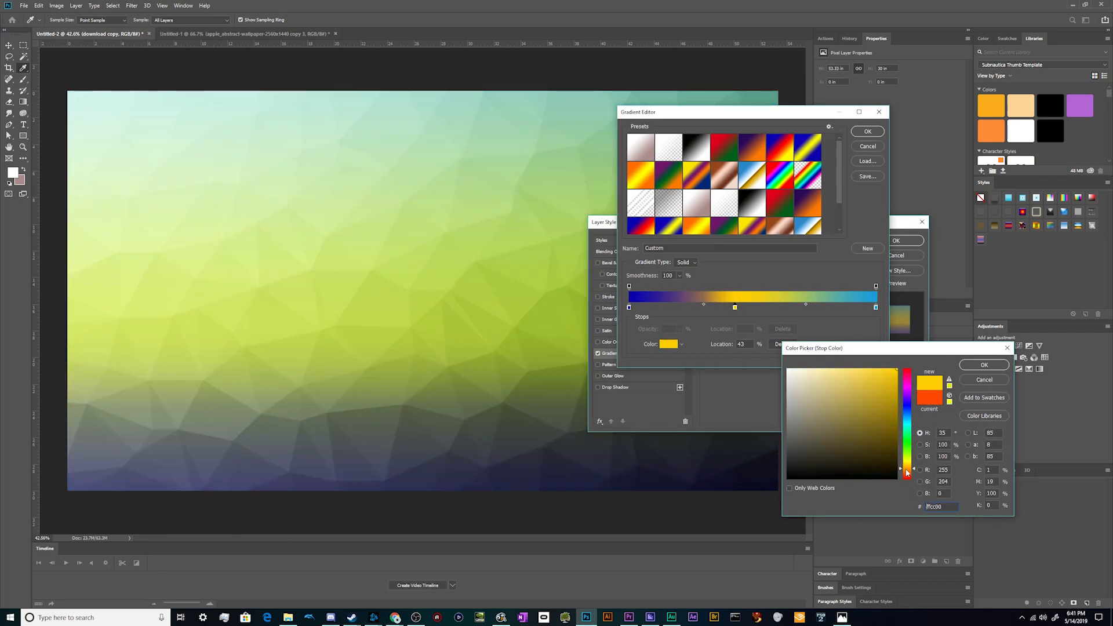
click(907, 385)
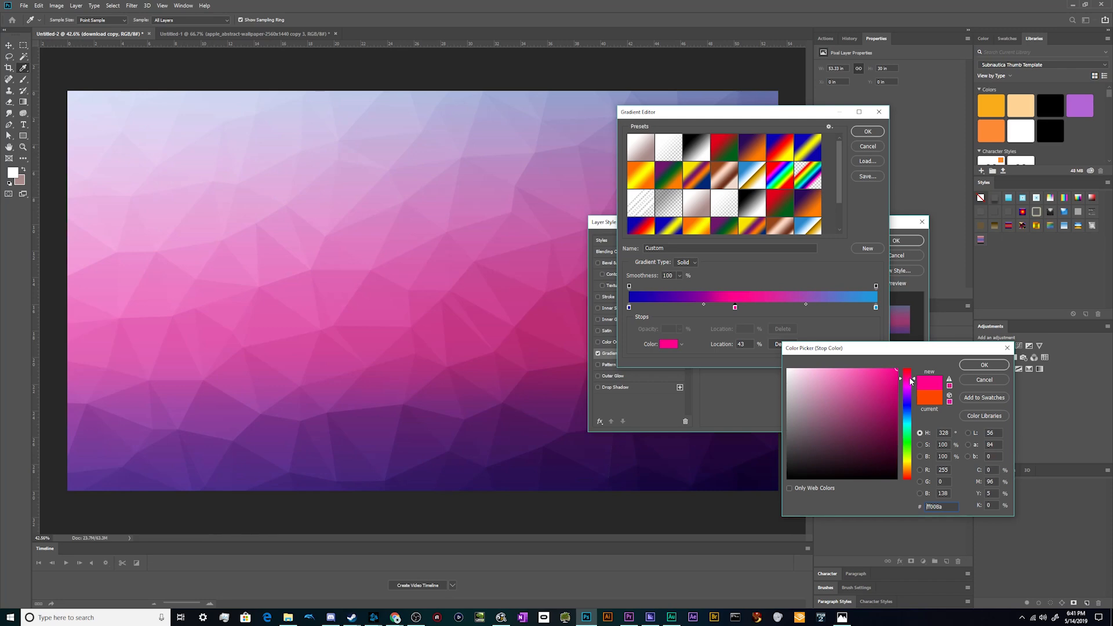
click(906, 401)
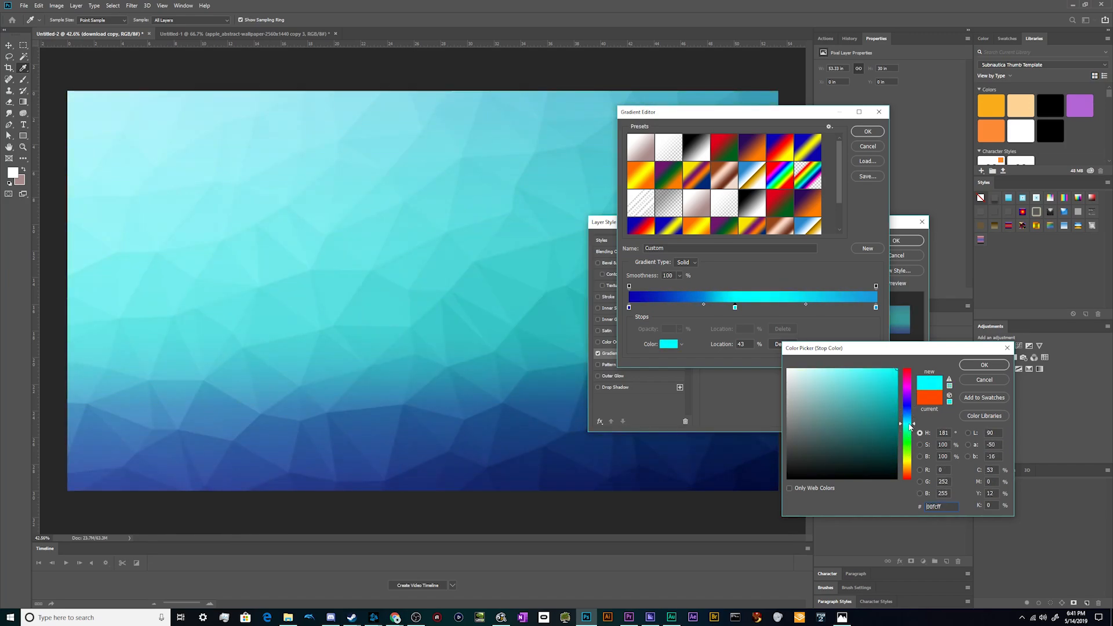
Settle the middle stop on pure red and set the end stop to dark green.
click(909, 459)
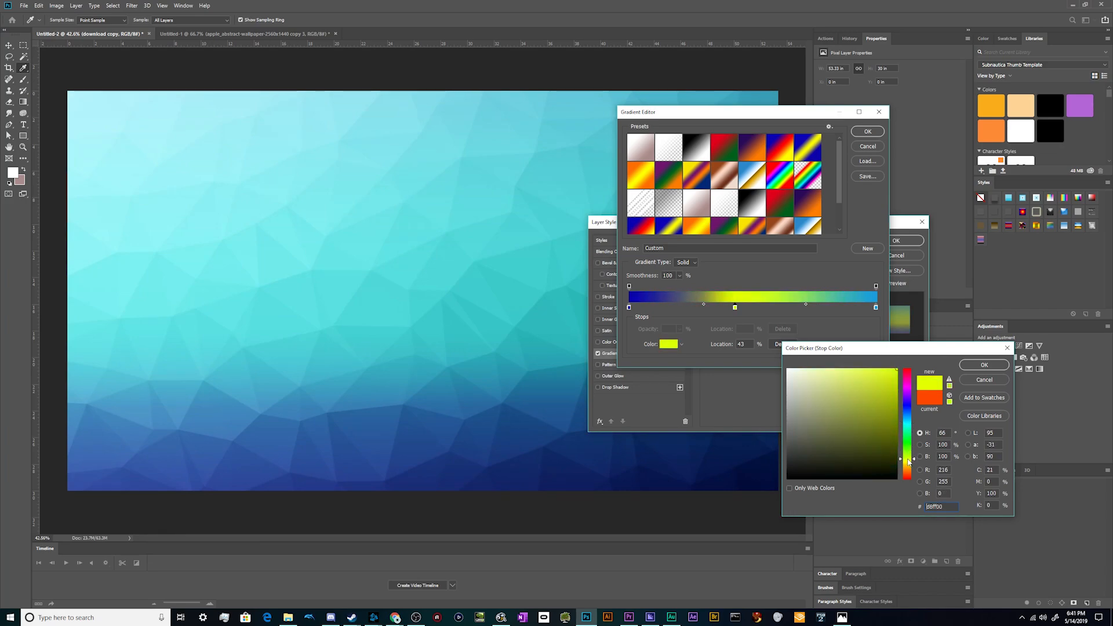
drag(907, 462, 907, 476)
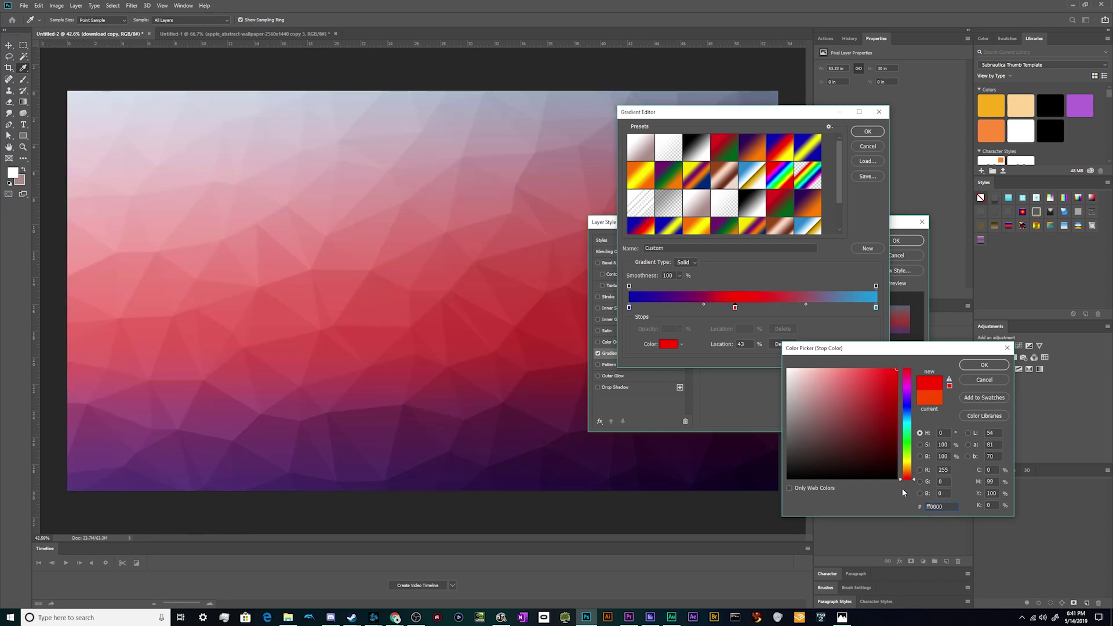
click(984, 364)
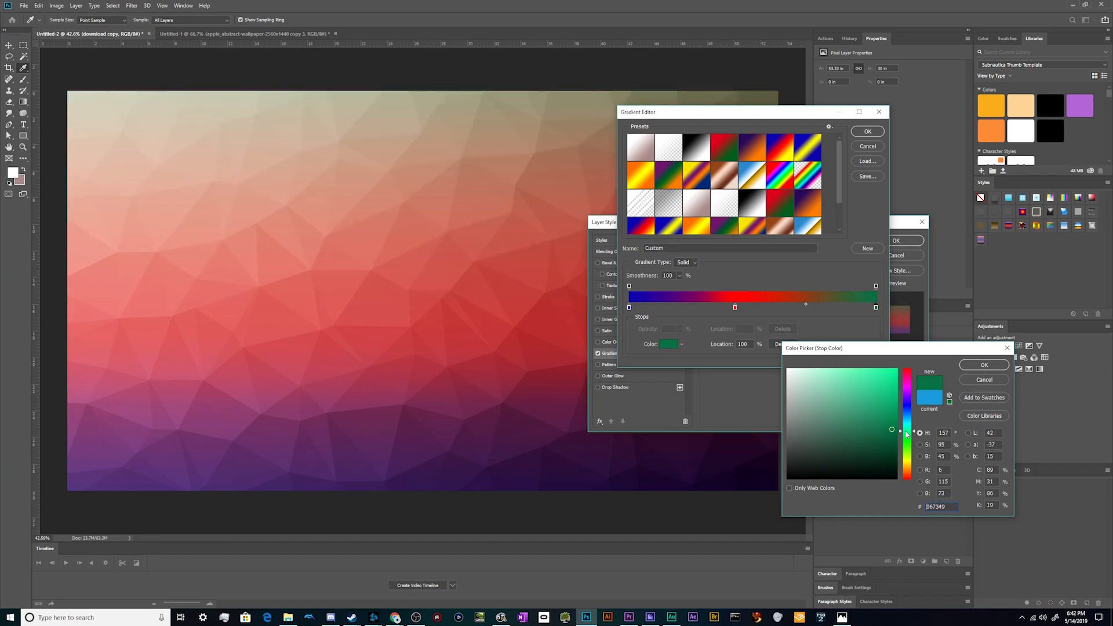
click(983, 364)
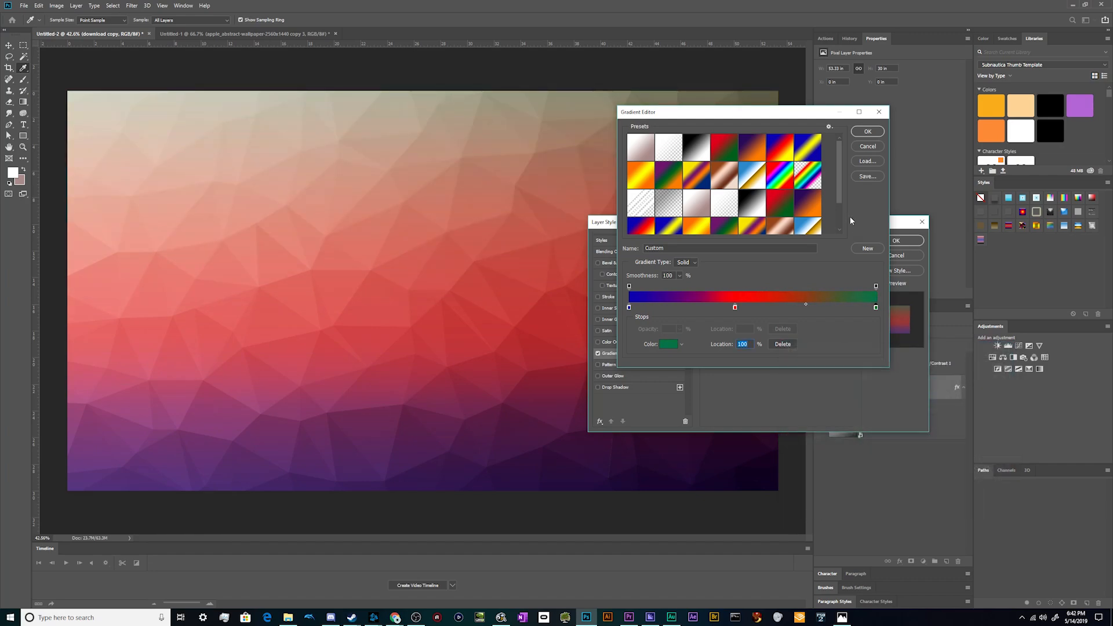
Accept the edited gradient and rotate its angle to a top-left to bottom-right diagonal.
click(867, 131)
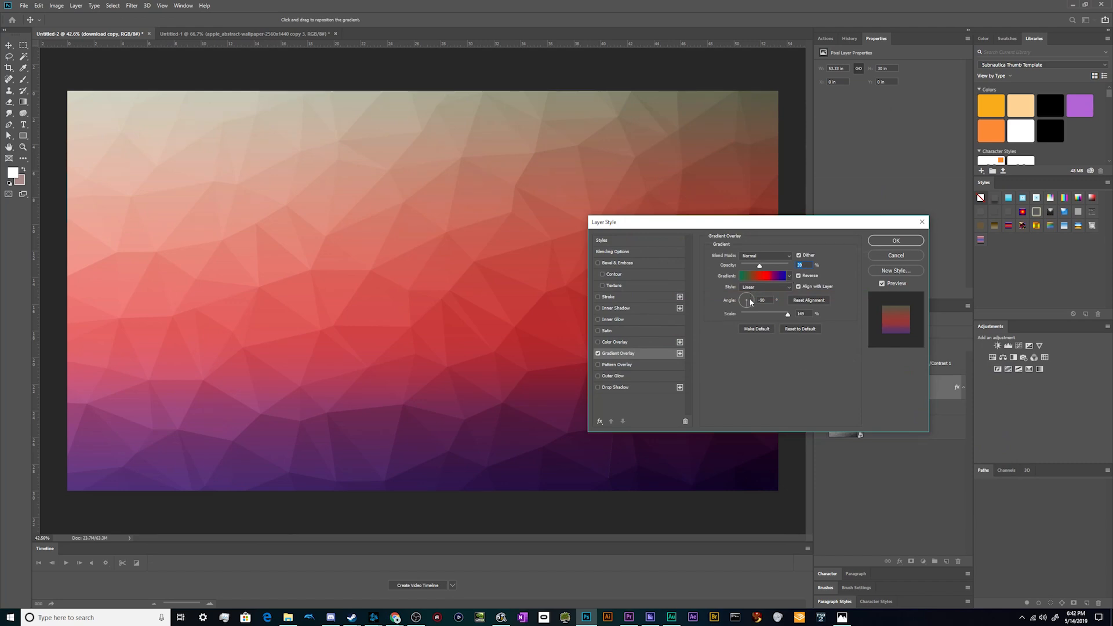
drag(745, 299, 742, 297)
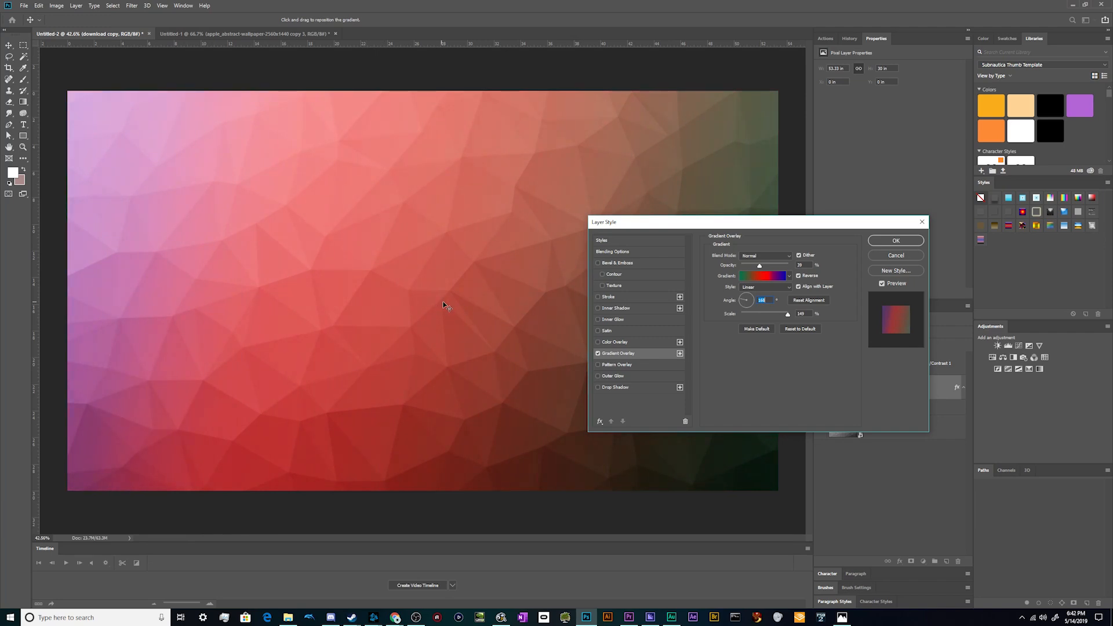
Apply the overlay style, add a Vibrance layer at +100, then make the download copy layer active.
click(895, 240)
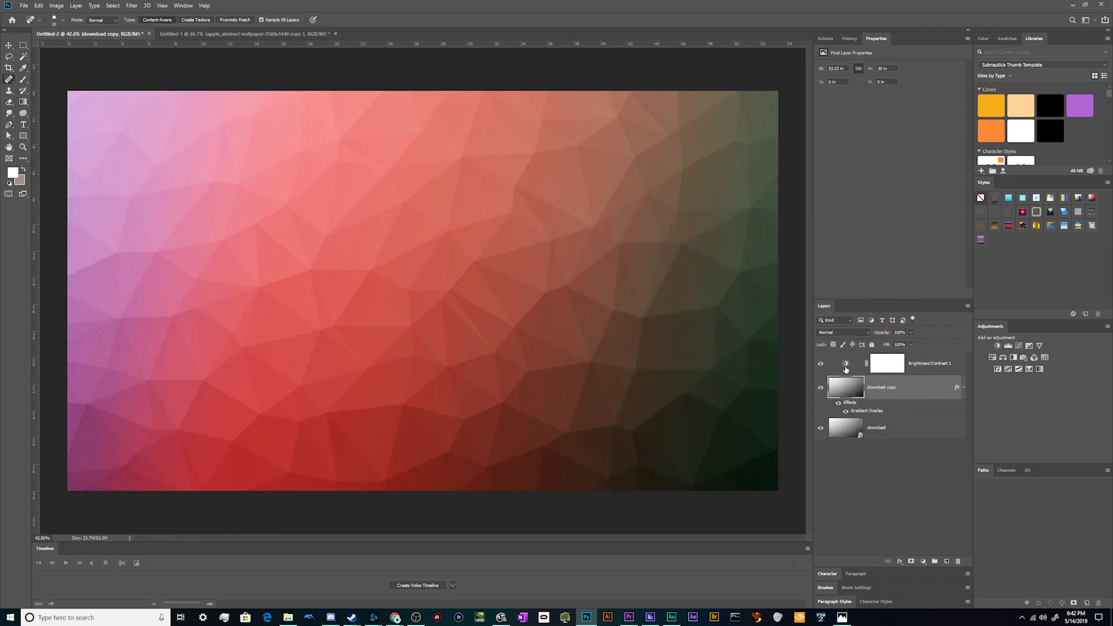
click(845, 363)
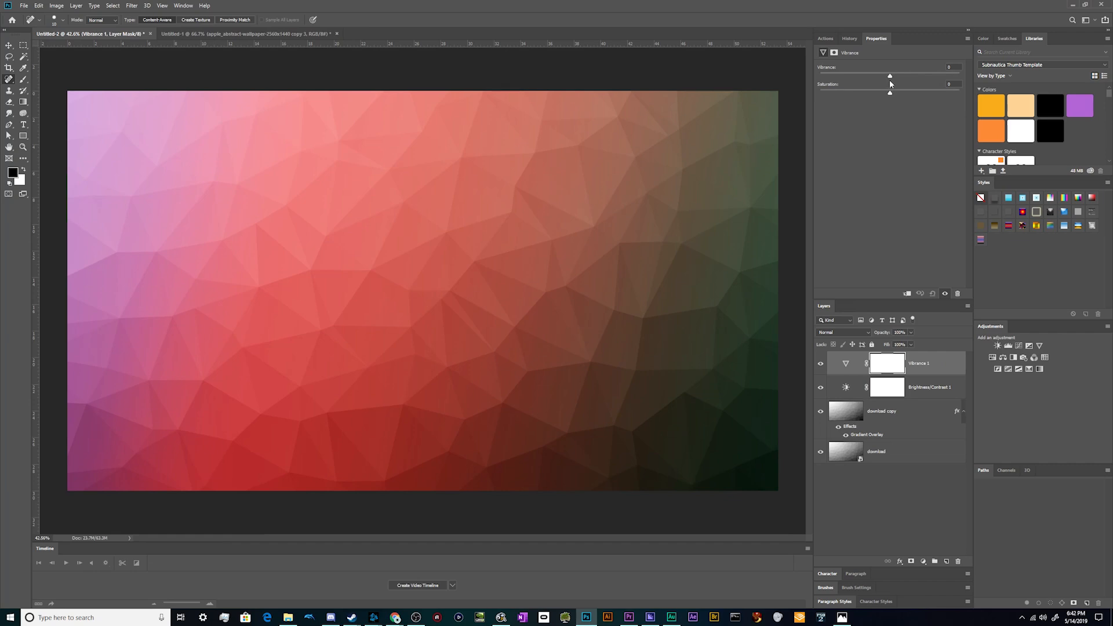
drag(889, 75, 959, 75)
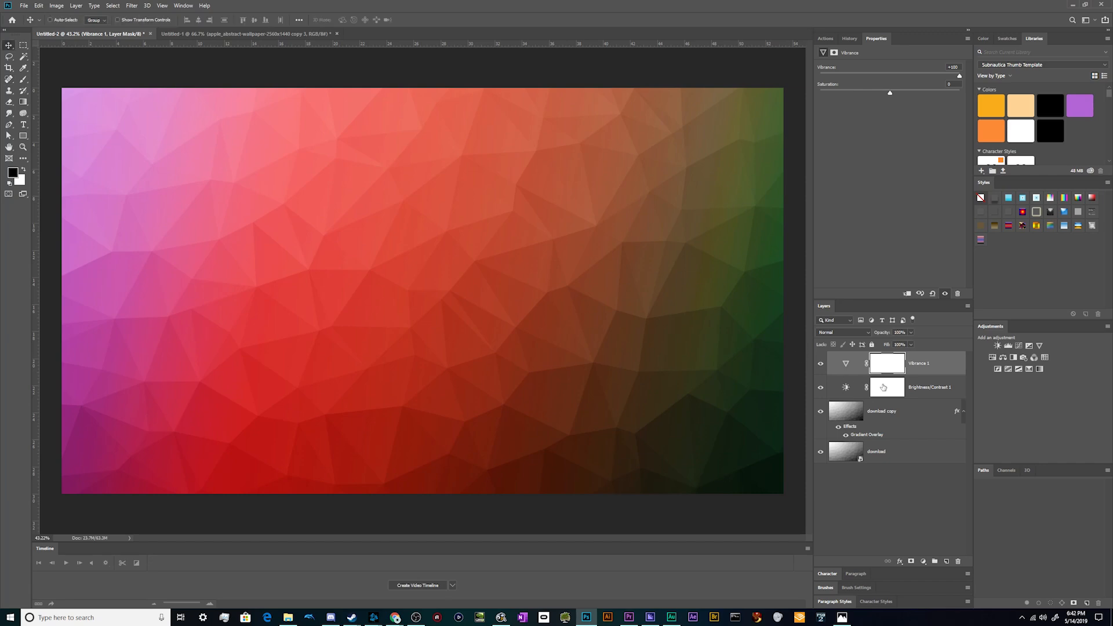
click(881, 410)
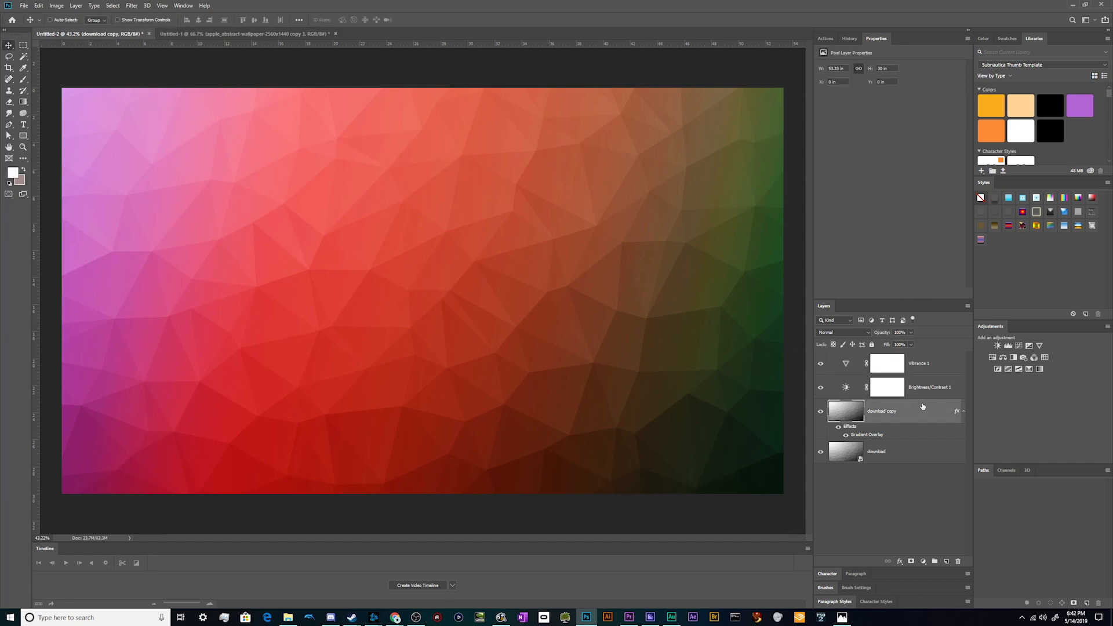
mouse_move(471, 97)
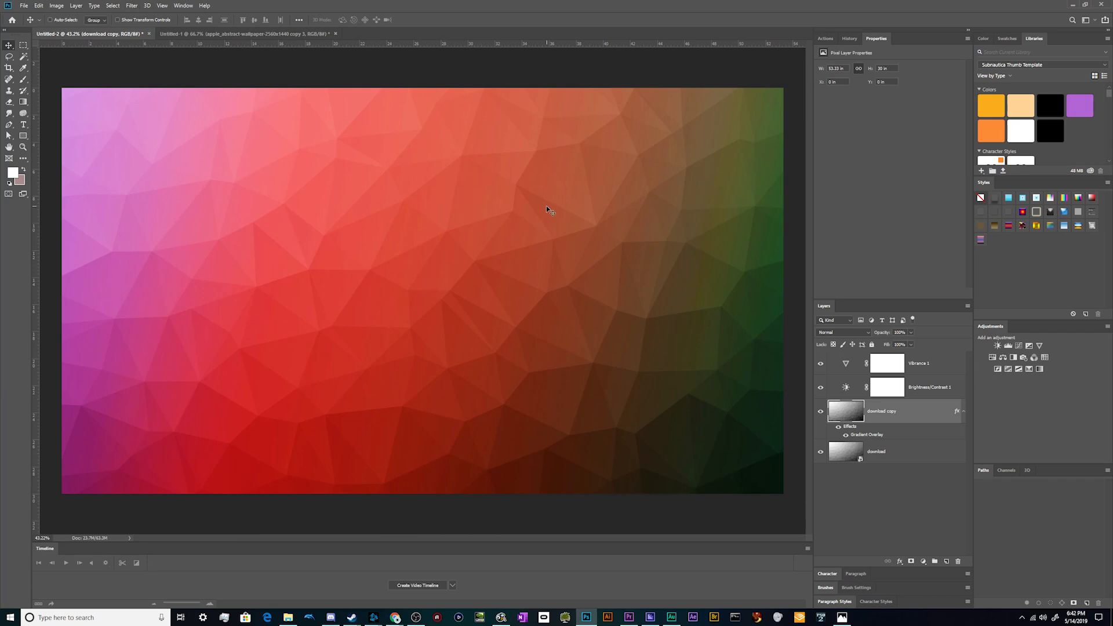
Apply Accented Edges from the Filter Gallery with edge width 2 and brightness about 42.
click(143, 6)
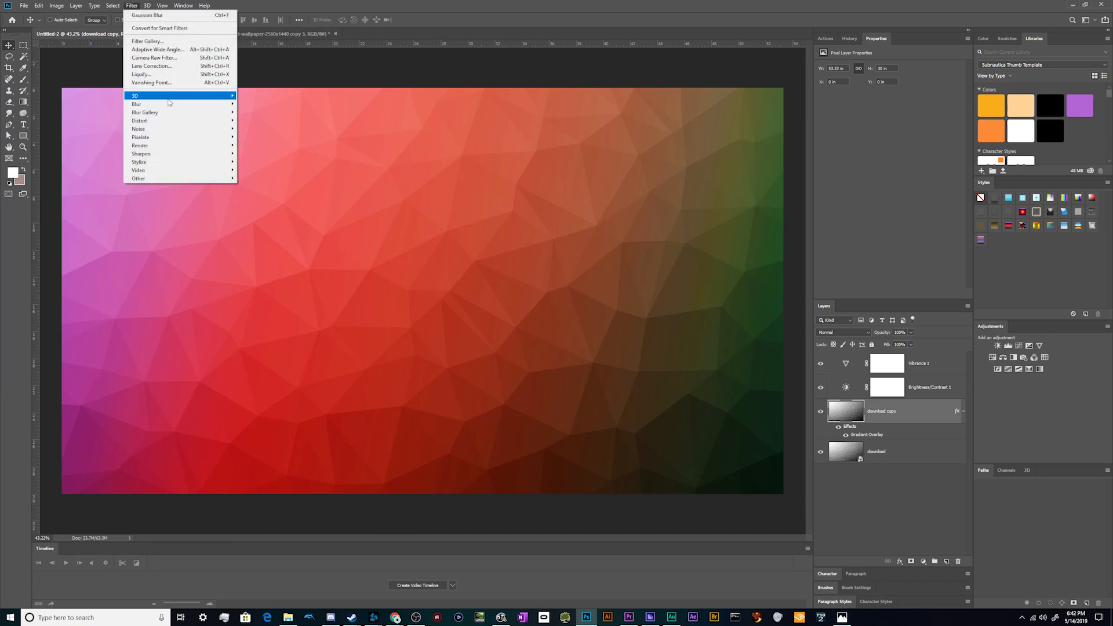
mouse_move(148, 40)
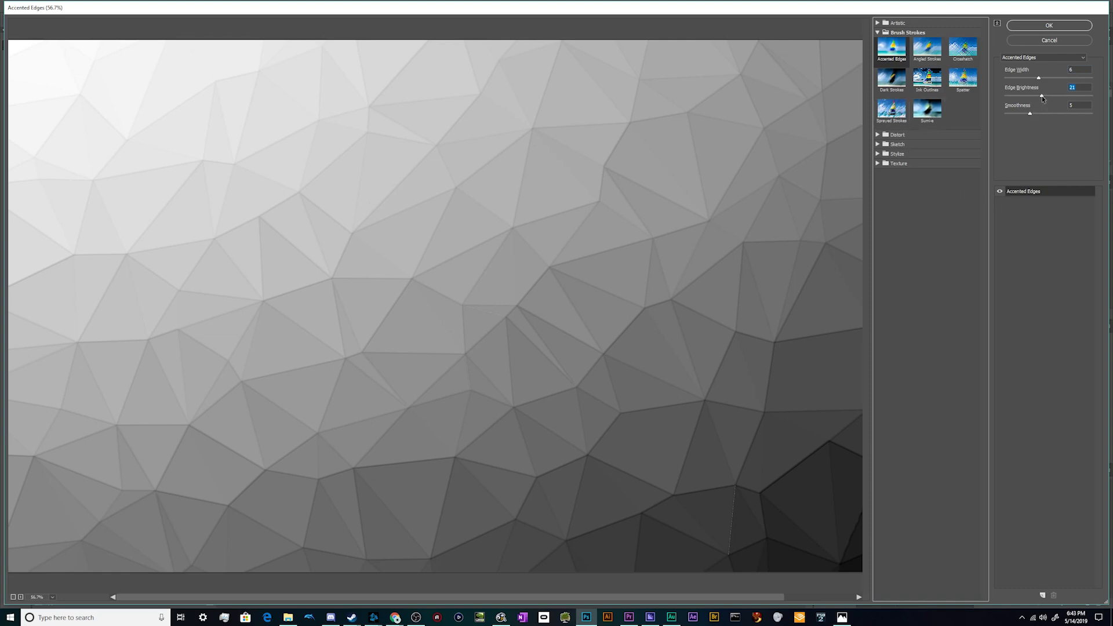
drag(1041, 97, 1092, 96)
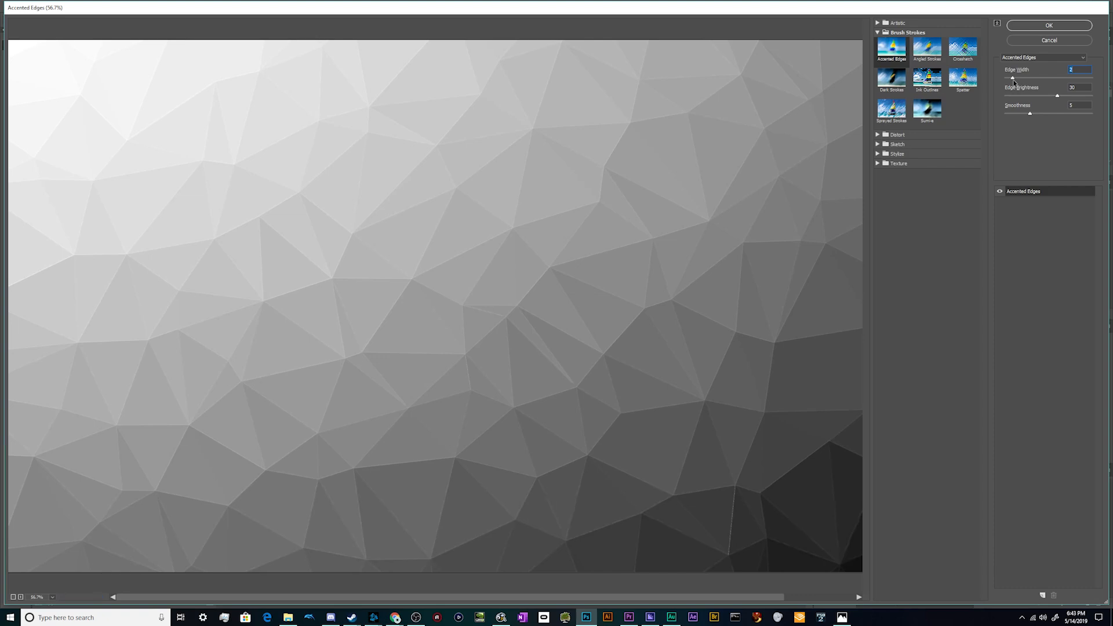
drag(1057, 95, 1077, 95)
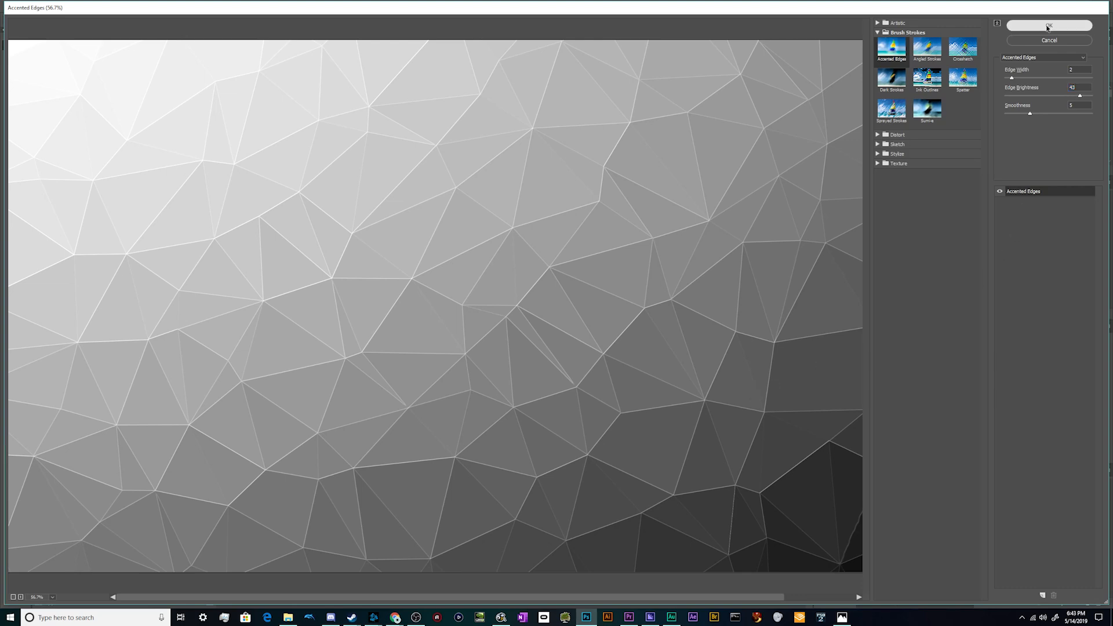
click(1049, 23)
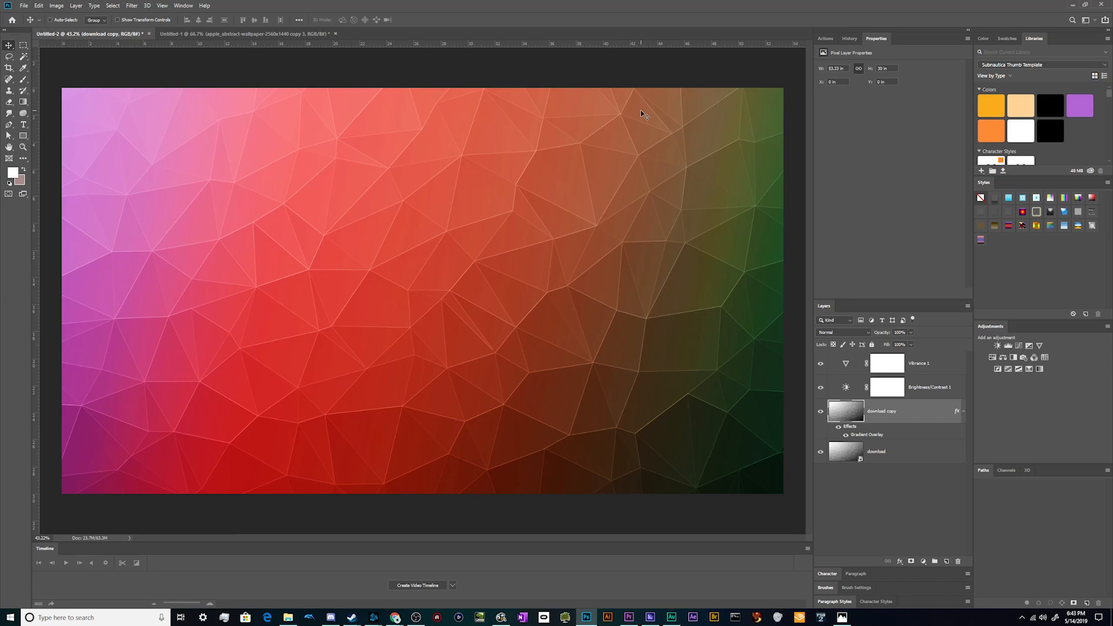
mouse_move(767, 340)
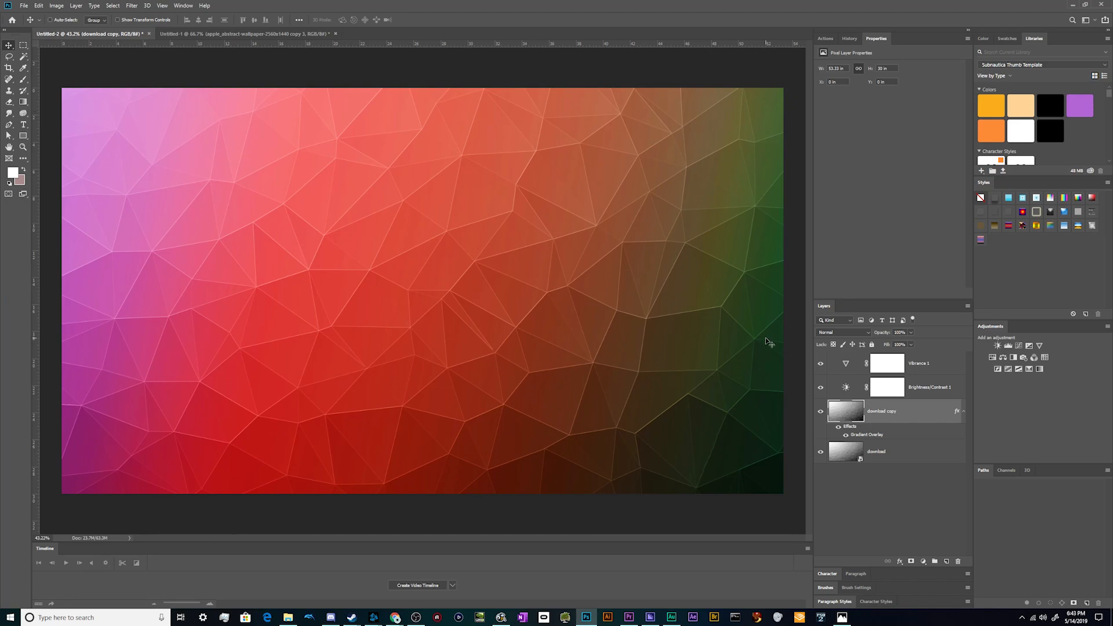
mouse_move(760, 342)
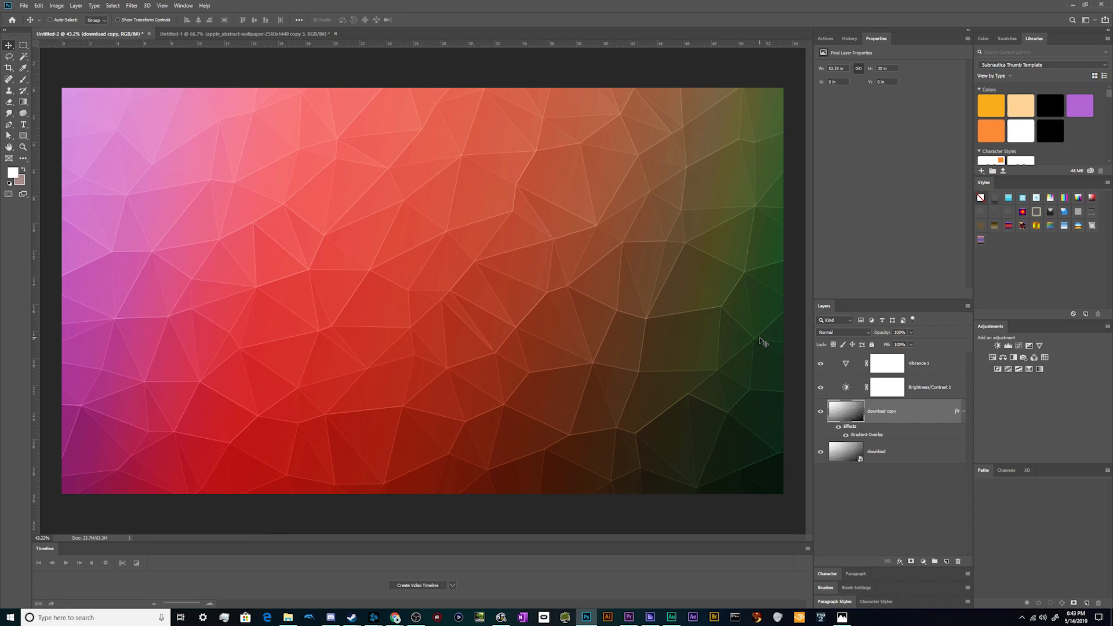
mouse_move(657, 269)
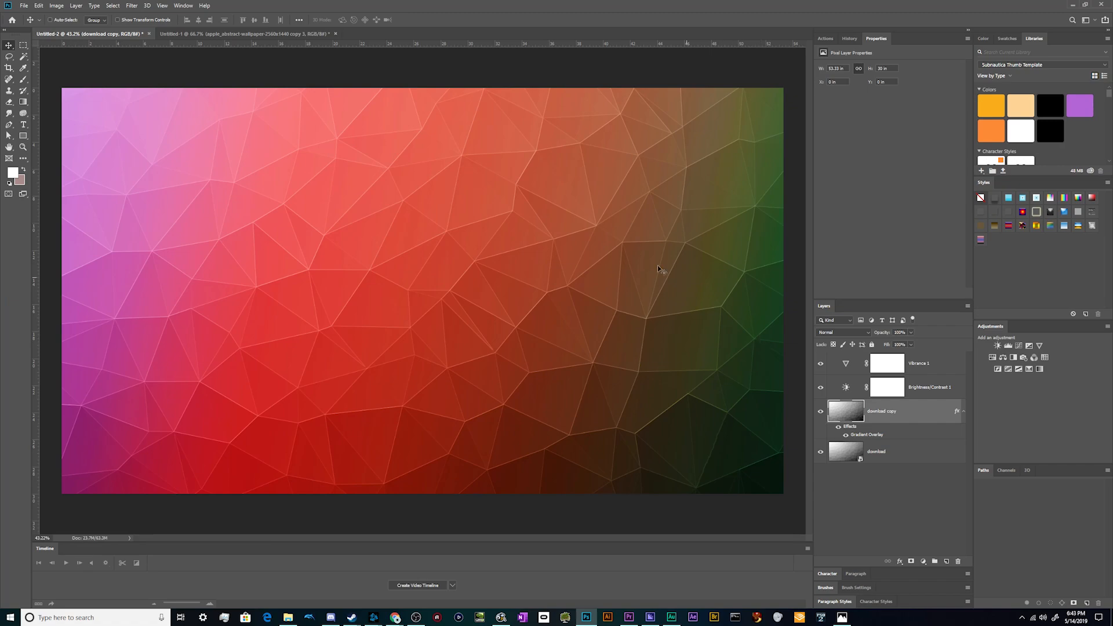
click(244, 33)
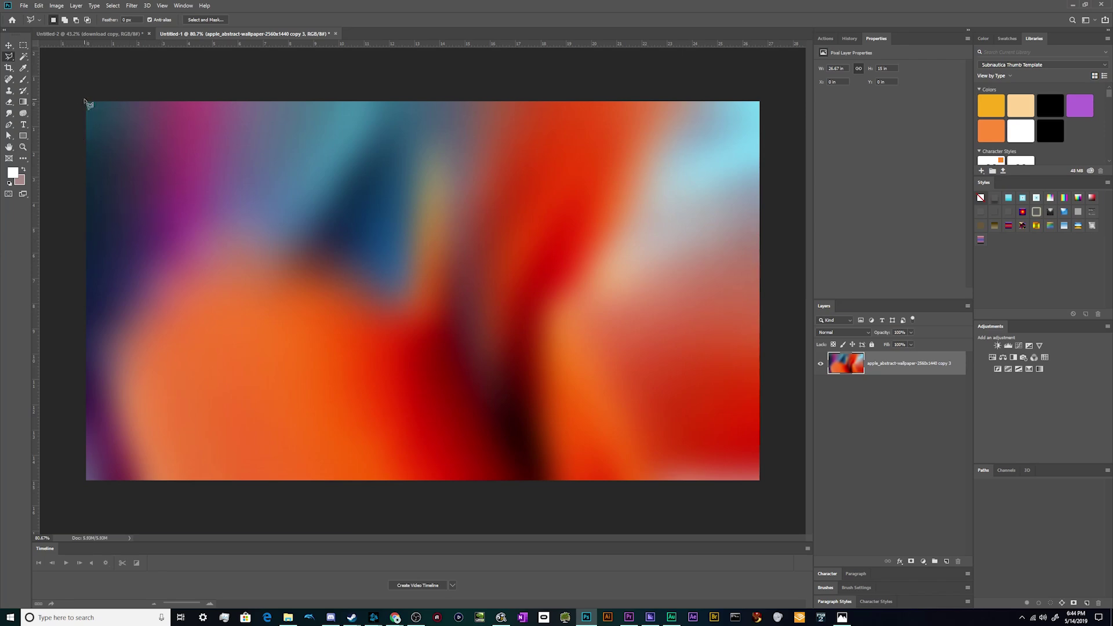
Lasso a triangle in the top-left corner and average-fill it through the Filter menu.
drag(87, 102, 70, 241)
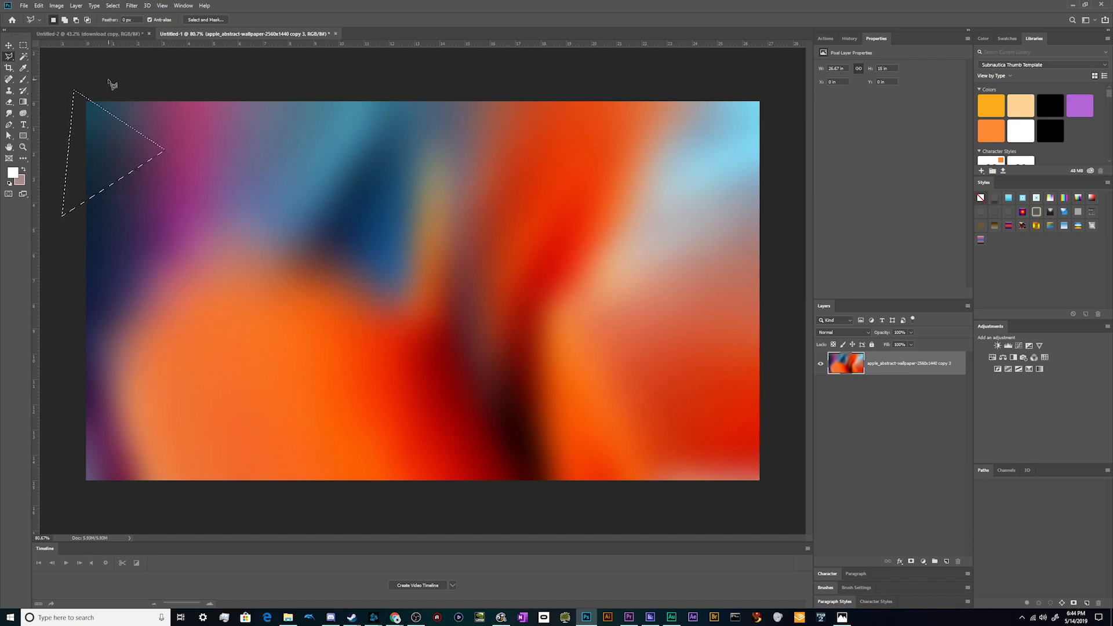
click(135, 4)
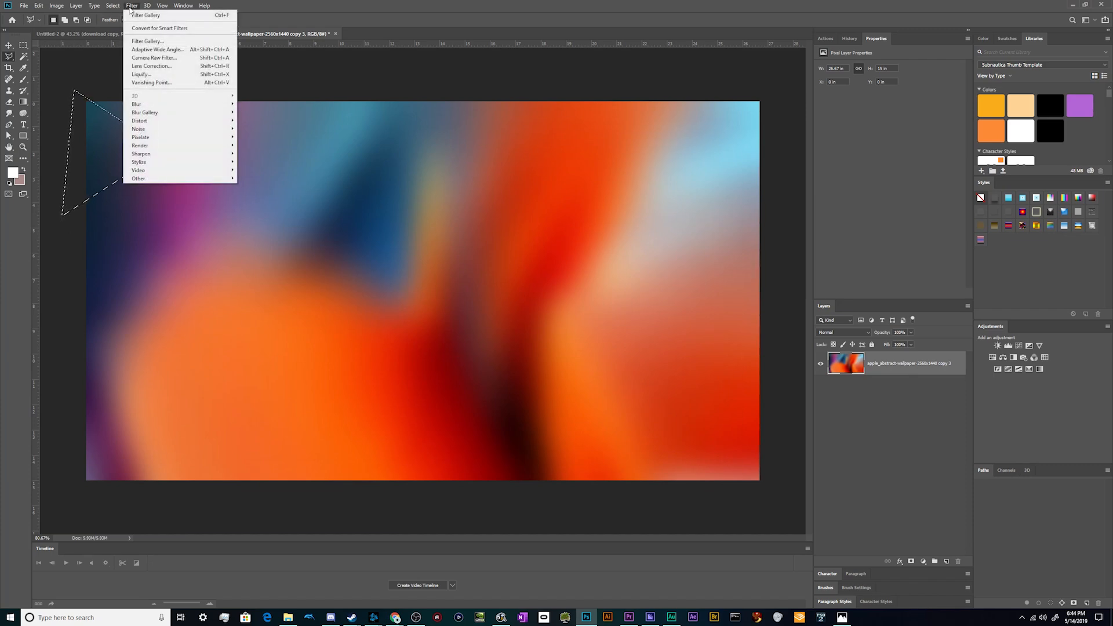
mouse_move(138, 179)
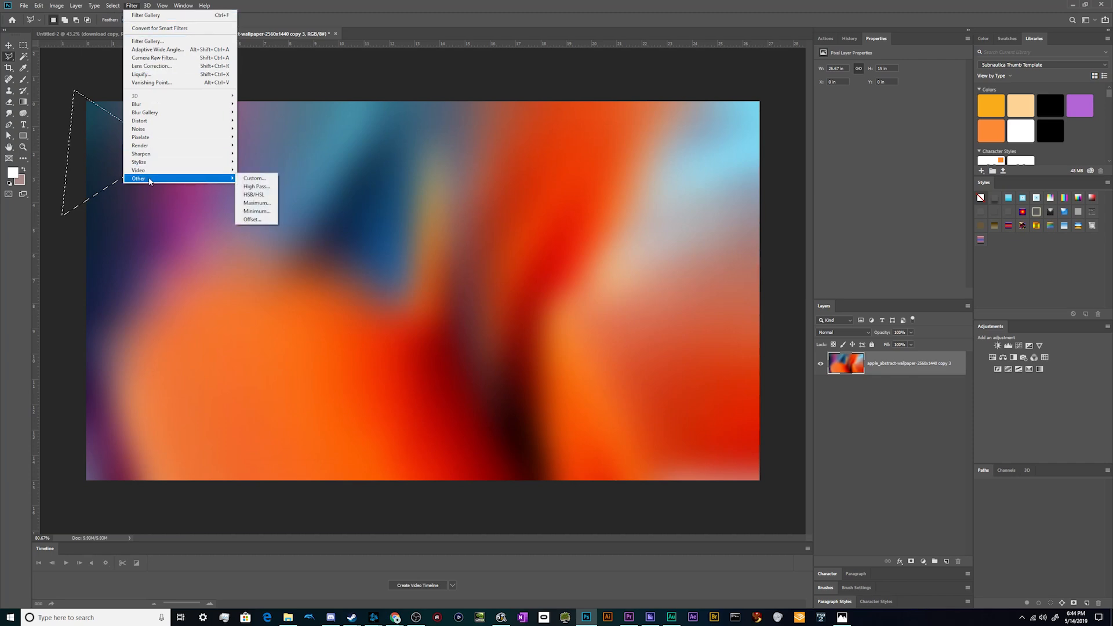
mouse_move(150, 136)
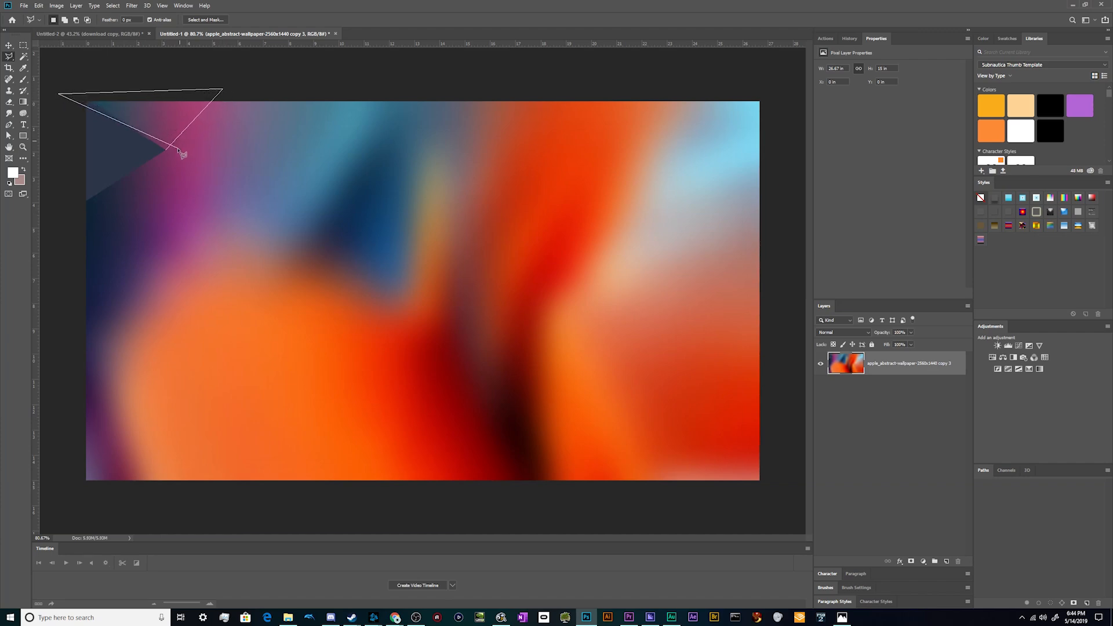
click(181, 151)
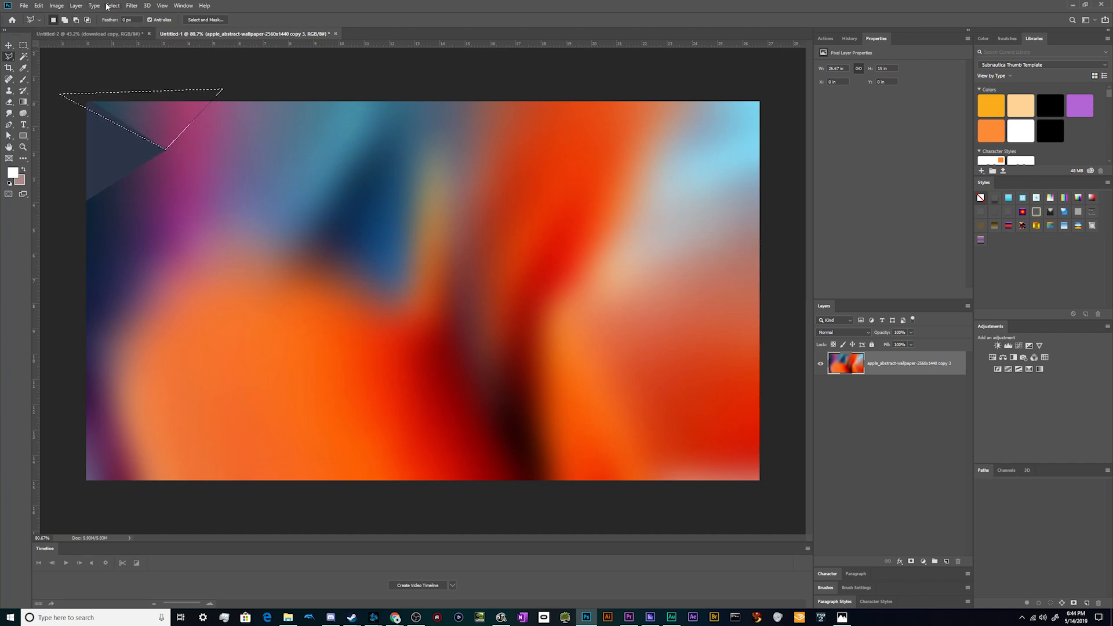
Outline a four-sided facet below the dark triangle with the Polygonal Lasso.
click(139, 6)
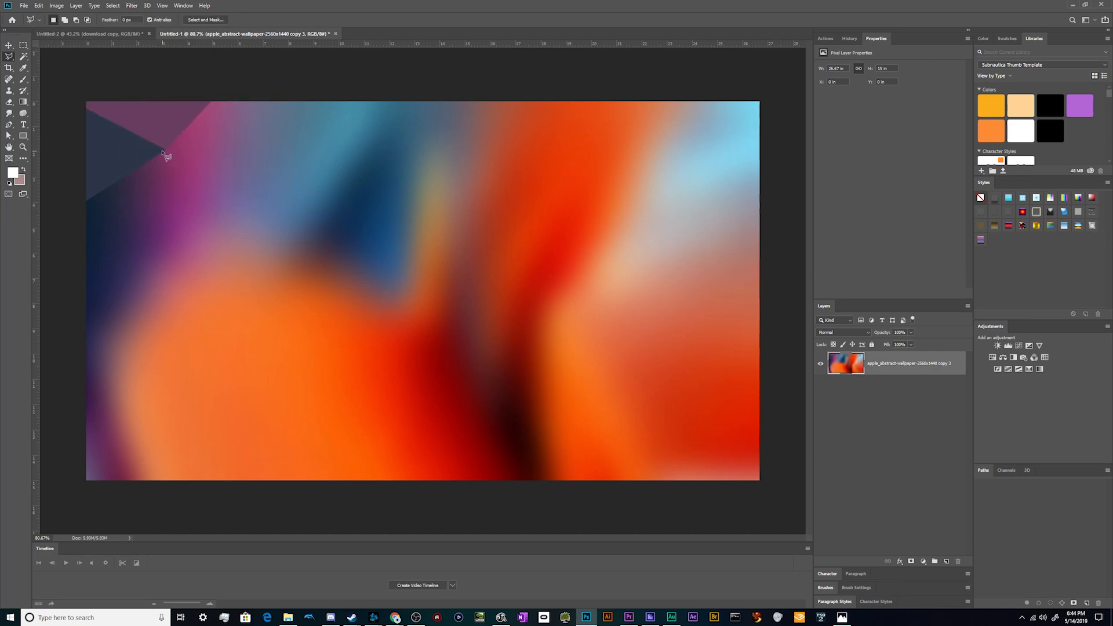
drag(166, 154, 211, 277)
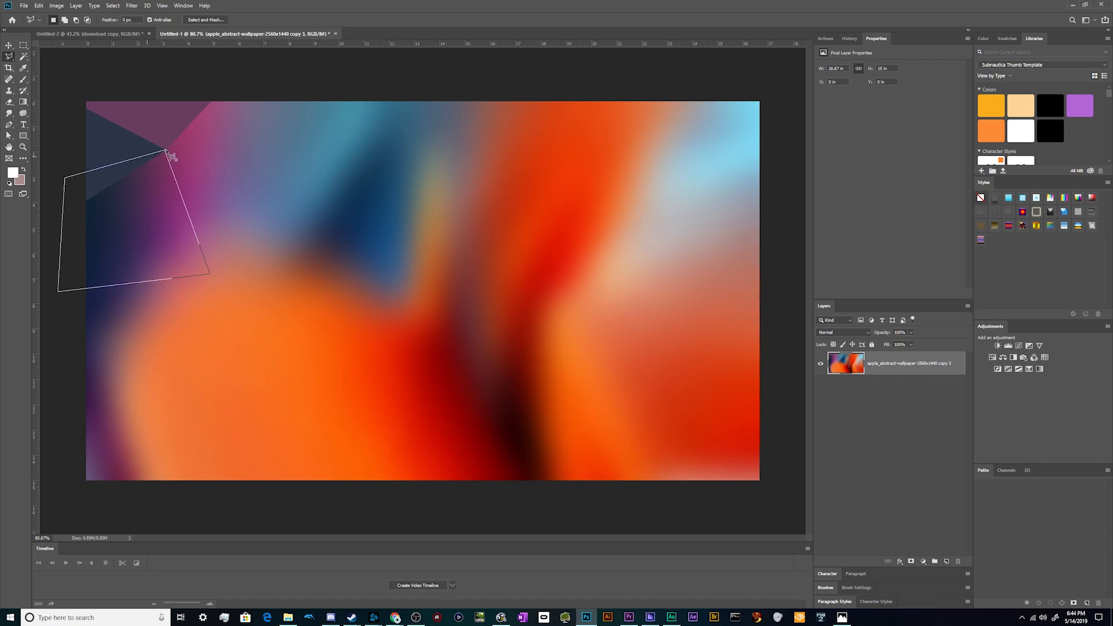
click(168, 155)
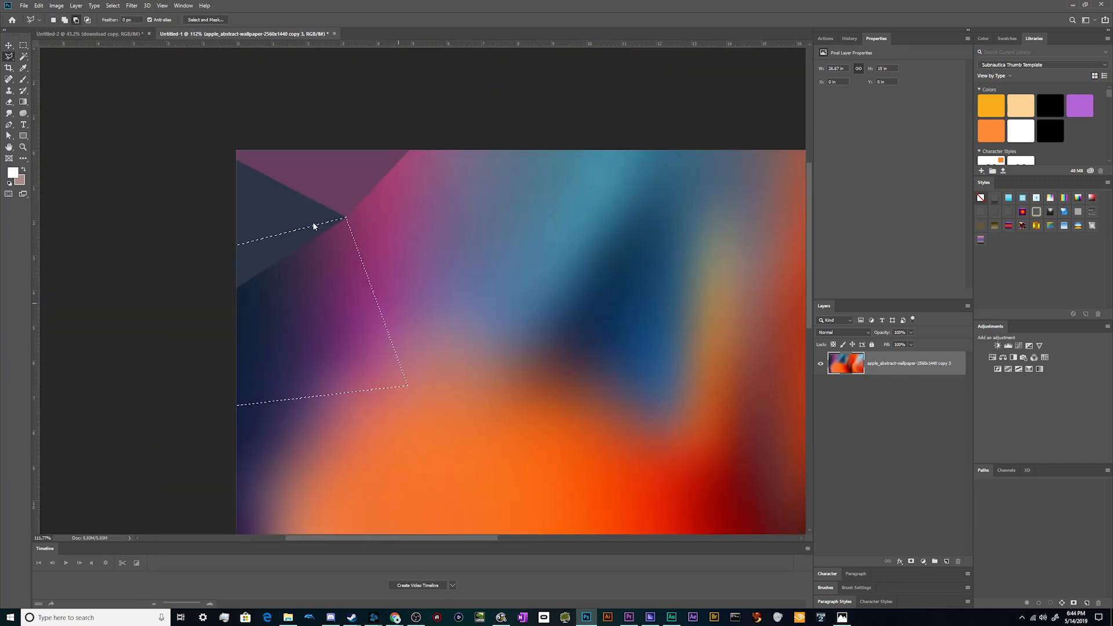
Average-fill the selected facet, outline the adjoining one from the shared corner and fill it too.
click(130, 4)
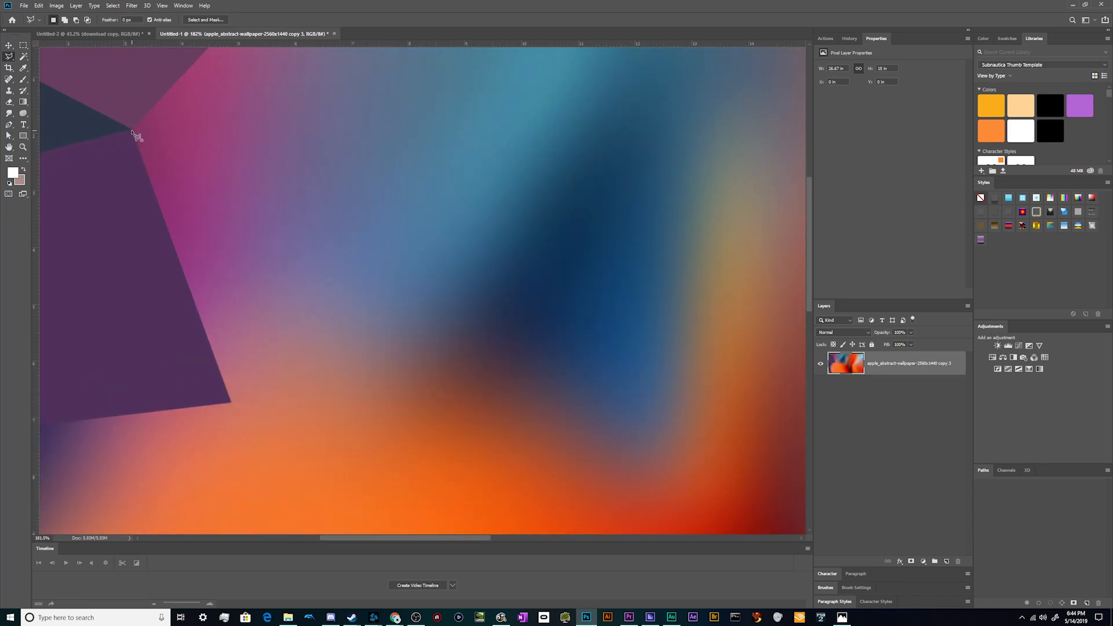
click(435, 215)
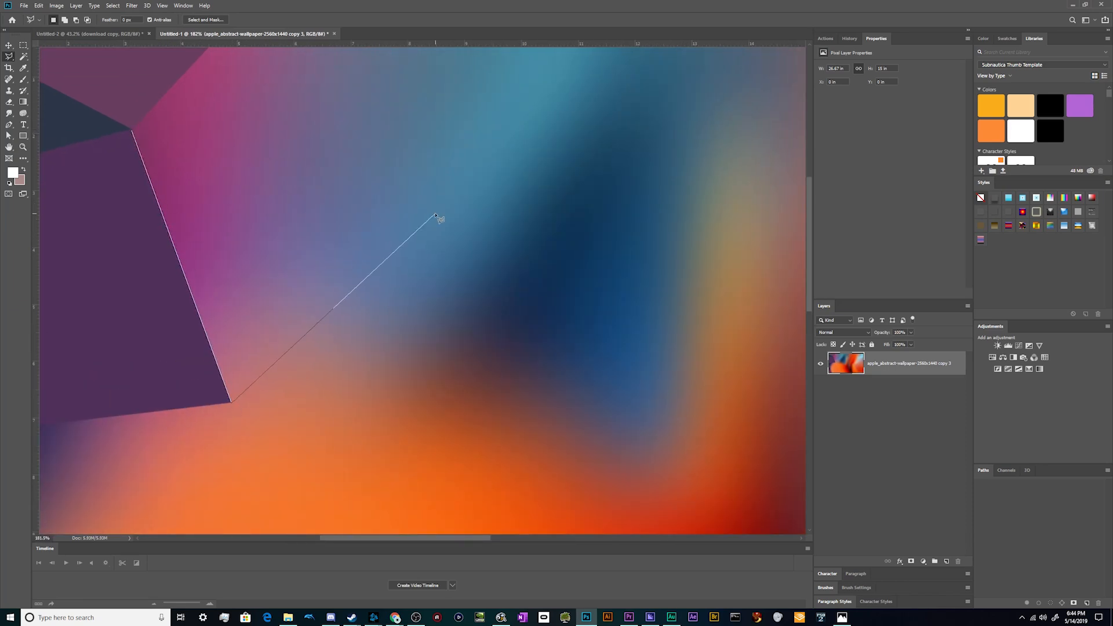
click(134, 137)
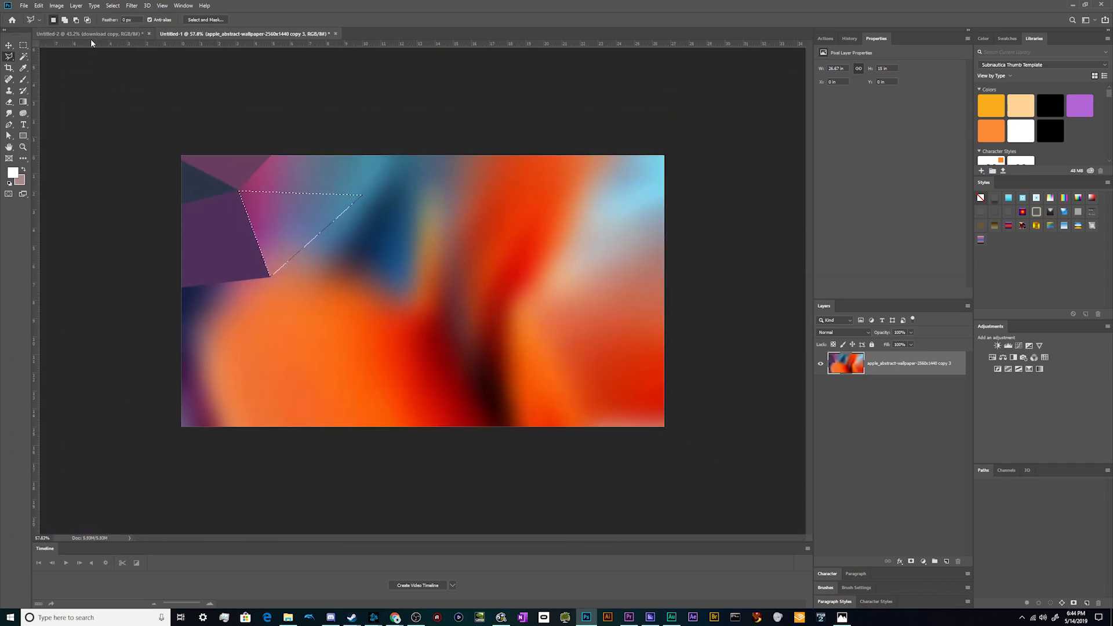
click(130, 5)
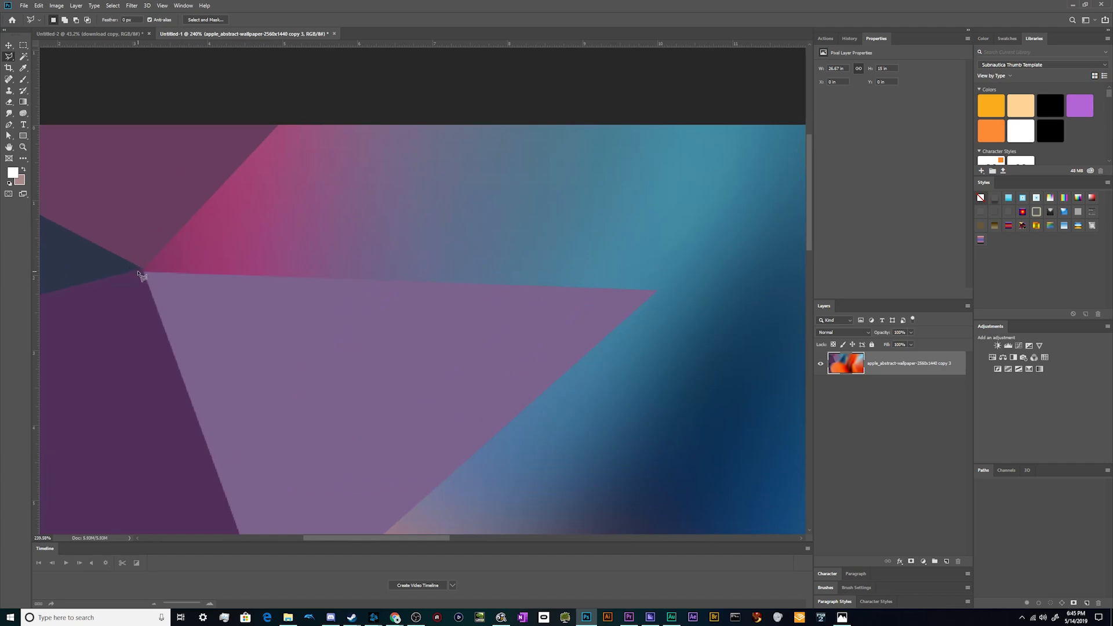
Outline and average-fill a facet above the lavender triangle, then a teal sliver along the top edge.
drag(142, 270, 291, 106)
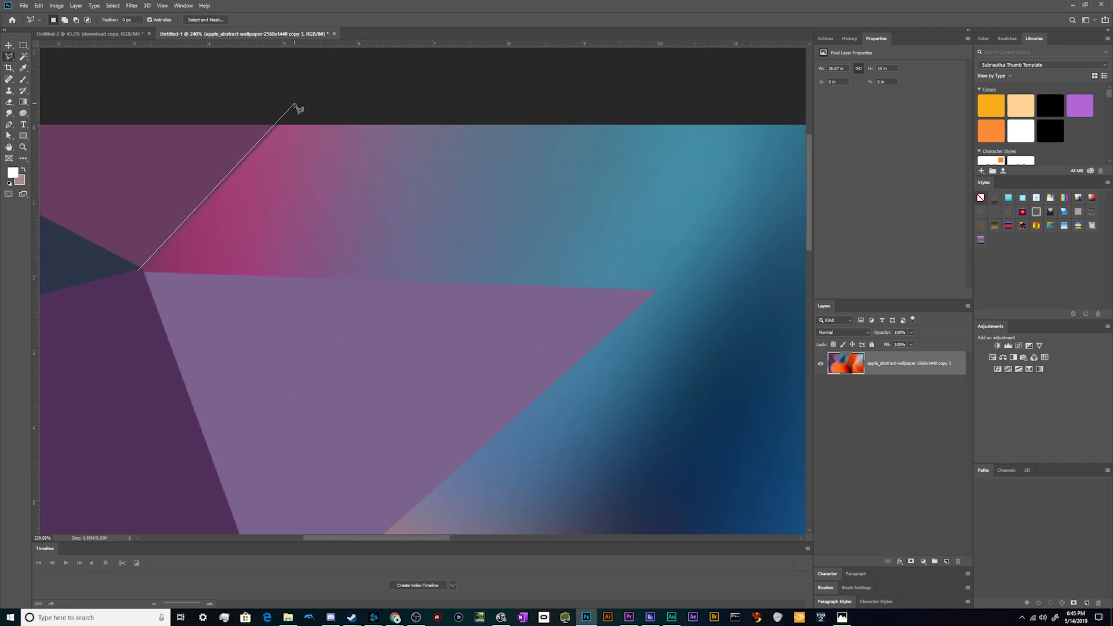
click(666, 288)
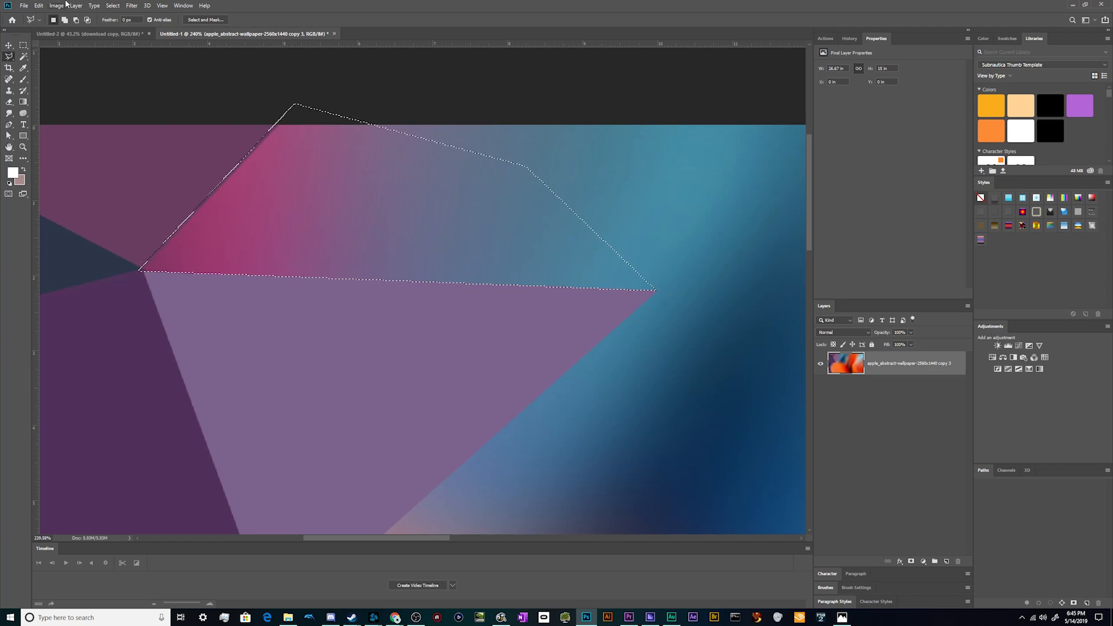
click(132, 4)
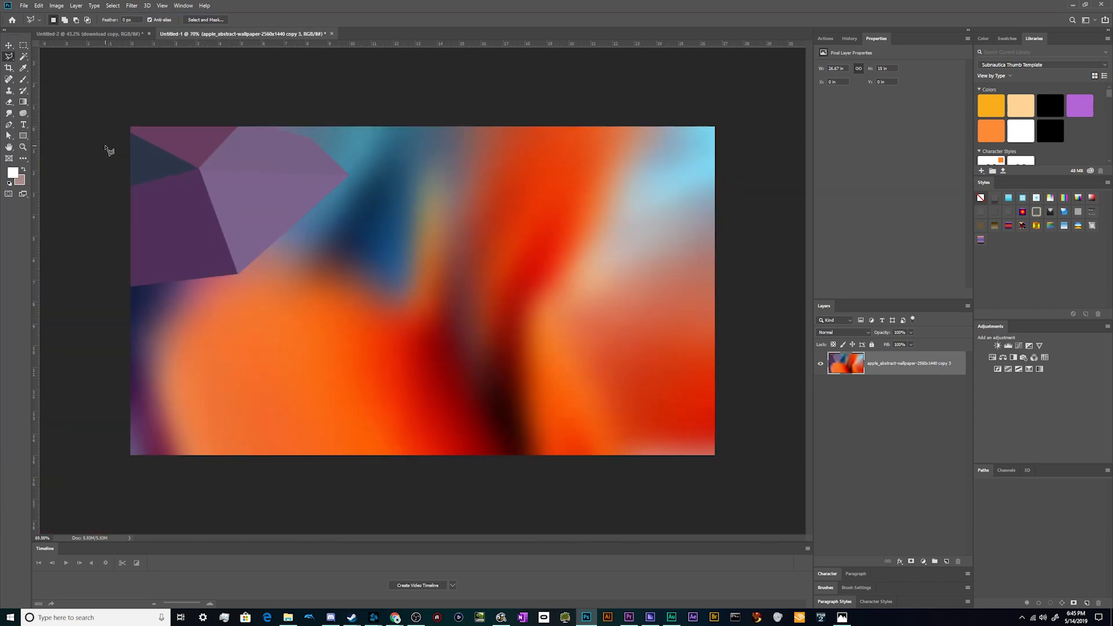
drag(249, 122, 381, 170)
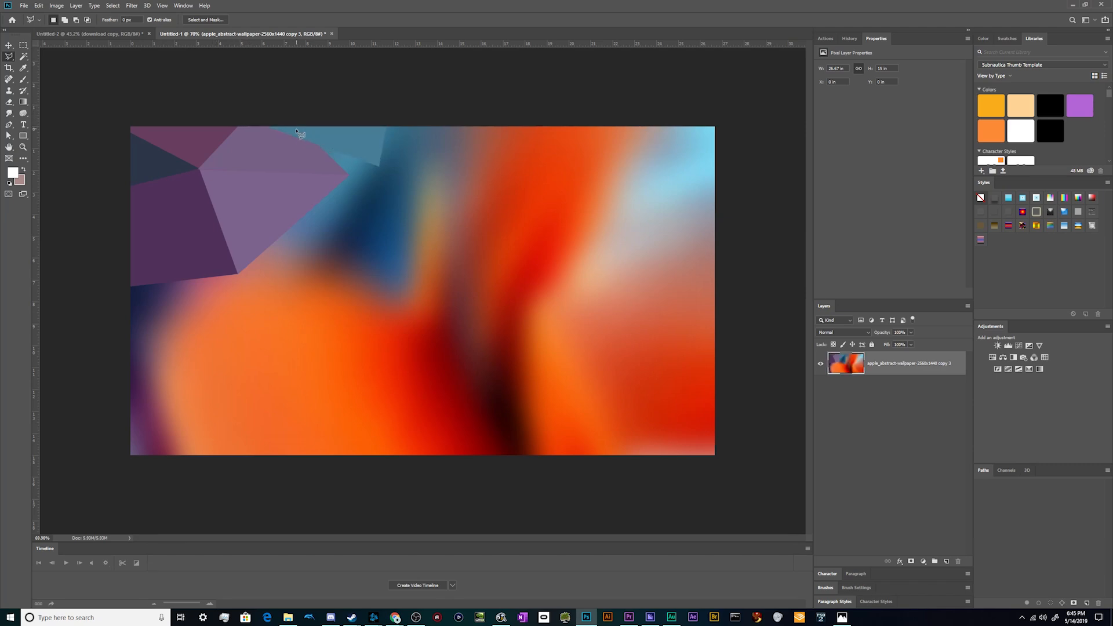
drag(320, 146, 369, 198)
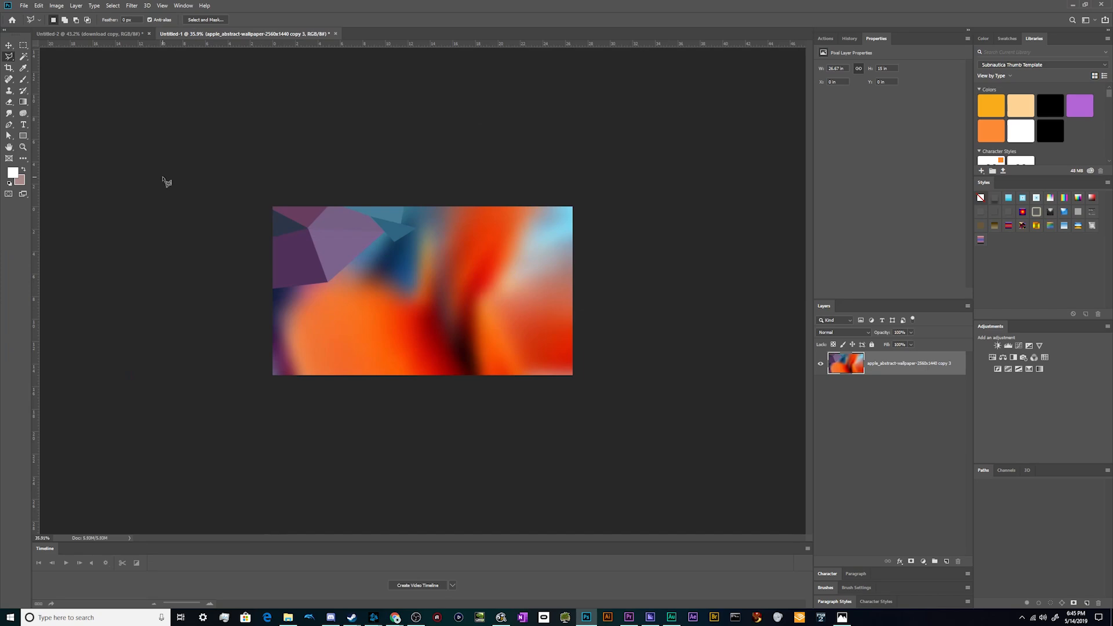
click(145, 6)
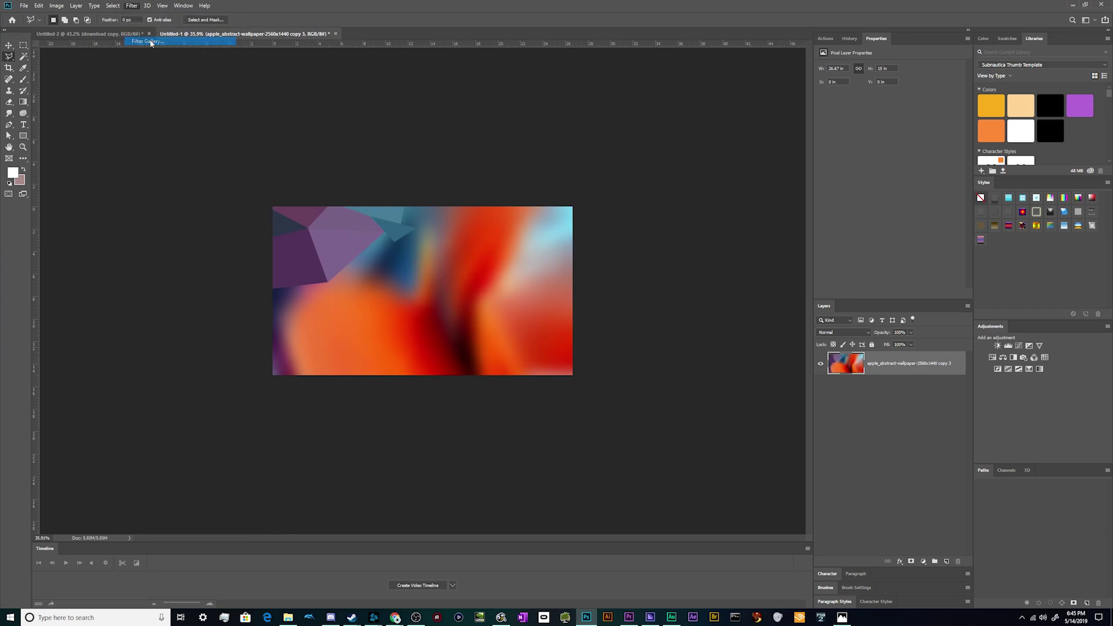
Rerun Accented Edges on the facets, then close the Untitled-1 demo without saving.
click(148, 42)
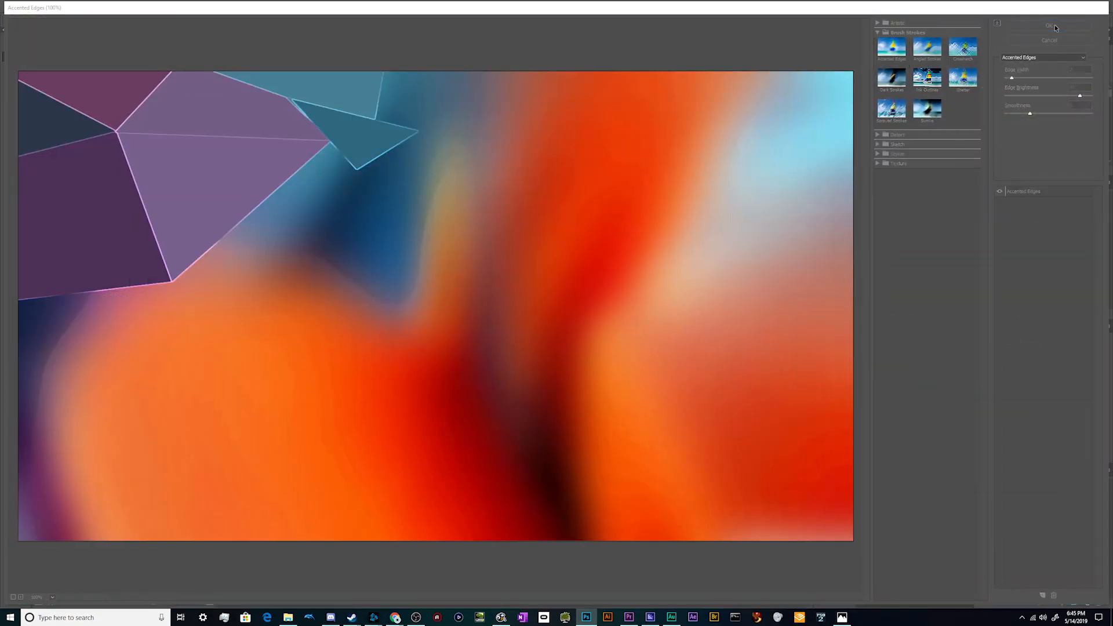
click(1050, 23)
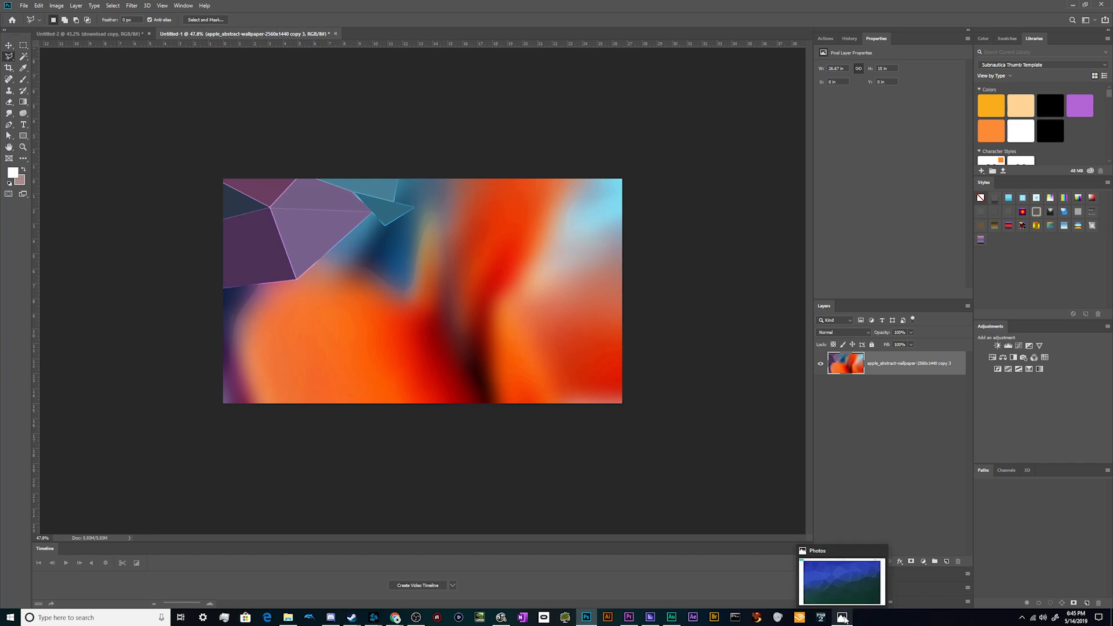
click(842, 617)
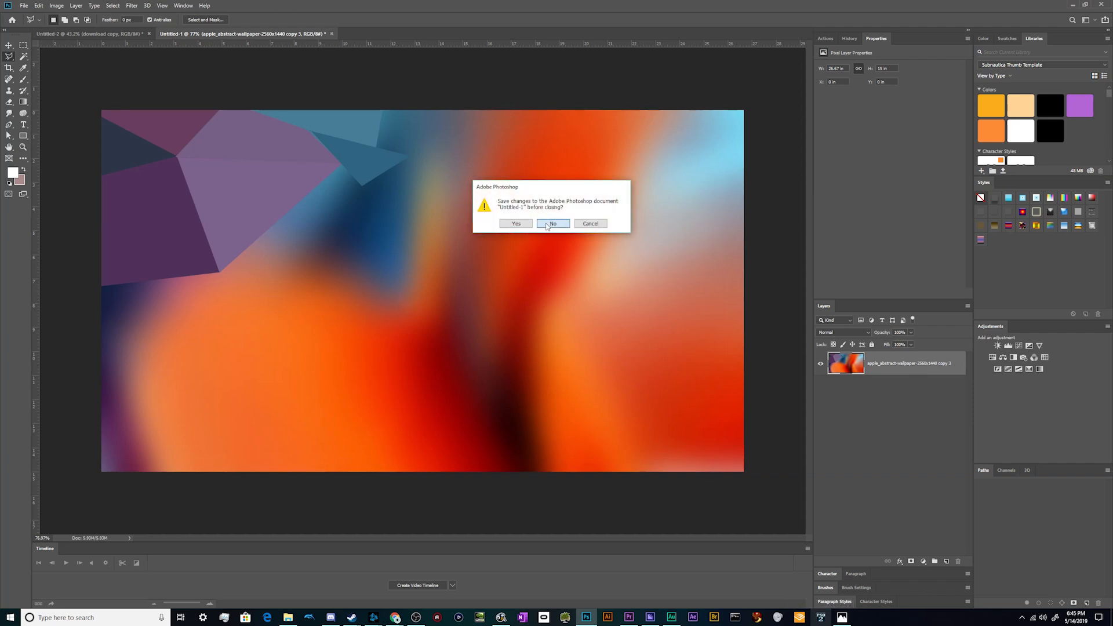
click(552, 224)
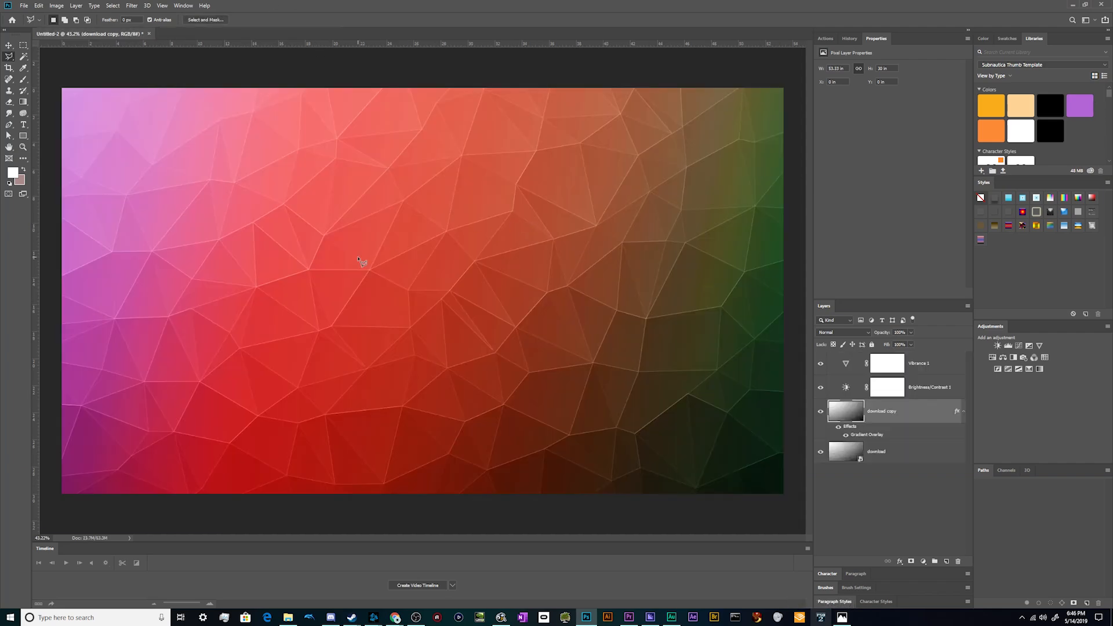
mouse_move(391, 617)
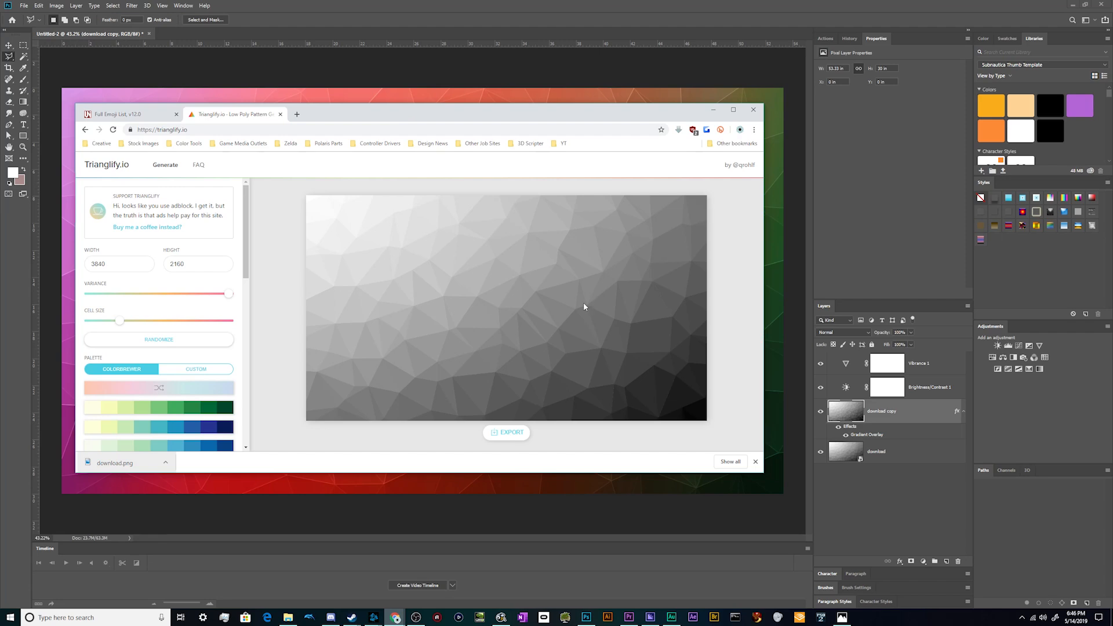
click(506, 433)
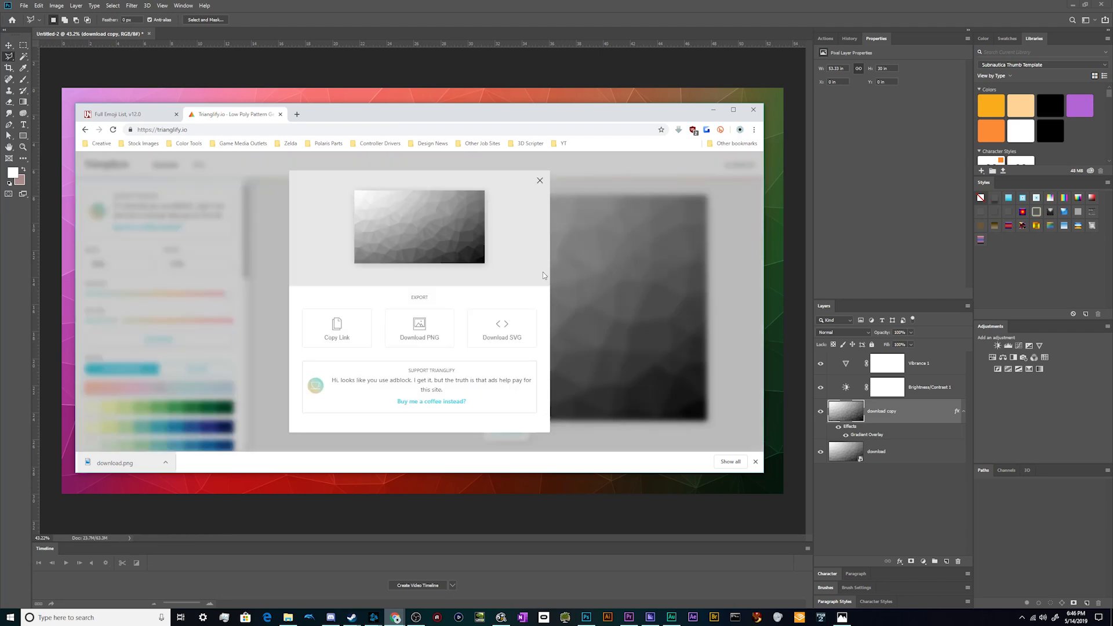
mouse_move(538, 181)
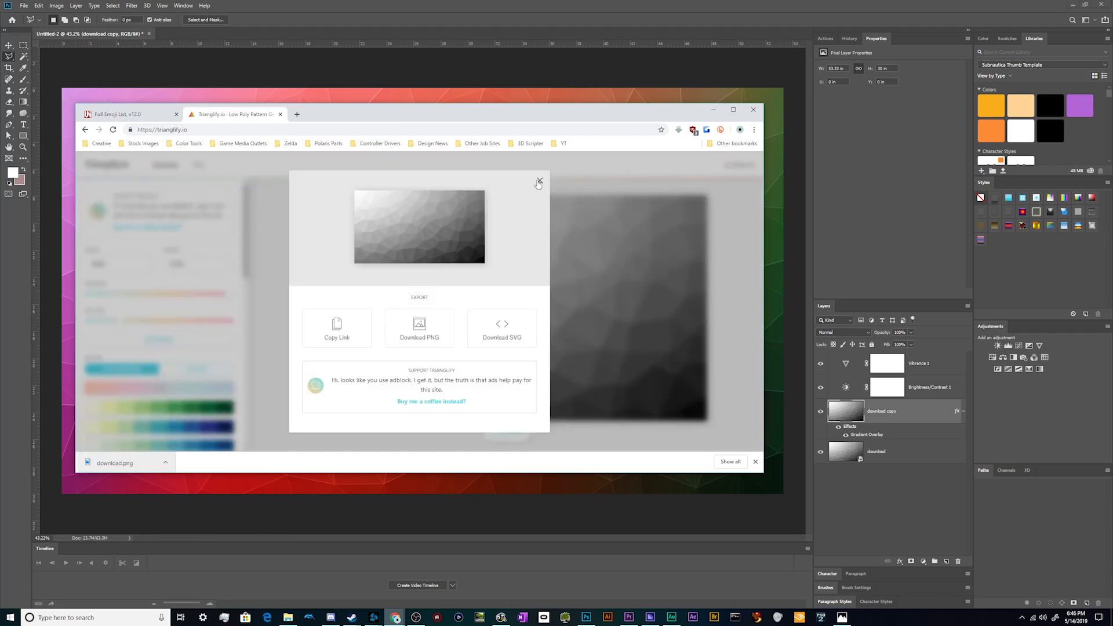
click(538, 179)
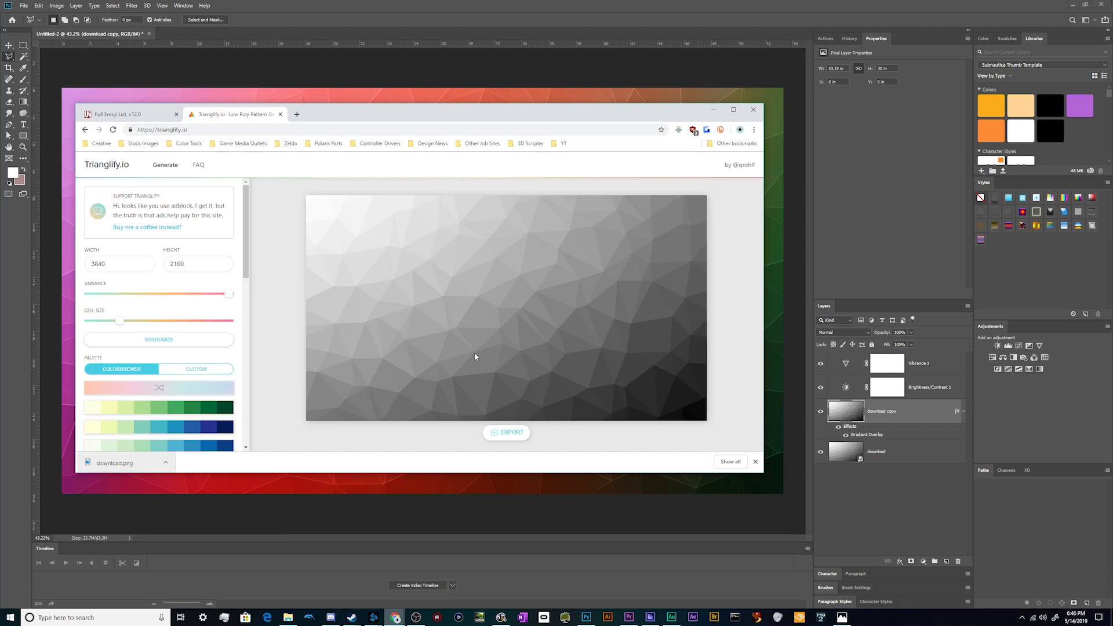
mouse_move(693, 320)
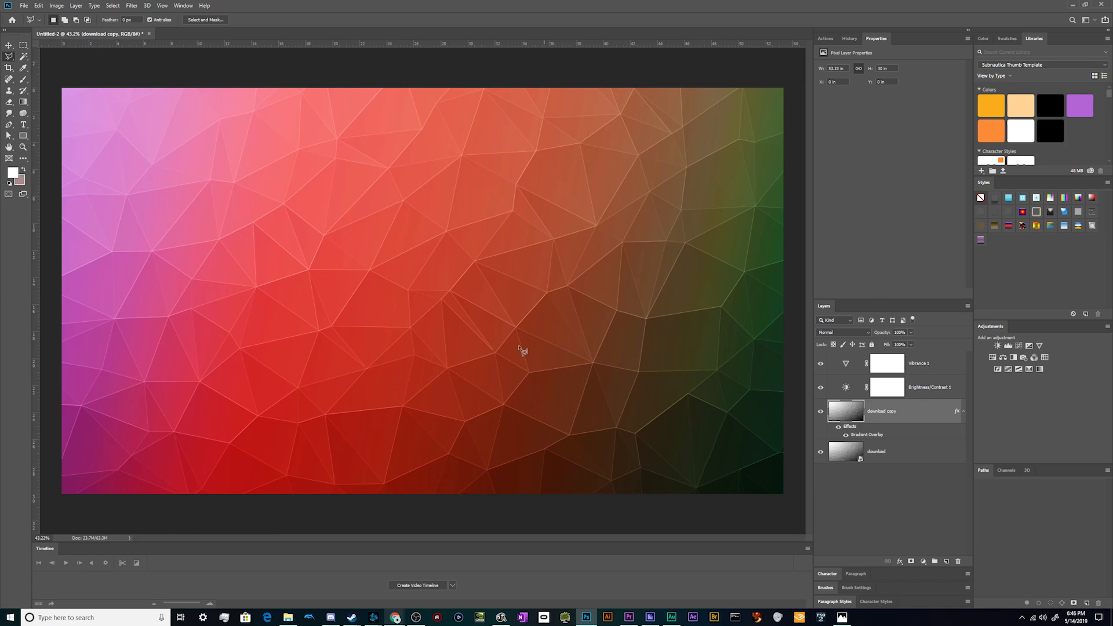
mouse_move(779, 325)
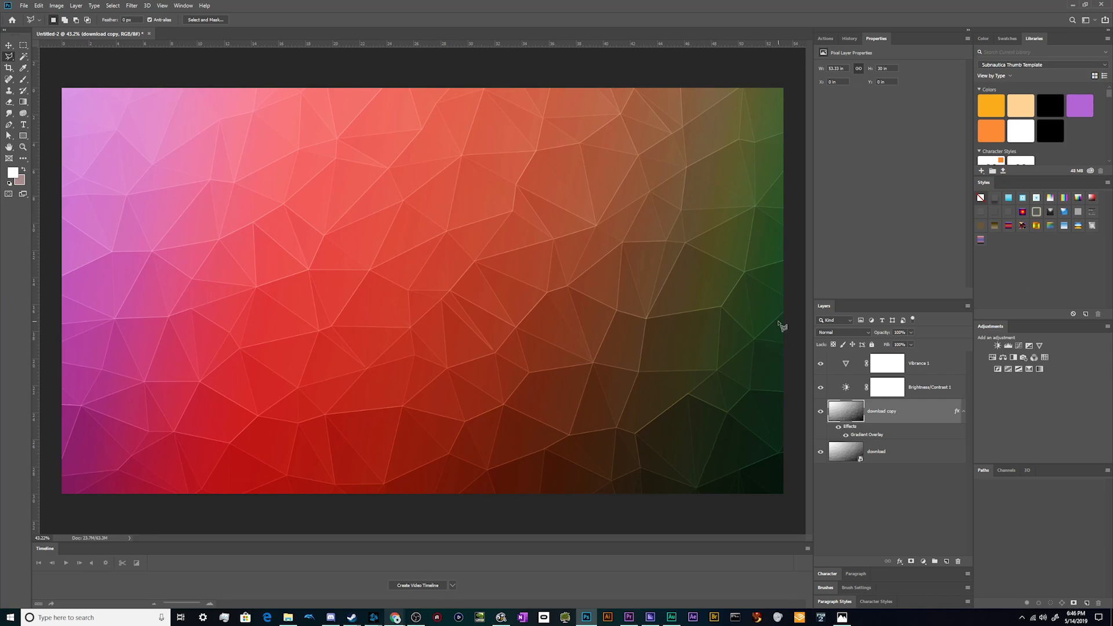
mouse_move(774, 327)
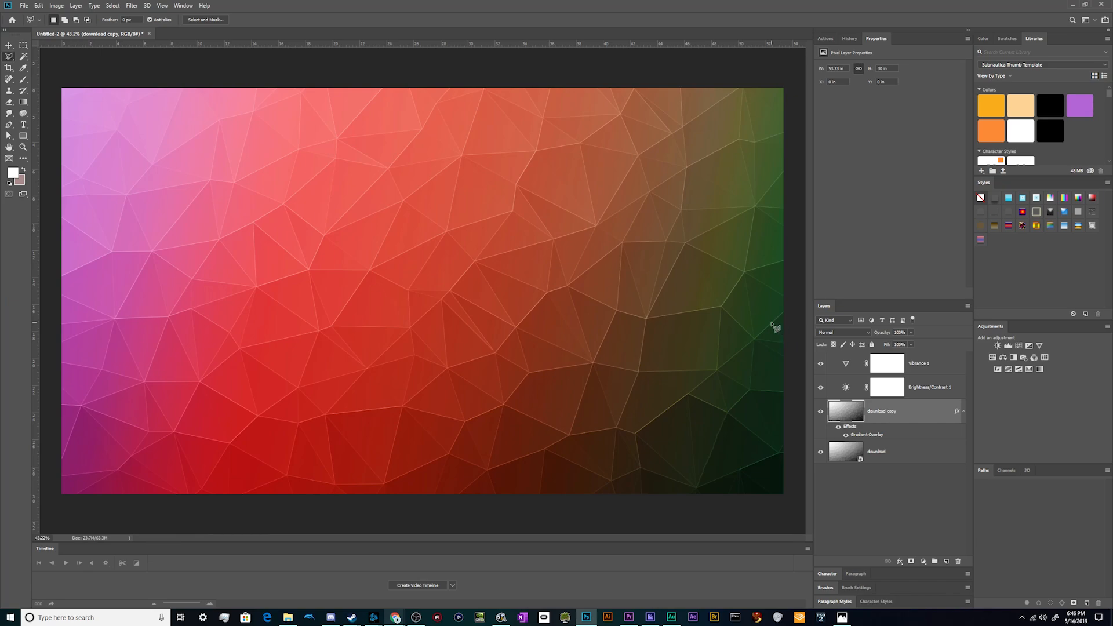
mouse_move(772, 325)
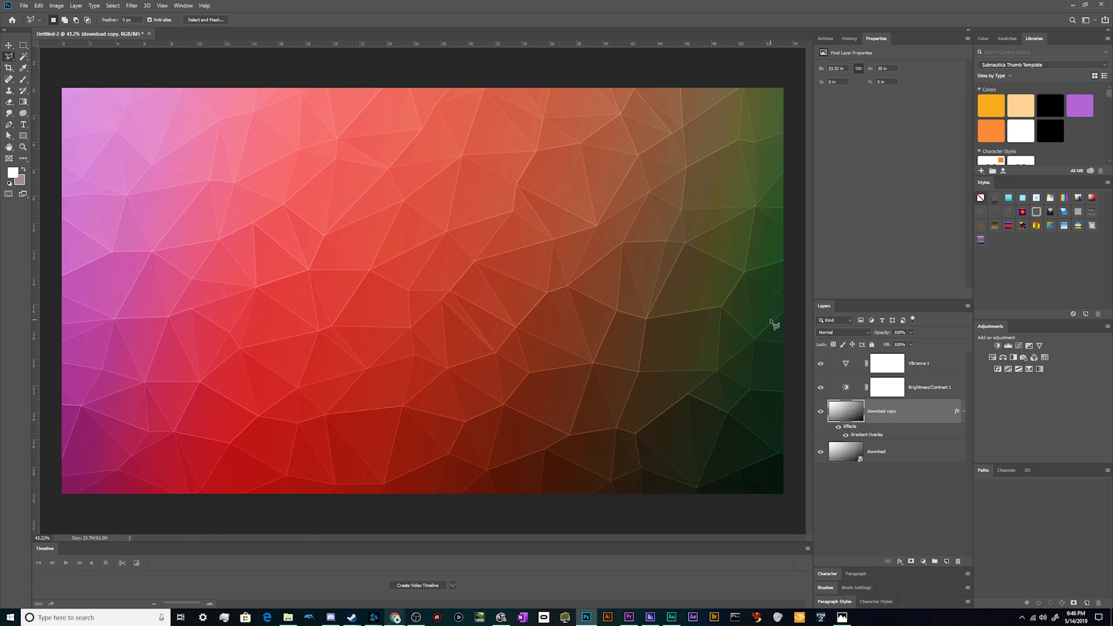